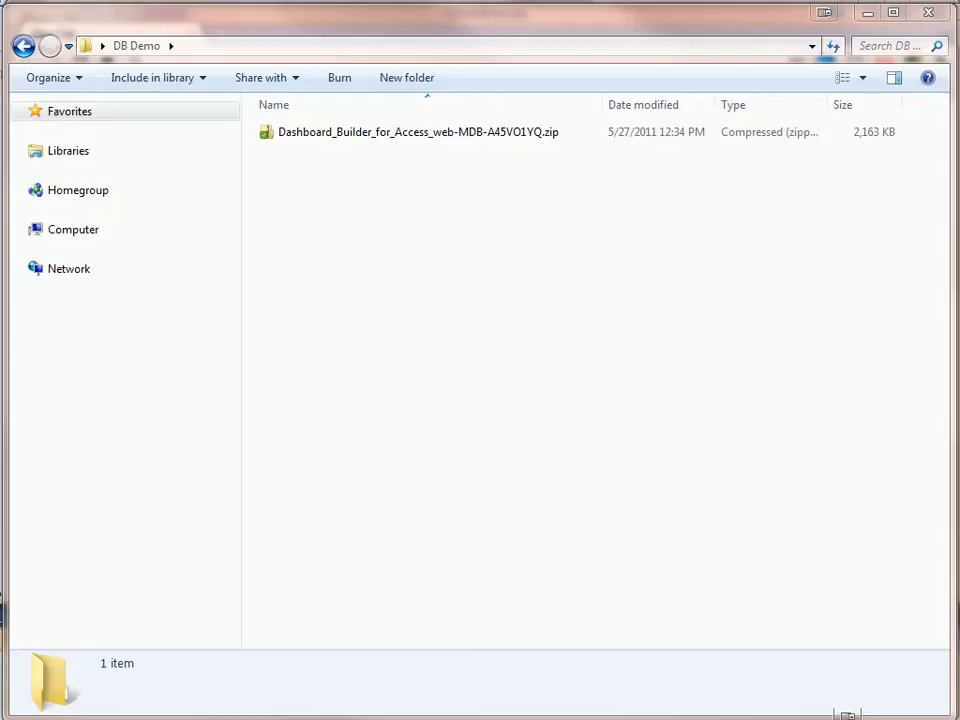
- Unpack the Dashboard Builder zip, open its folder, and inspect the database and dbhtml folder
{"action": "left_click", "coordinate": [416, 131]}
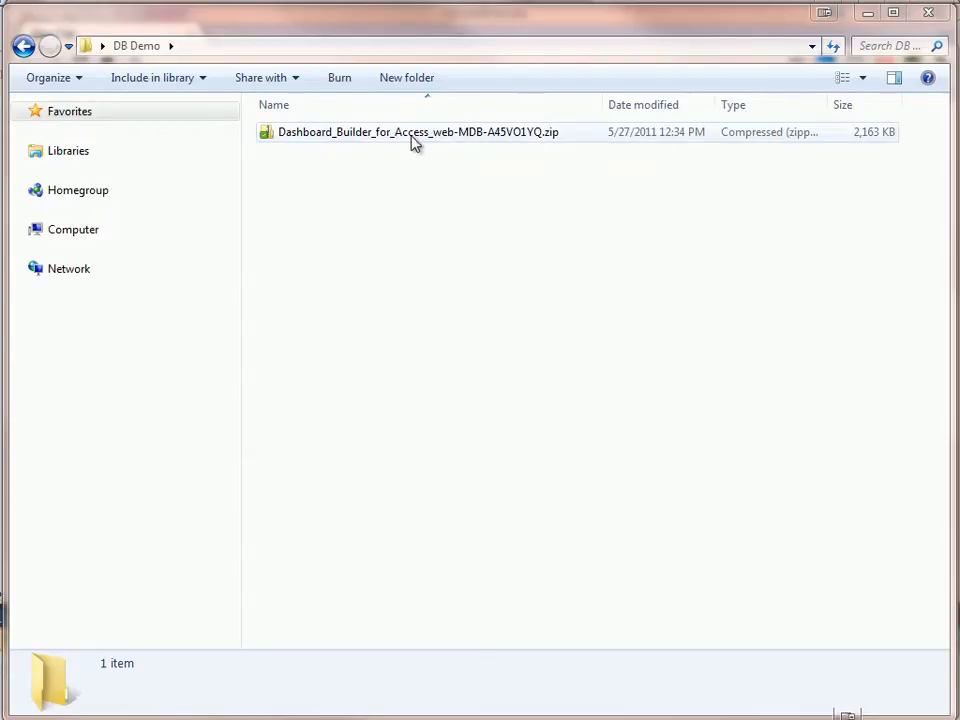
{"action": "double_click", "coordinate": [417, 131]}
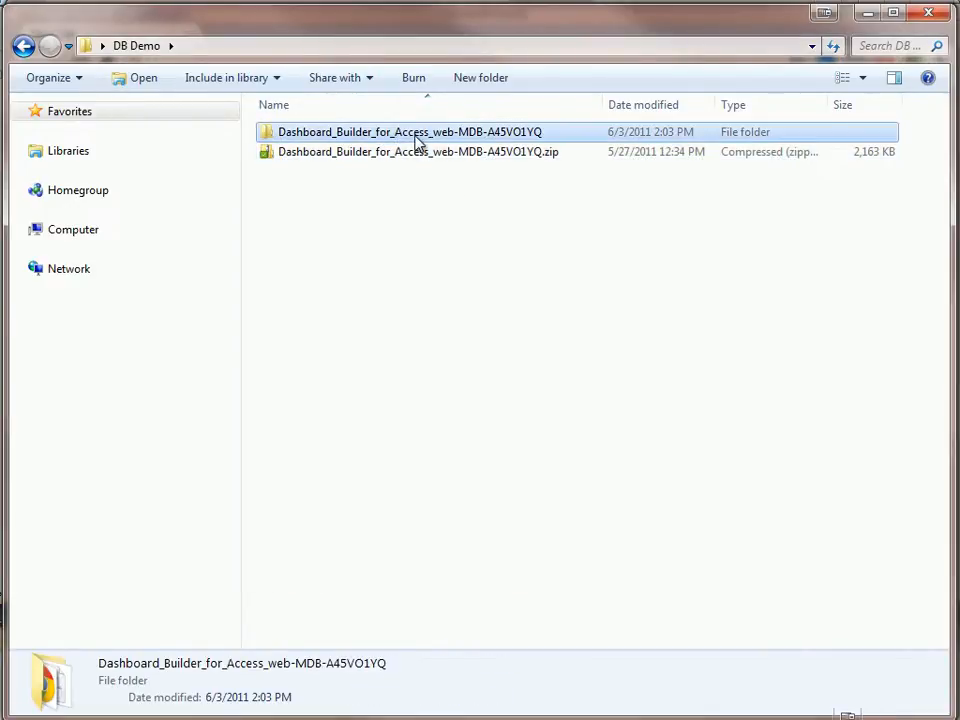
{"action": "double_click", "coordinate": [407, 131]}
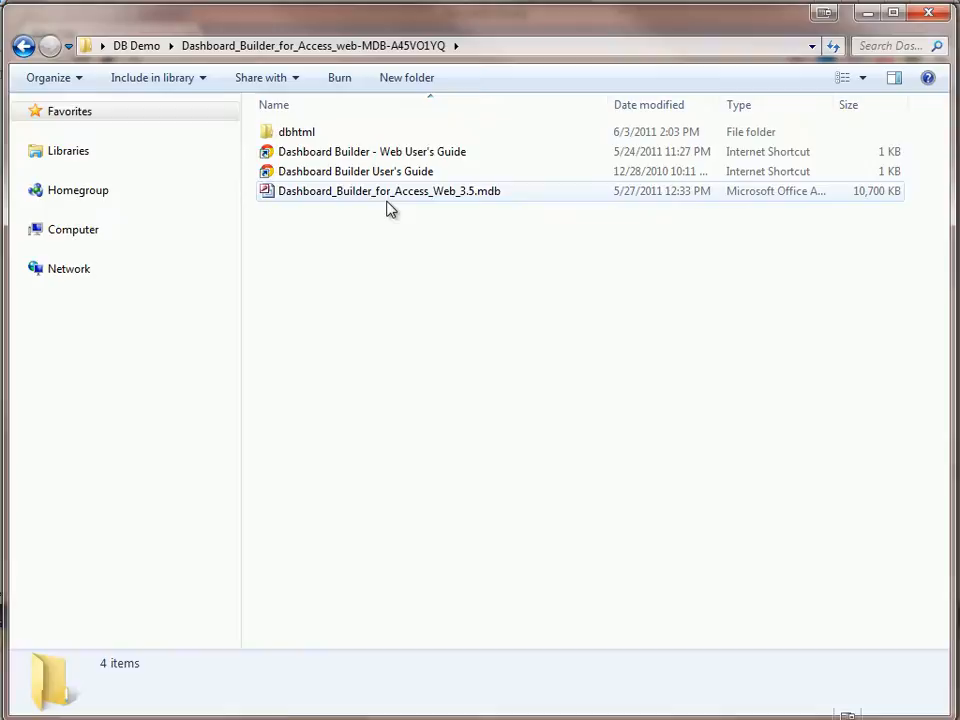
{"action": "left_click", "coordinate": [389, 191]}
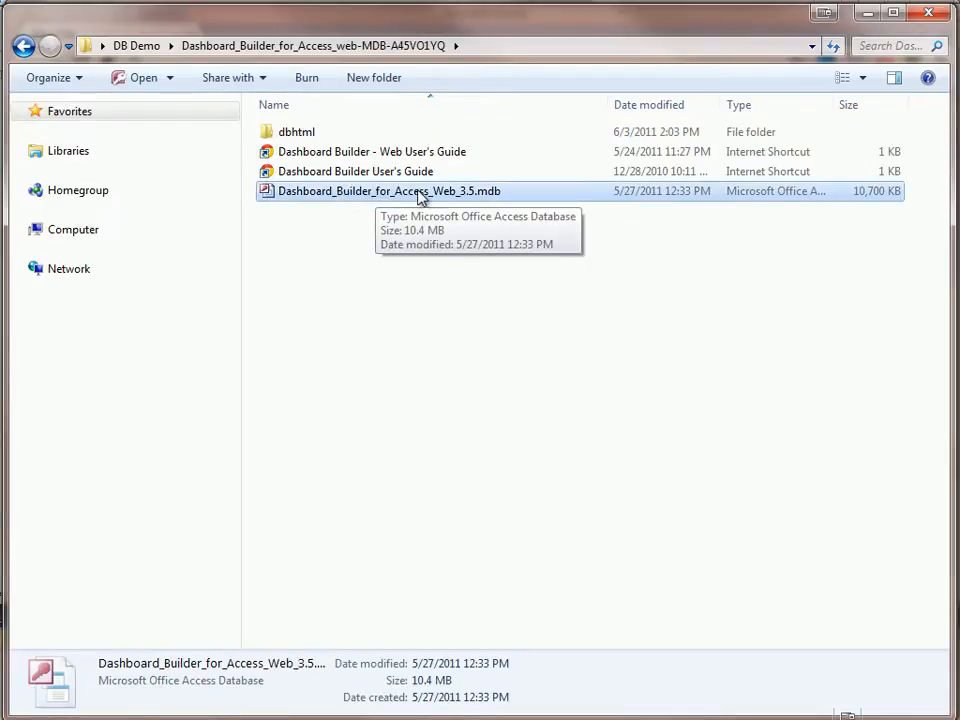
{"action": "mouse_move", "coordinate": [268, 131]}
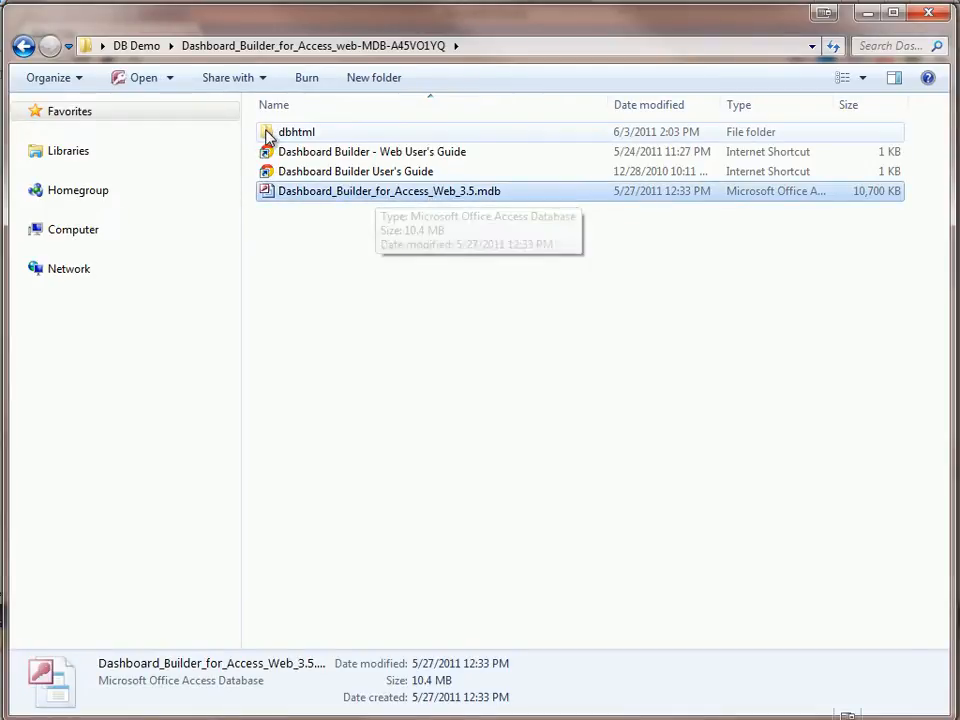
{"action": "left_click", "coordinate": [296, 131]}
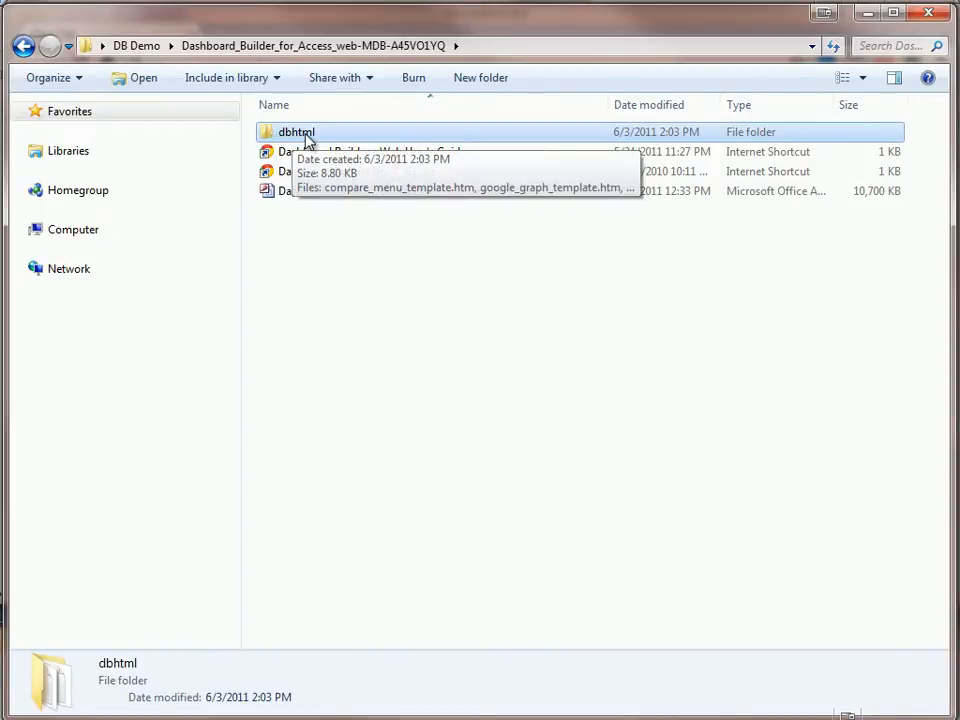
{"action": "mouse_move", "coordinate": [318, 135]}
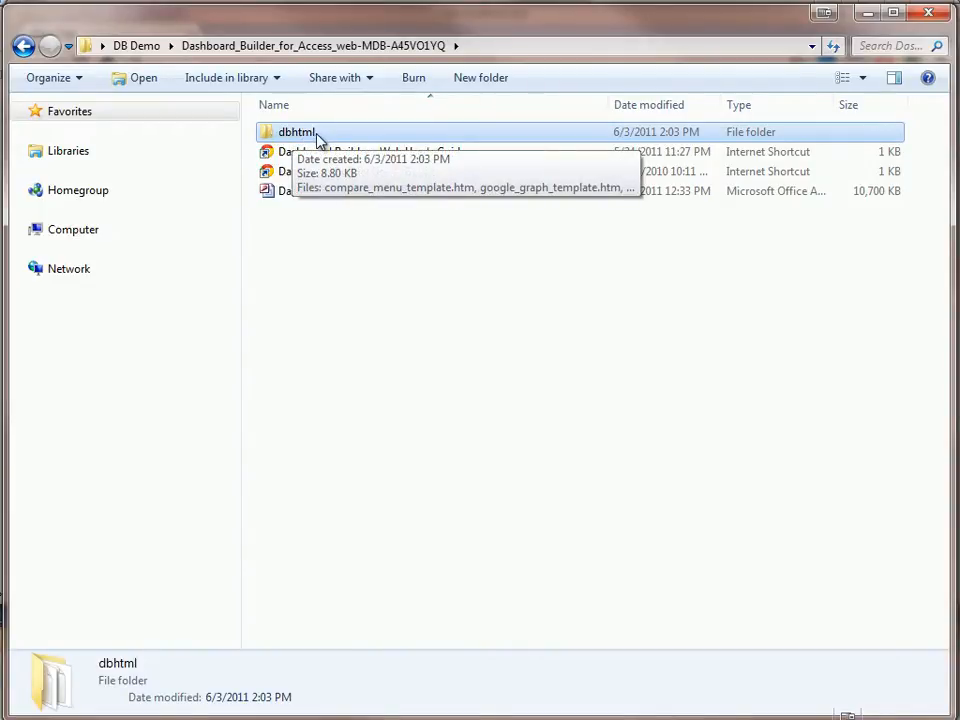
{"action": "mouse_move", "coordinate": [320, 191]}
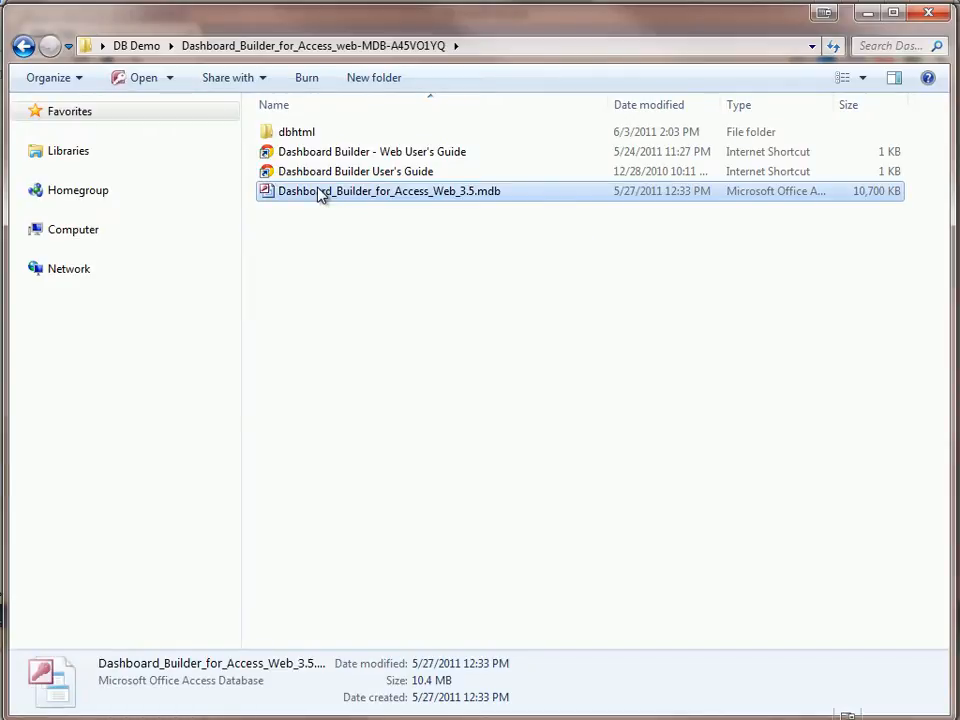
{"action": "mouse_move", "coordinate": [355, 171]}
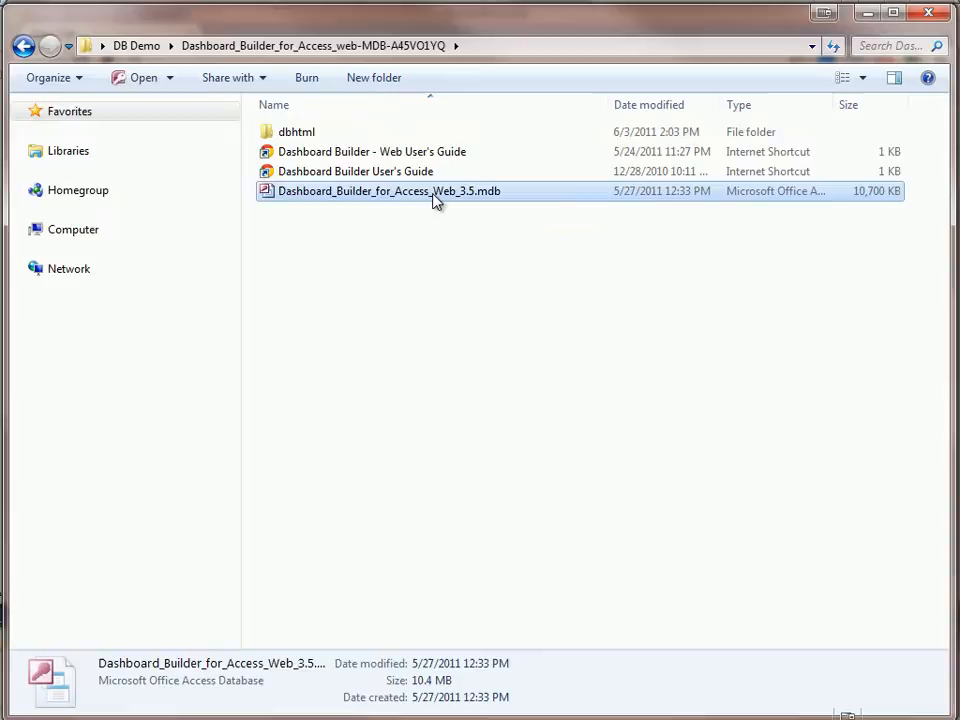
- Launch Dashboard Builder from the .mdb, dismiss the welcome window, and choose Web Dashboard
{"action": "double_click", "coordinate": [389, 191]}
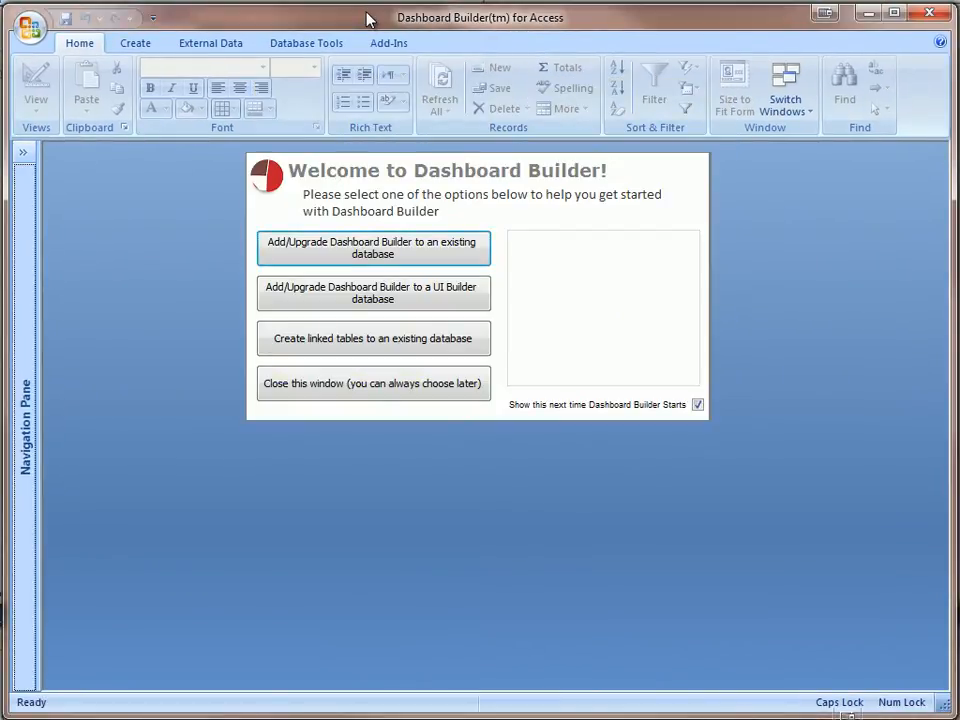
{"action": "mouse_move", "coordinate": [378, 200]}
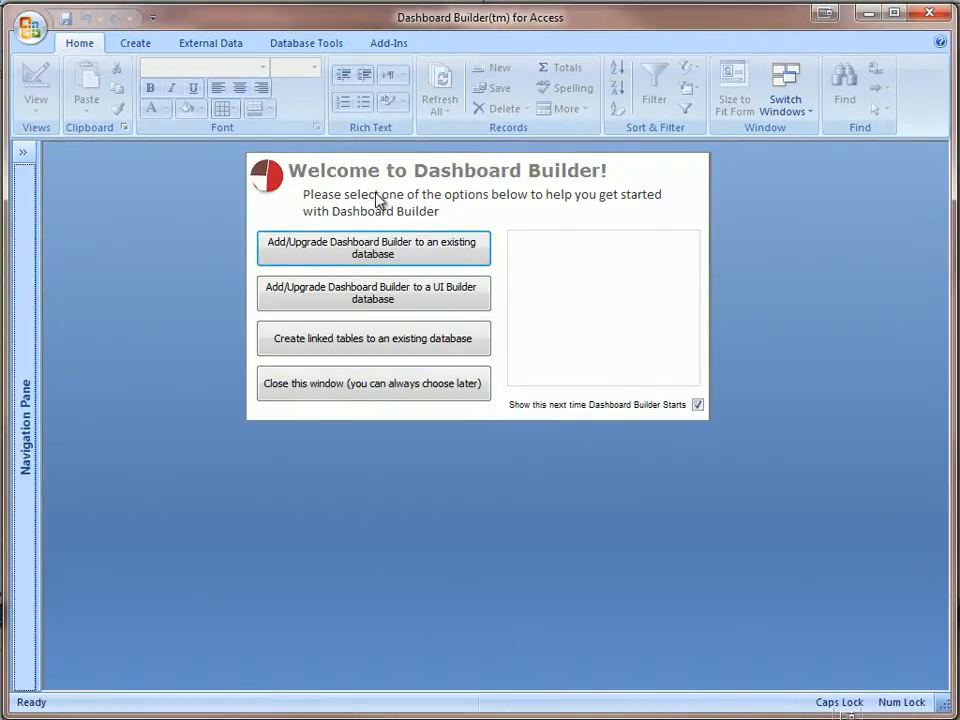
{"action": "mouse_move", "coordinate": [373, 247]}
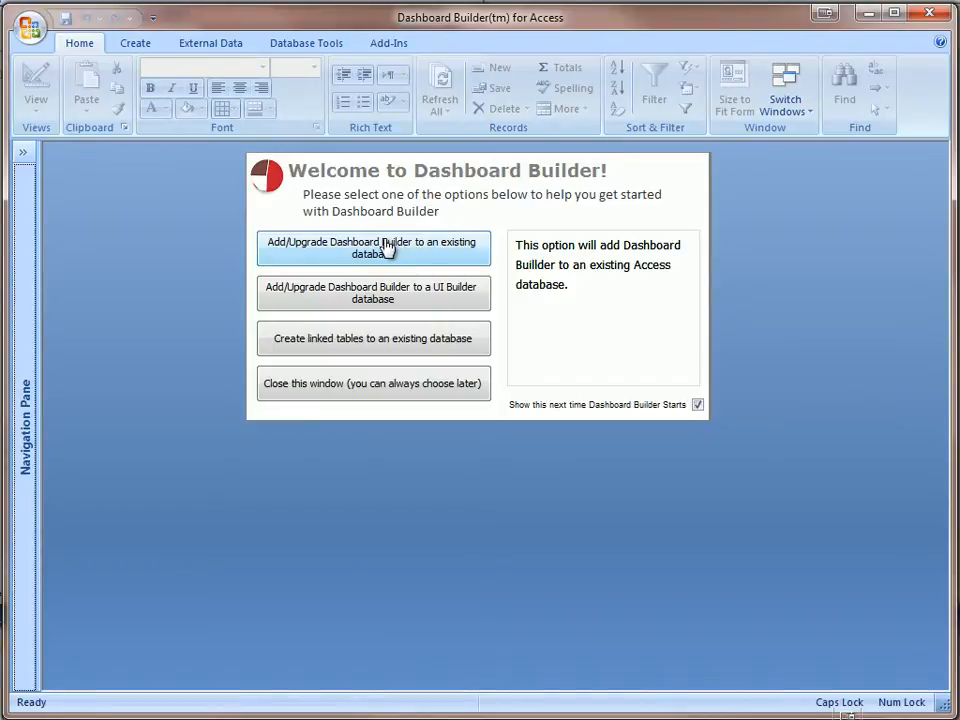
{"action": "mouse_move", "coordinate": [402, 258]}
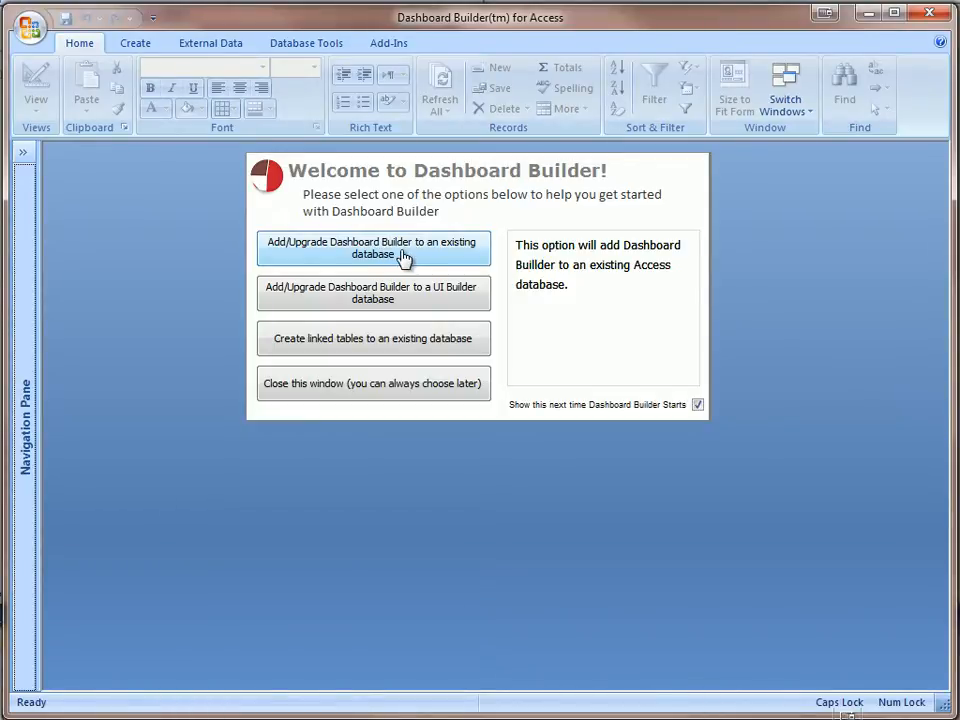
{"action": "mouse_move", "coordinate": [413, 299]}
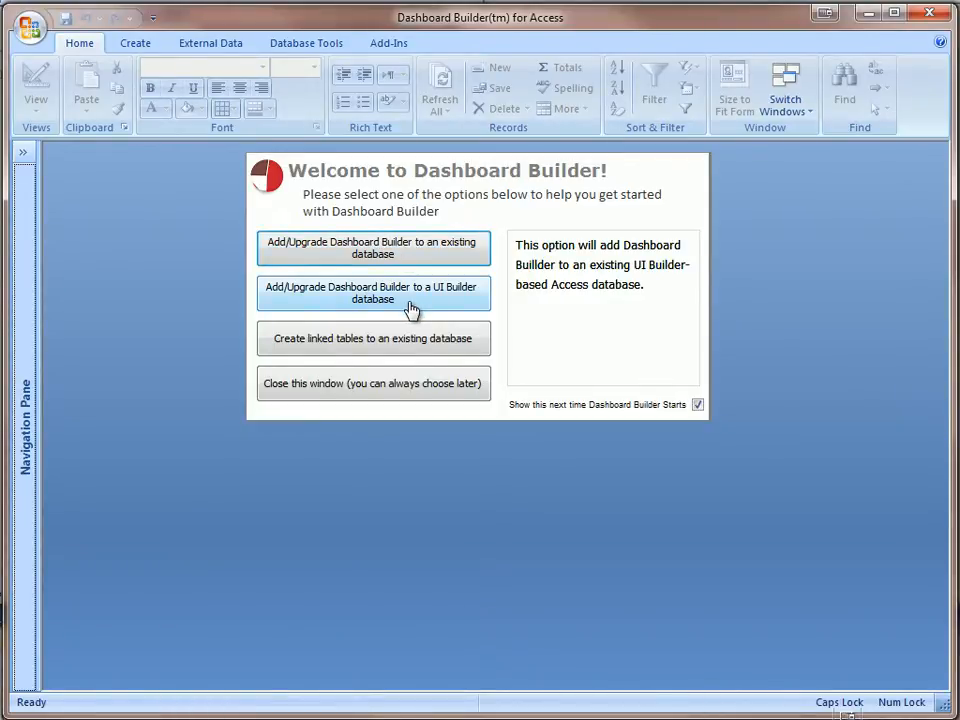
{"action": "mouse_move", "coordinate": [373, 390]}
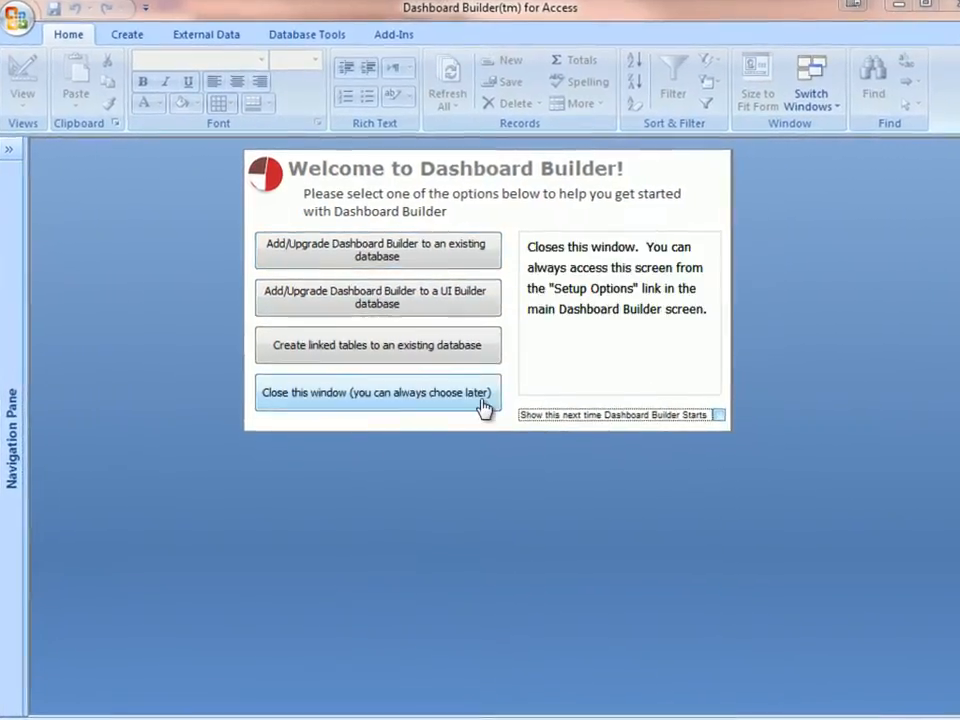
{"action": "left_click", "coordinate": [377, 392]}
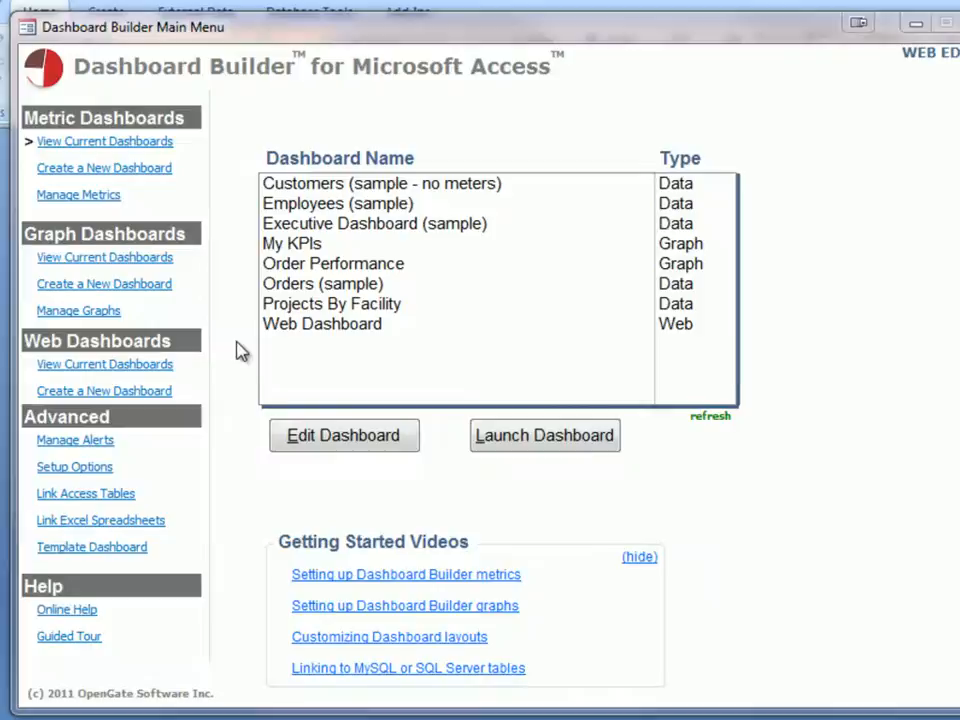
{"action": "left_click", "coordinate": [322, 325]}
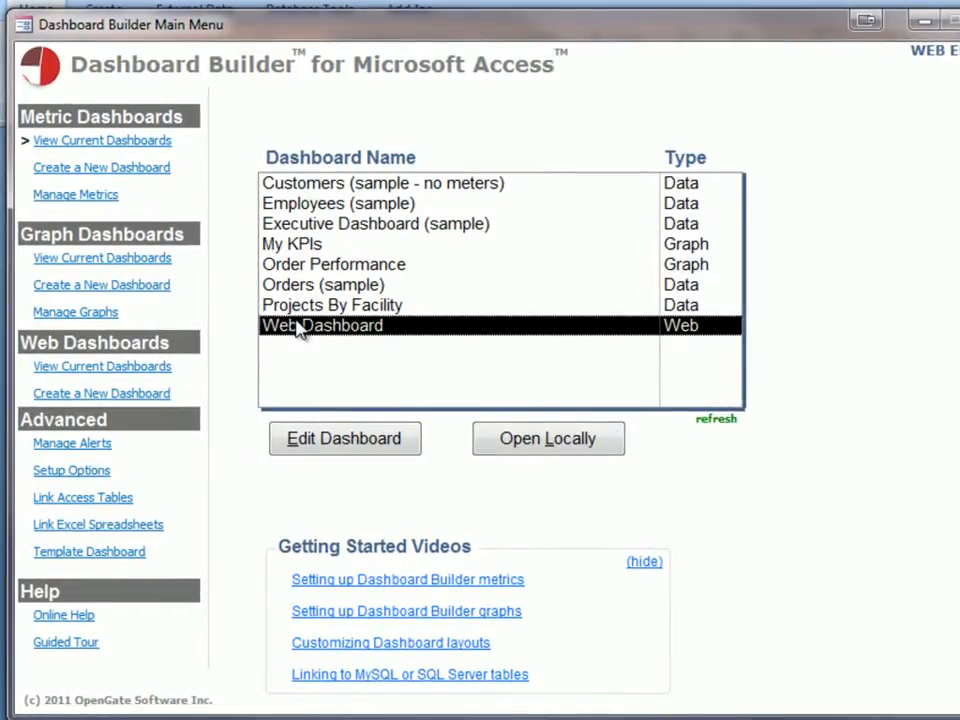
- Create a new web dashboard named Company Performance
{"action": "left_click", "coordinate": [101, 393]}
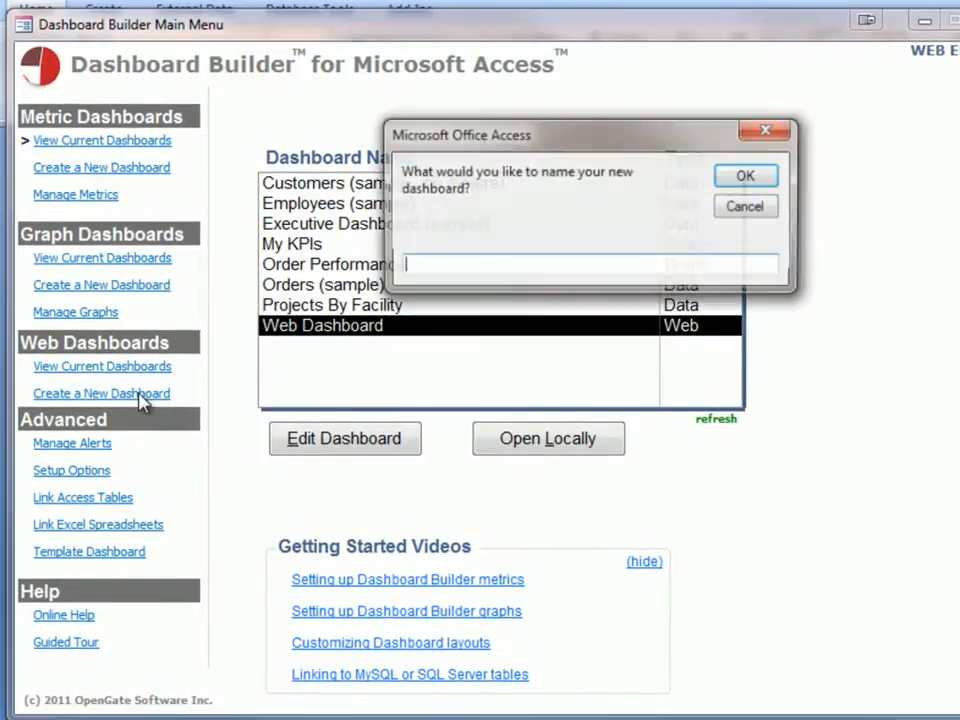
{"action": "left_click", "coordinate": [745, 175]}
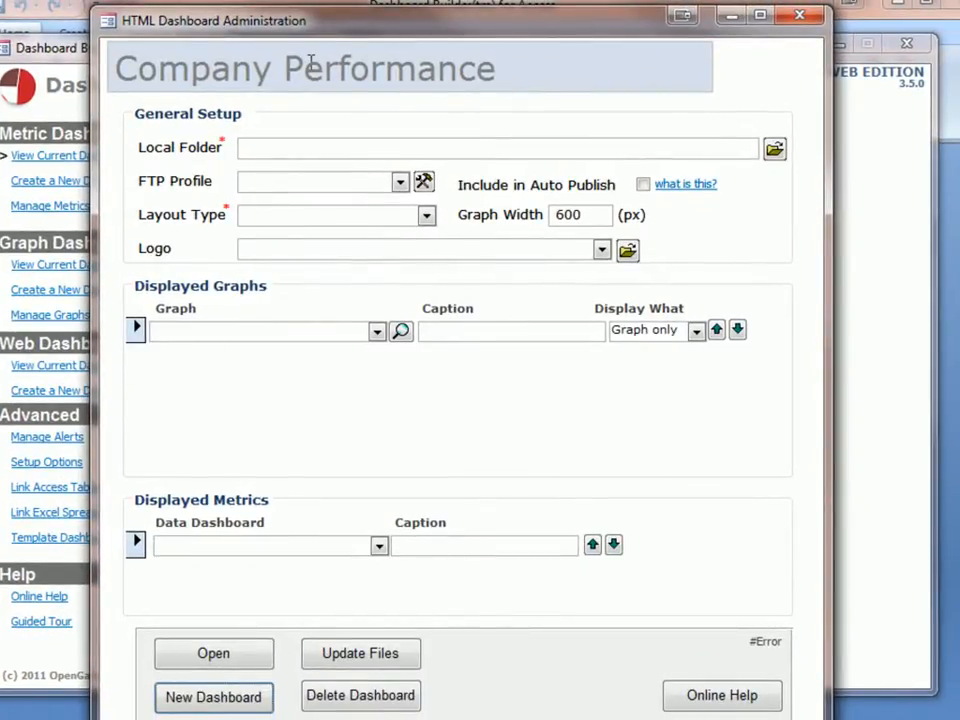
{"action": "double_click", "coordinate": [303, 68]}
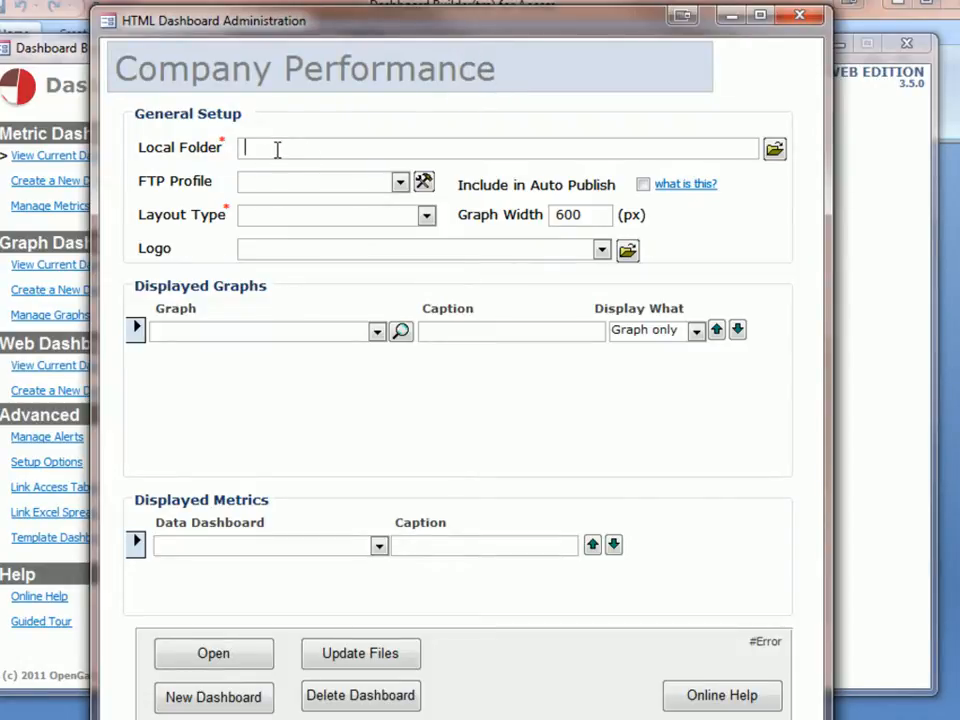
{"action": "mouse_move", "coordinate": [278, 140]}
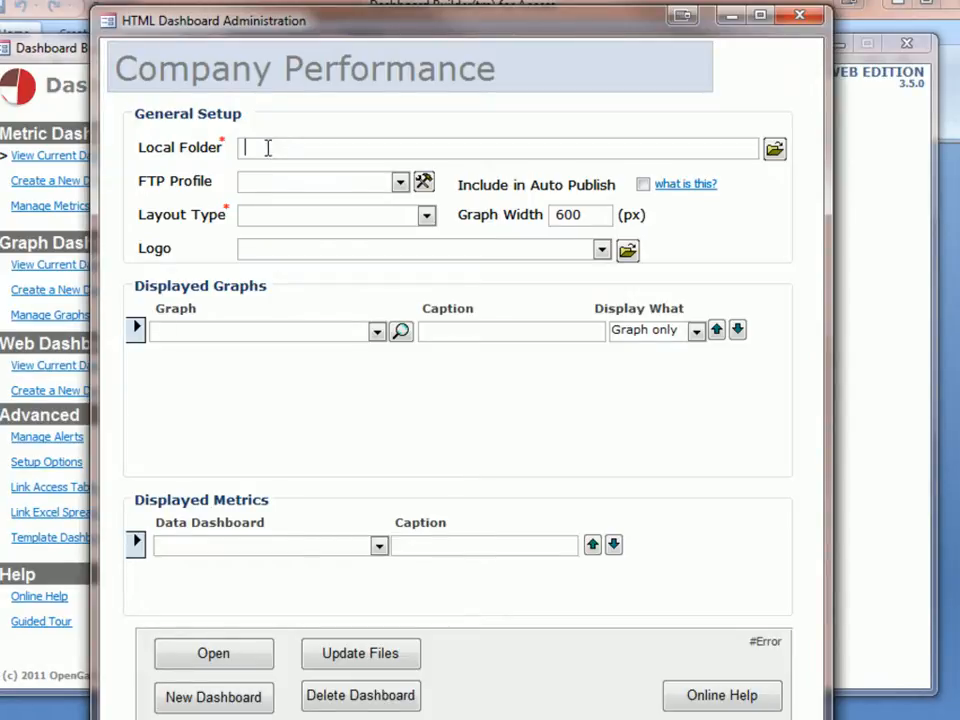
- Set the dashboard's local folder to DB Demo on the desktop
{"action": "left_click", "coordinate": [775, 148]}
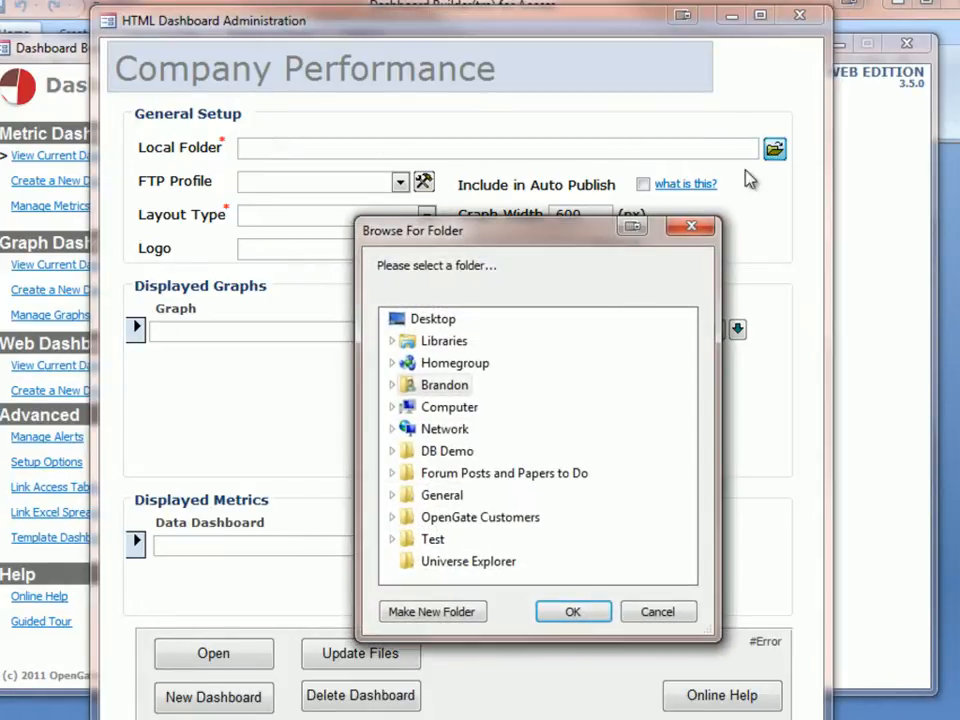
{"action": "left_click", "coordinate": [432, 318]}
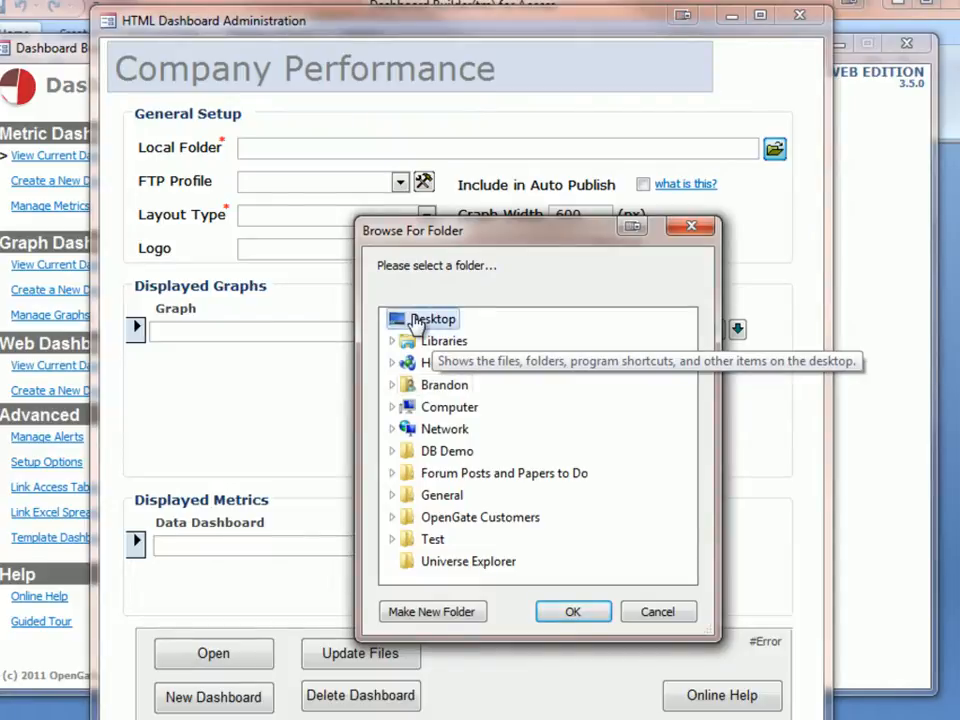
{"action": "left_click", "coordinate": [392, 451]}
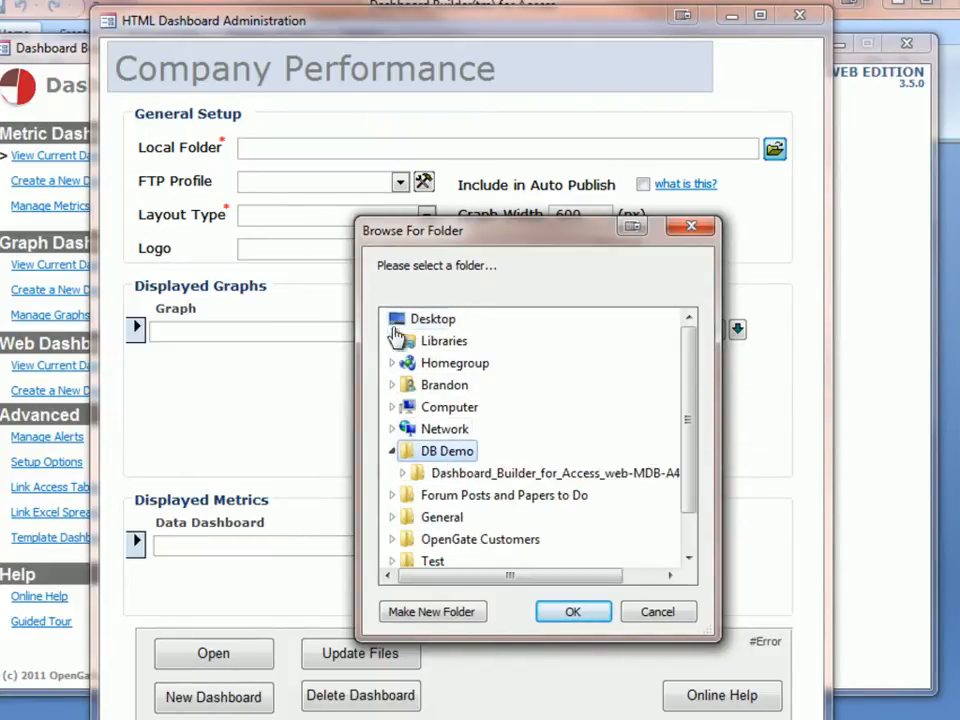
{"action": "left_click", "coordinate": [573, 611]}
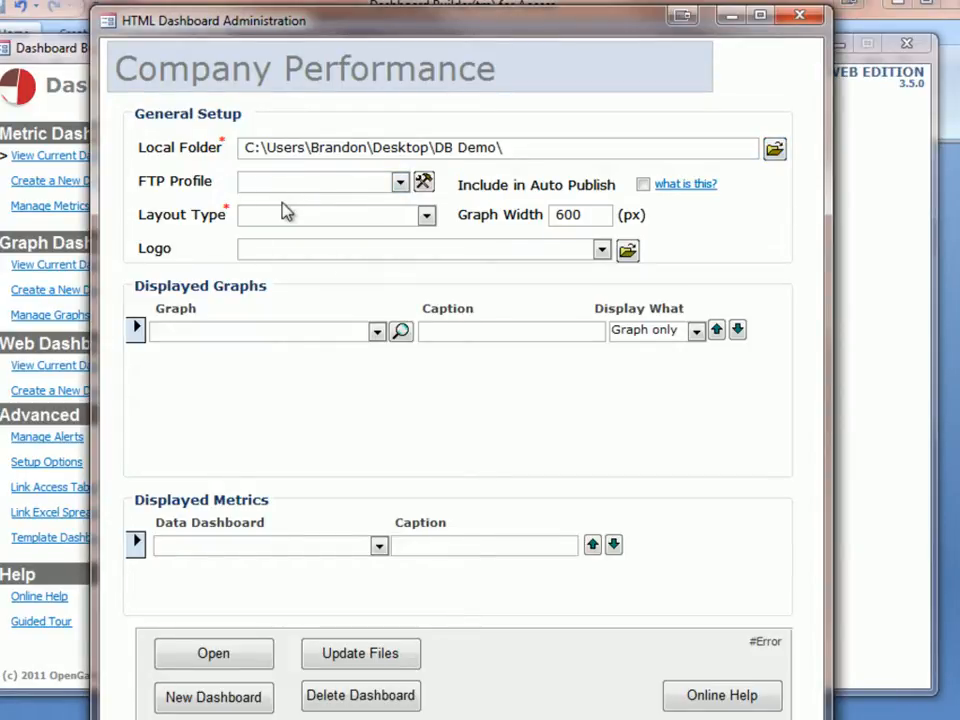
{"action": "mouse_move", "coordinate": [284, 188]}
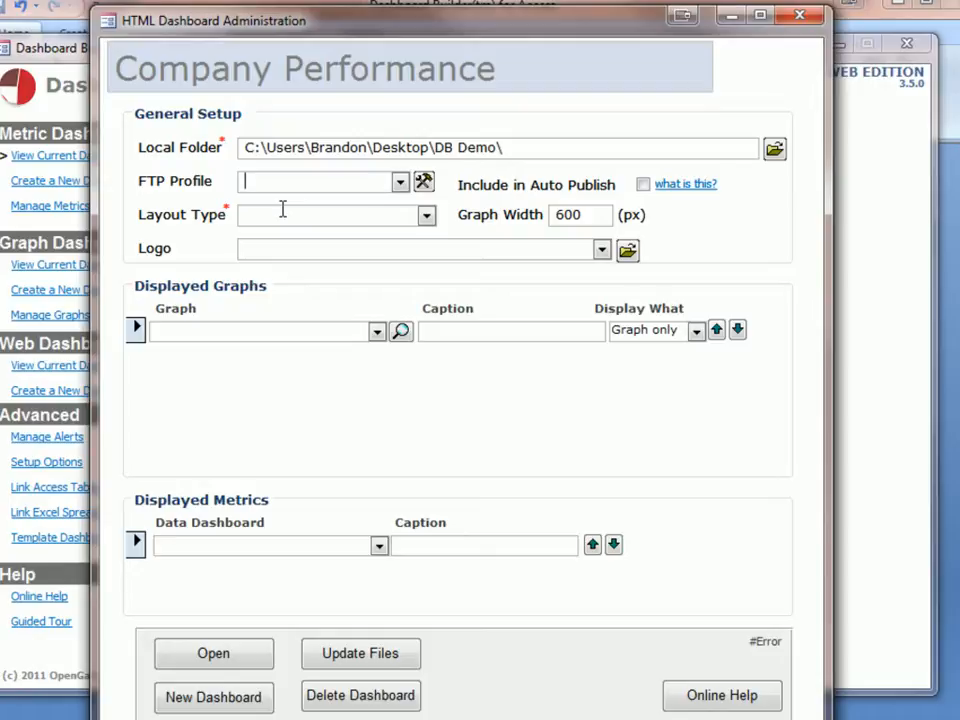
- Use the Left-Menu layout with 600 px graph width and the biolink sample logo
{"action": "left_click", "coordinate": [427, 215]}
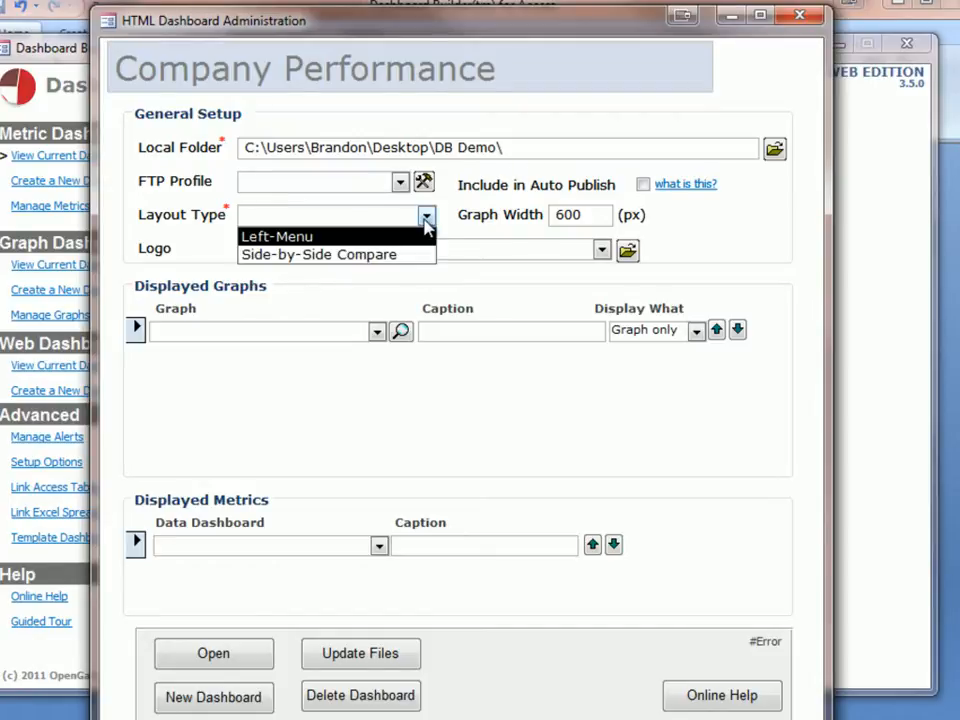
{"action": "mouse_move", "coordinate": [420, 243]}
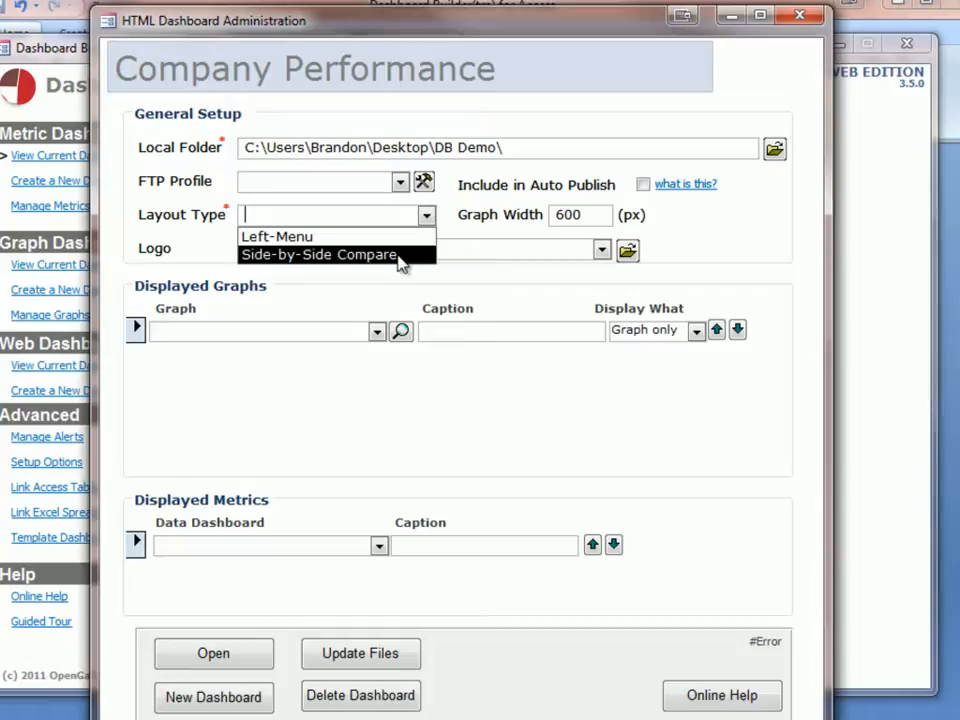
{"action": "left_click", "coordinate": [277, 236]}
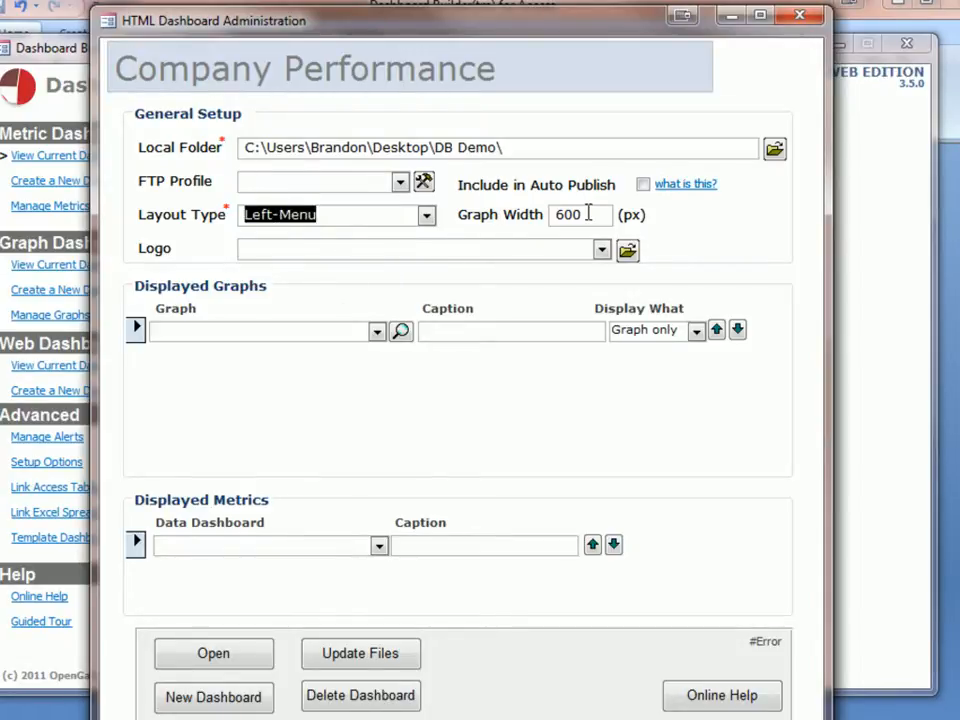
{"action": "triple_click", "coordinate": [568, 214]}
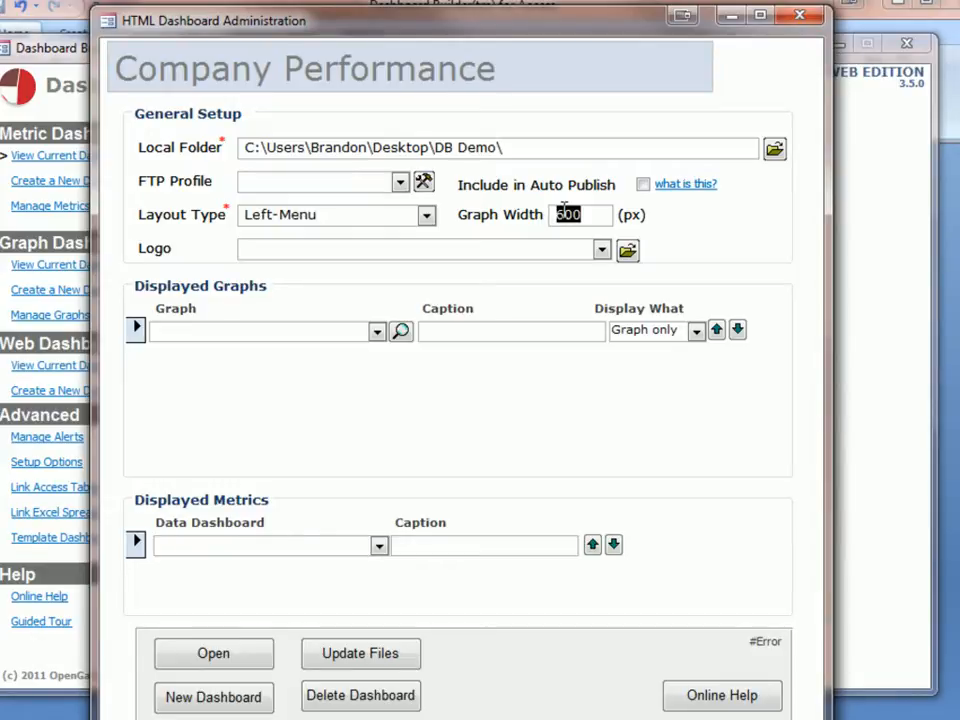
{"action": "left_click", "coordinate": [427, 214]}
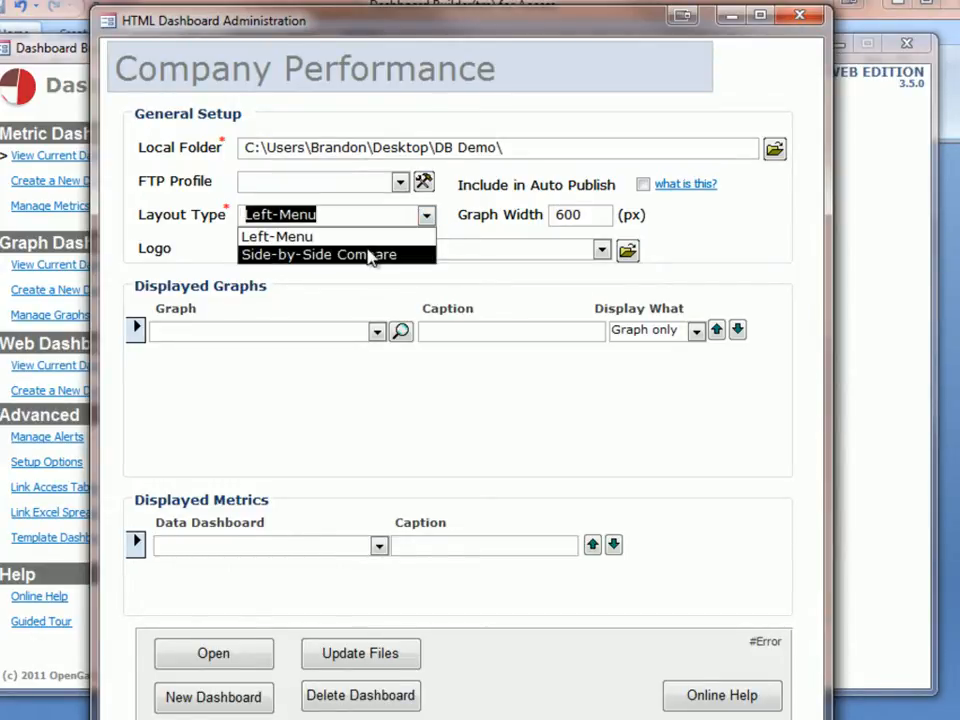
{"action": "left_click", "coordinate": [276, 236]}
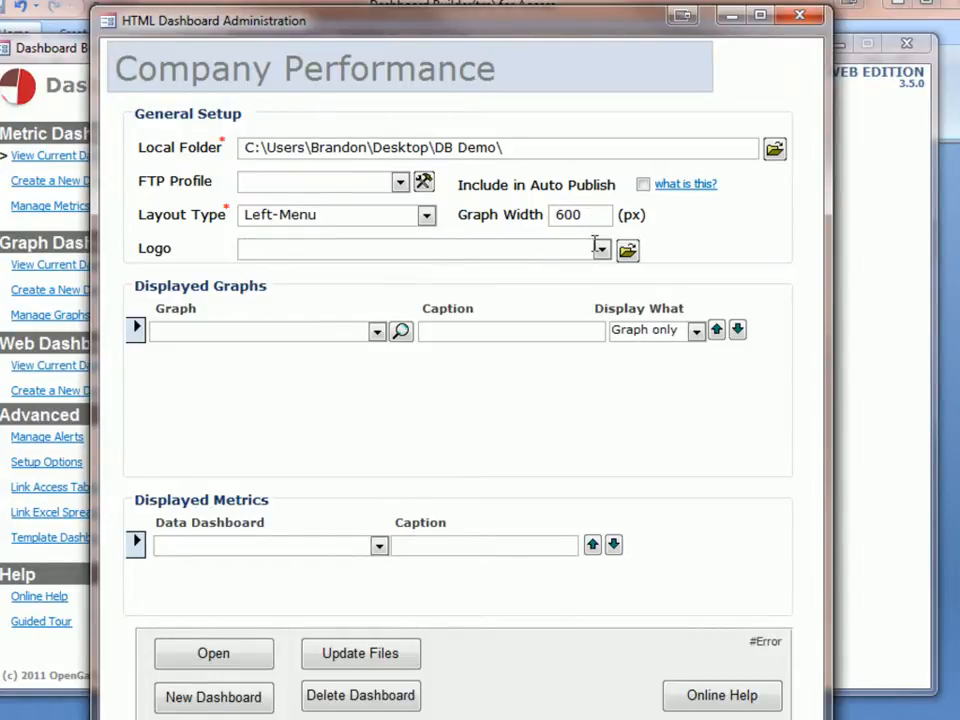
{"action": "left_click", "coordinate": [601, 250]}
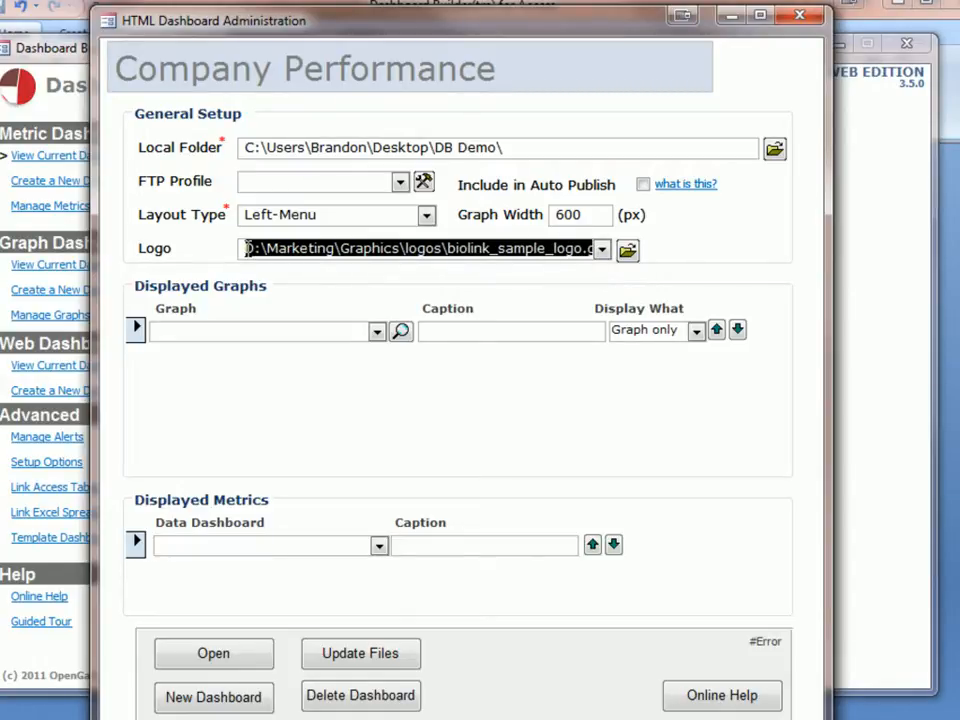
{"action": "left_click", "coordinate": [250, 331]}
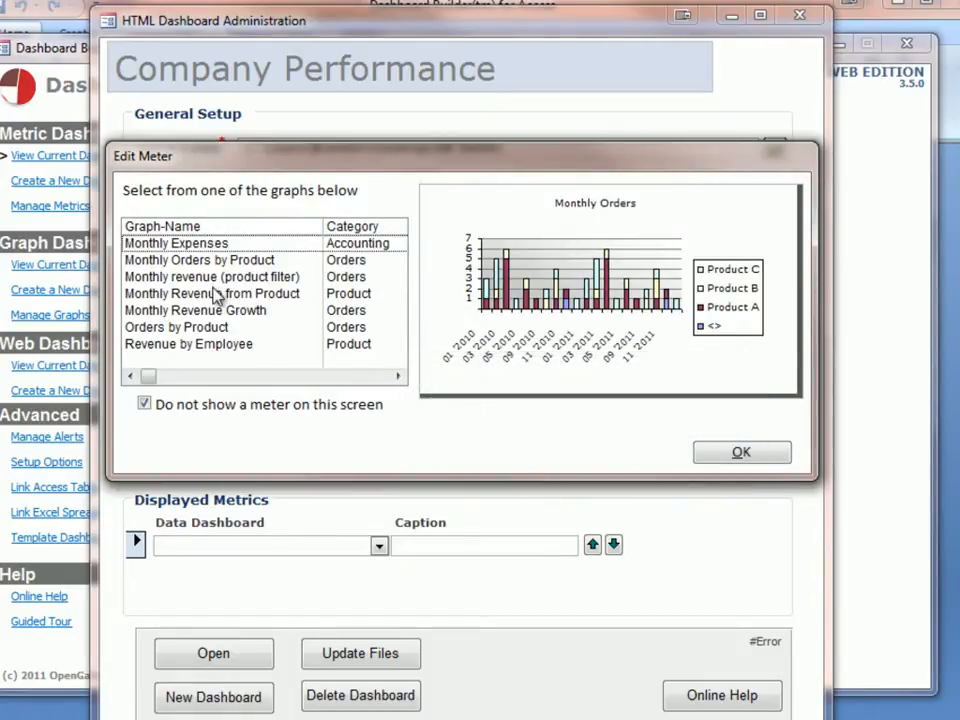
- Add graphs Monthly Revenue from Product, Revenue by Employee, Orders by Product and Monthly Expenses
{"action": "left_click", "coordinate": [741, 452]}
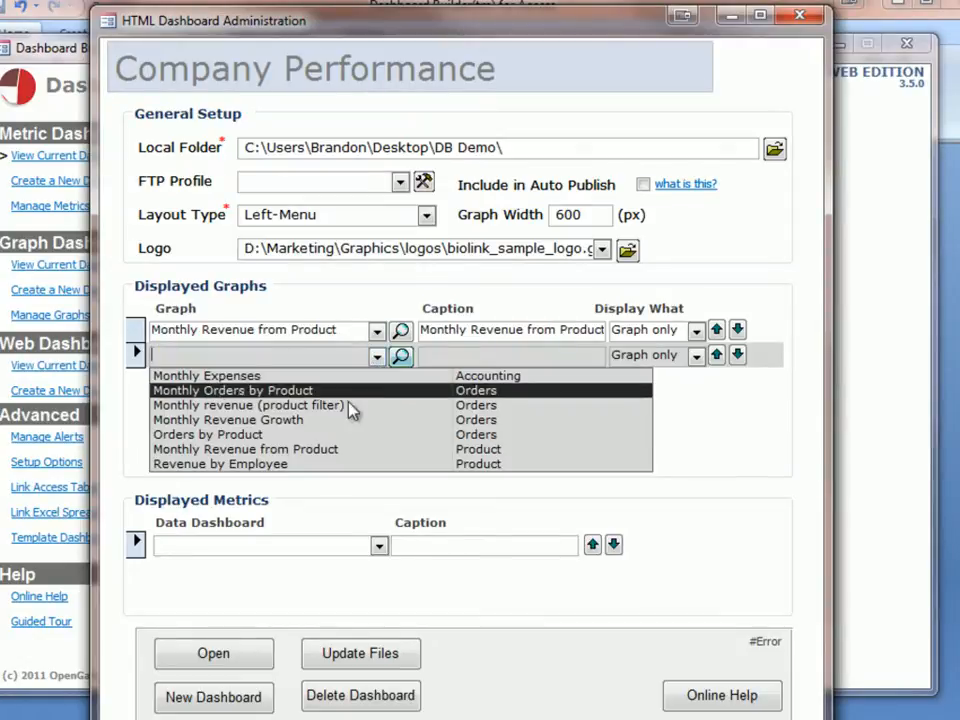
{"action": "left_click", "coordinate": [218, 463]}
{"action": "type", "text": "by"}
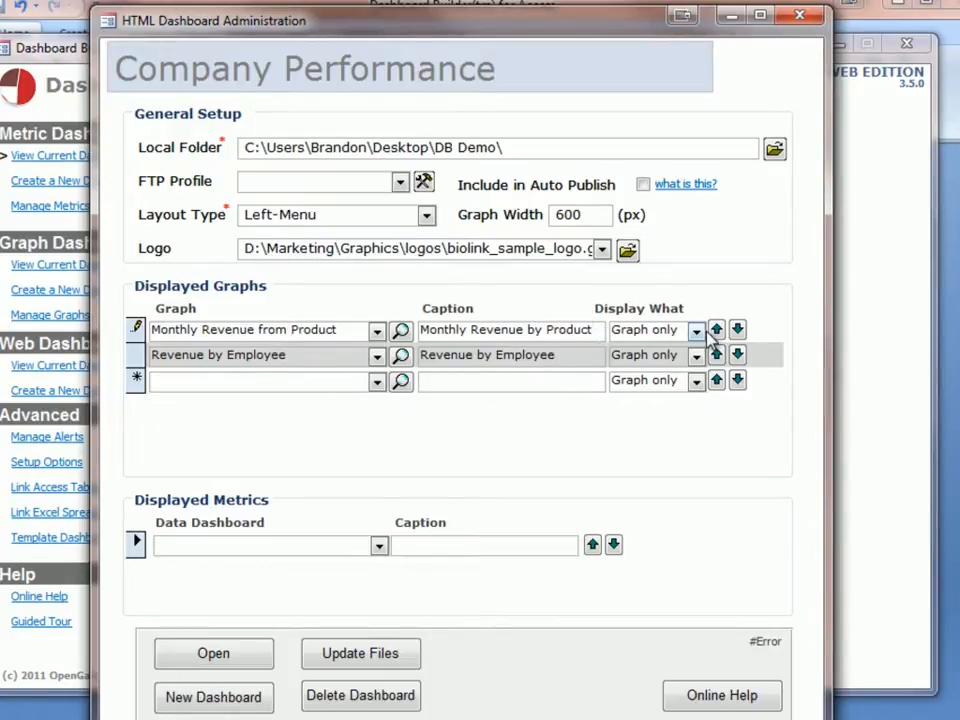
{"action": "left_click", "coordinate": [696, 330]}
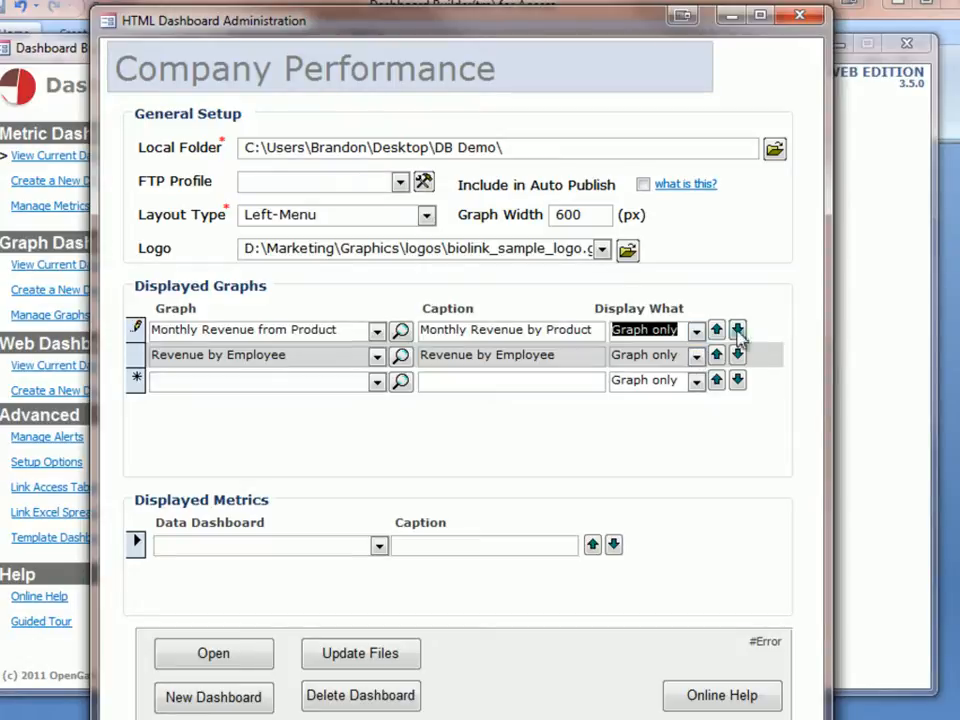
{"action": "left_click", "coordinate": [377, 381]}
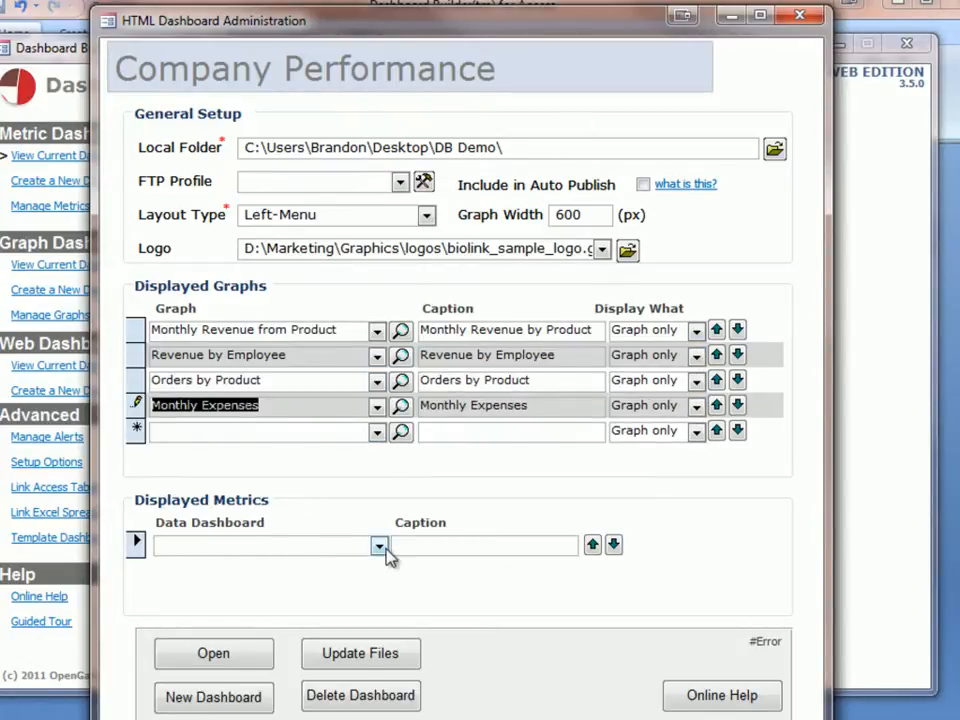
{"action": "mouse_move", "coordinate": [205, 513]}
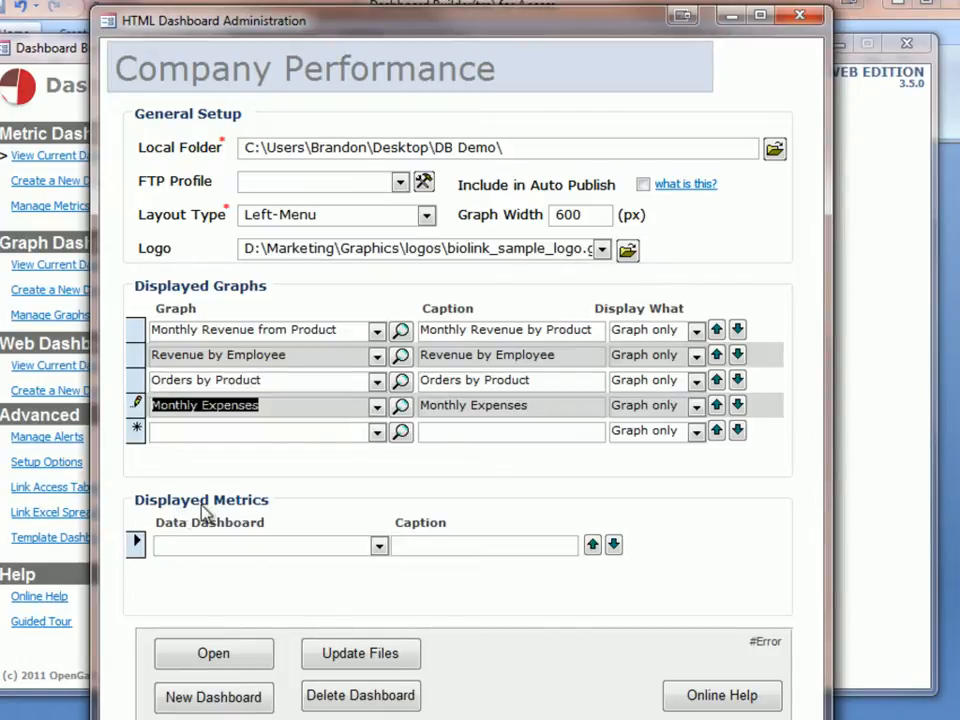
- Add Executive Dashboard (sample), captioned Executive Dashboard, and Employees (sample) as metrics
{"action": "left_click", "coordinate": [379, 545]}
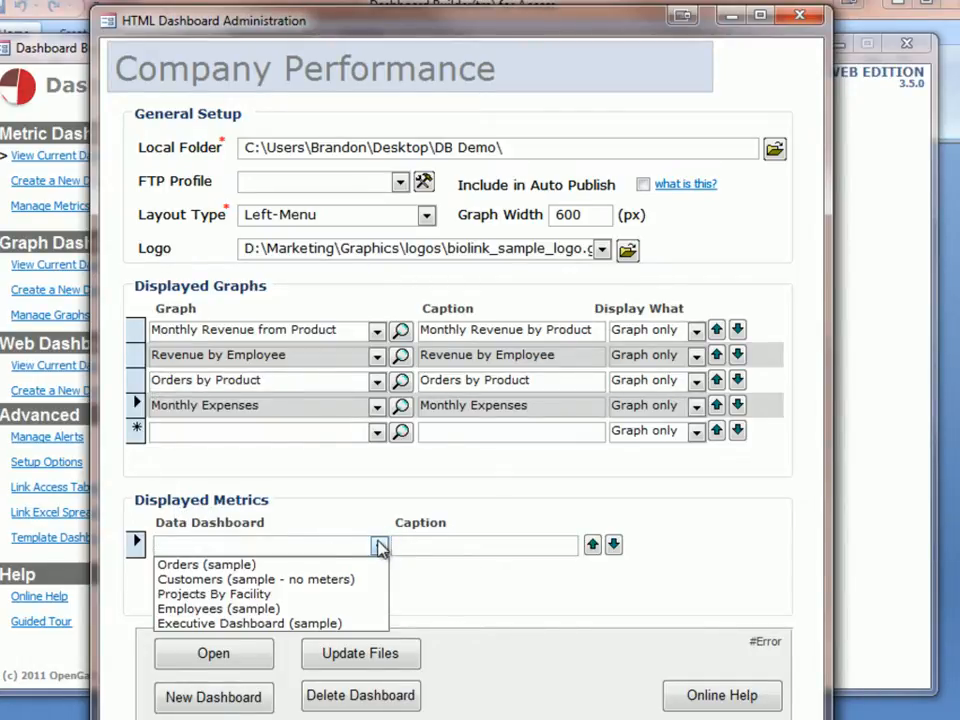
{"action": "left_click", "coordinate": [249, 623]}
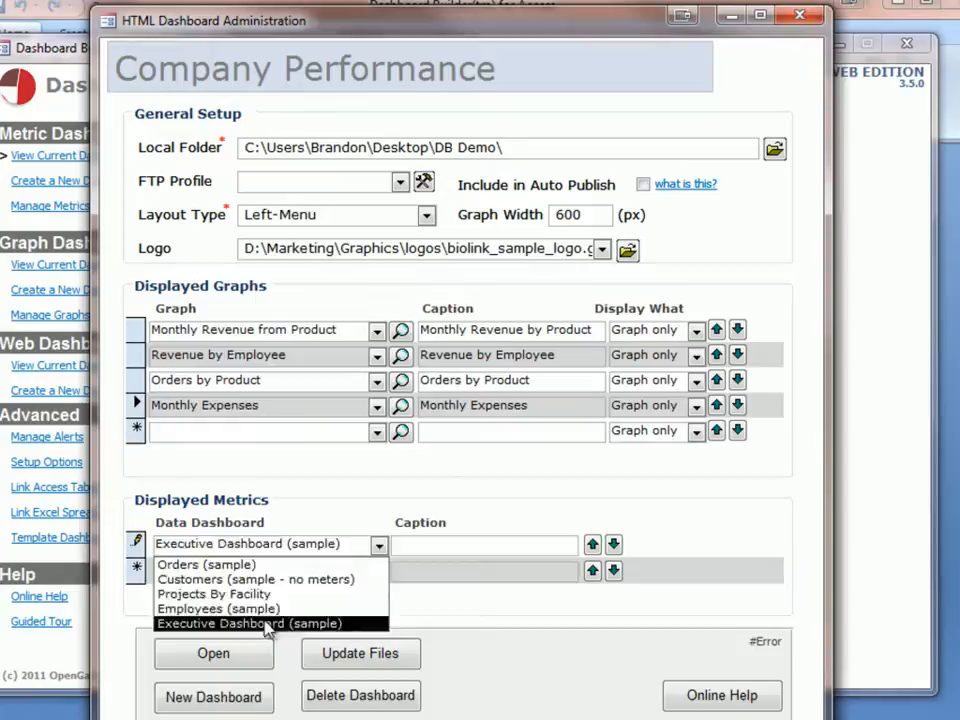
{"action": "left_click", "coordinate": [247, 623]}
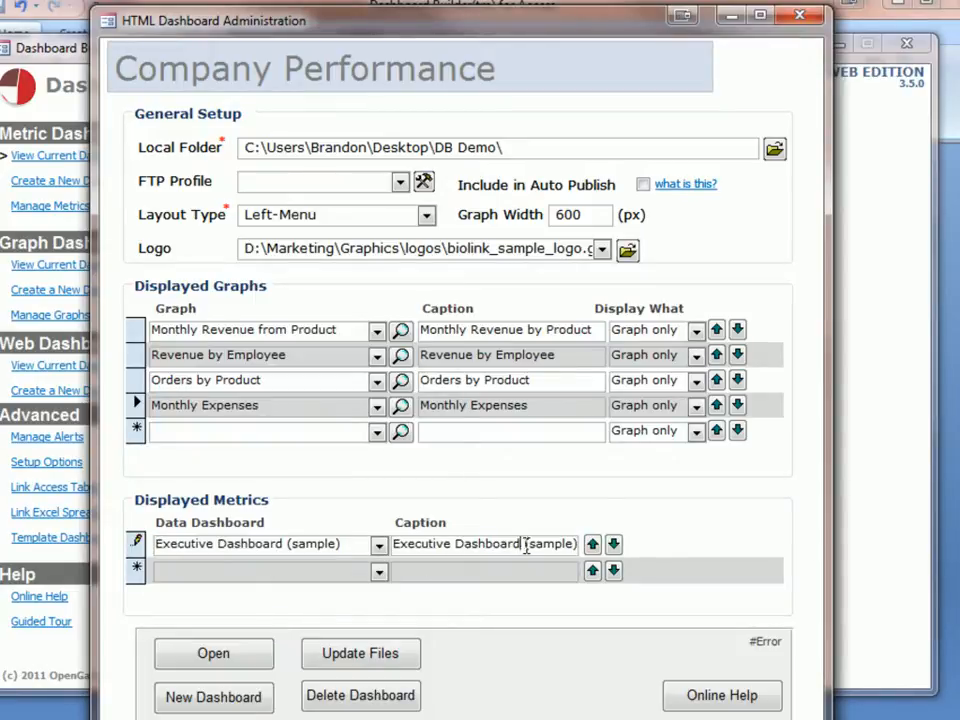
{"action": "left_click", "coordinate": [379, 571]}
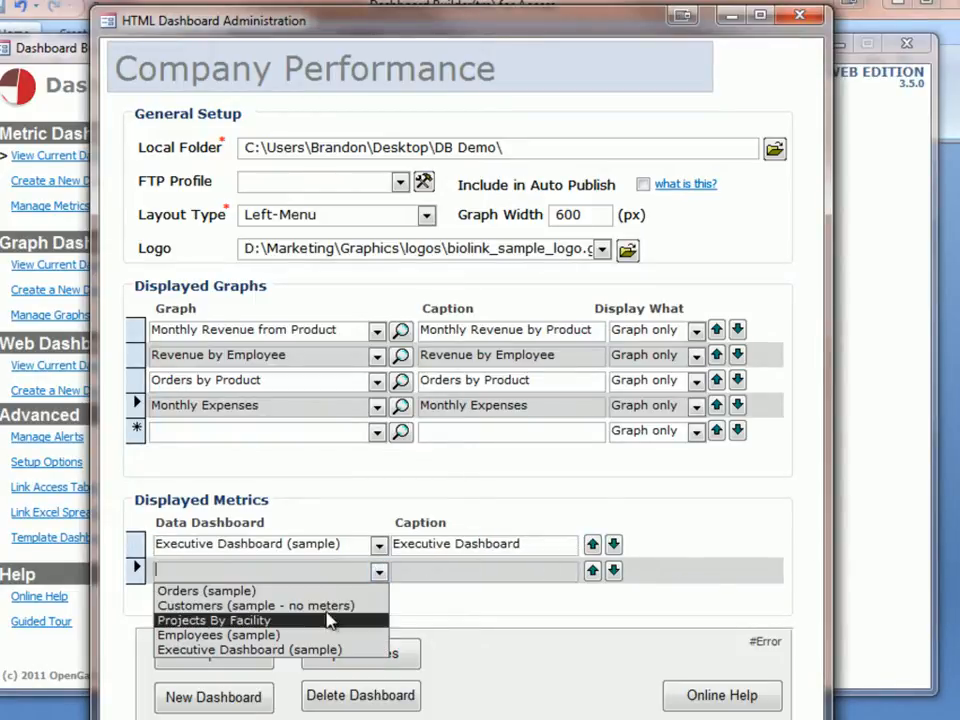
{"action": "left_click", "coordinate": [219, 635]}
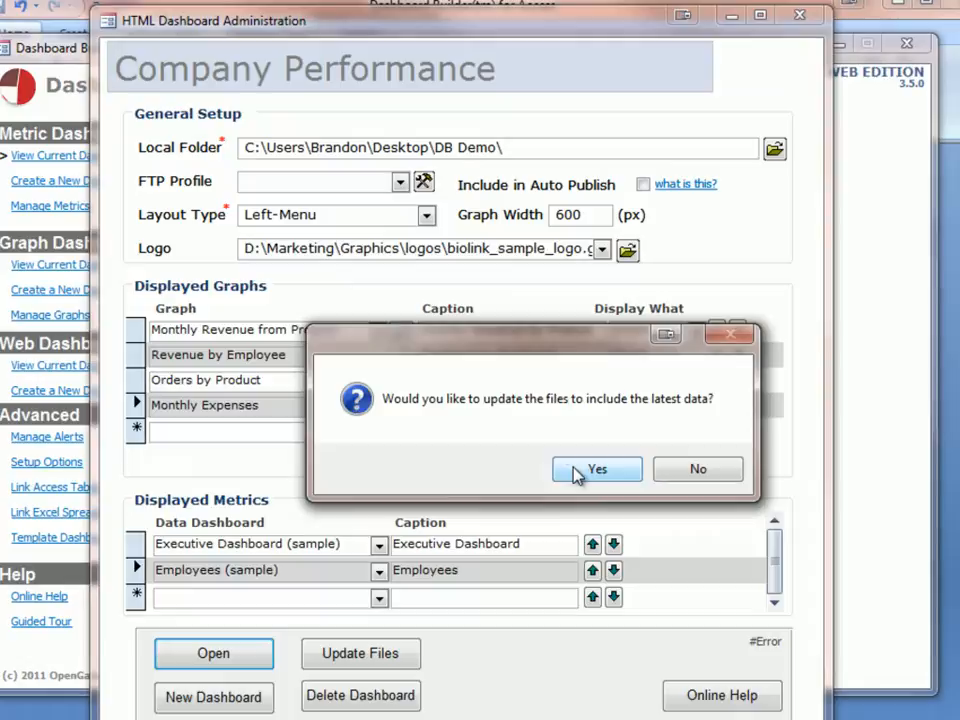
- Update files with latest data, then view Revenue by Employee and Executive Dashboard in Chrome
{"action": "left_click", "coordinate": [597, 469]}
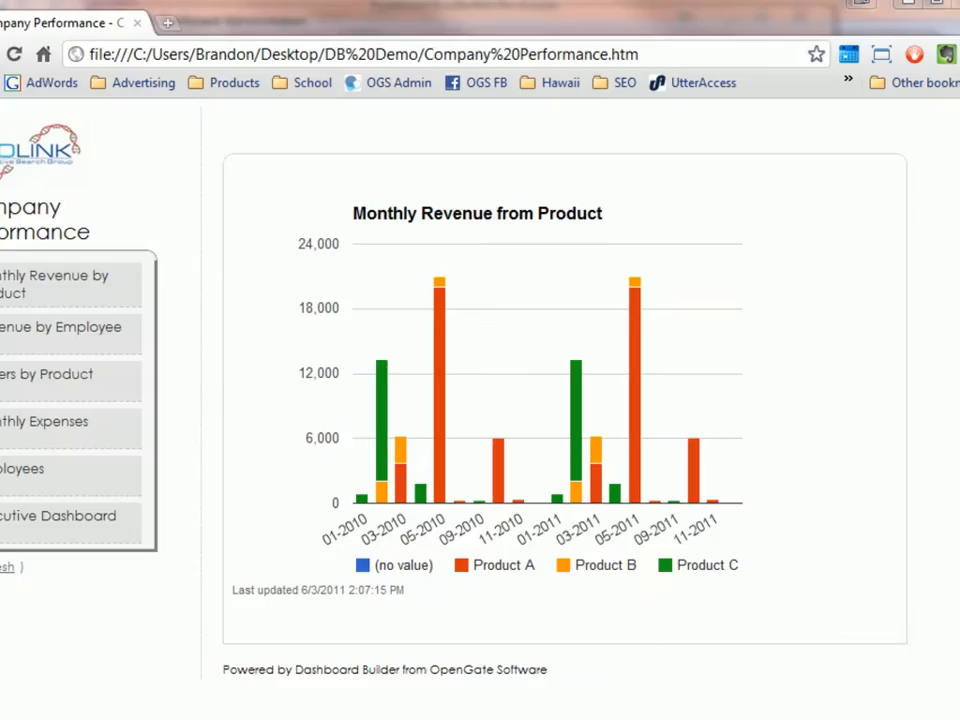
{"action": "mouse_move", "coordinate": [362, 194]}
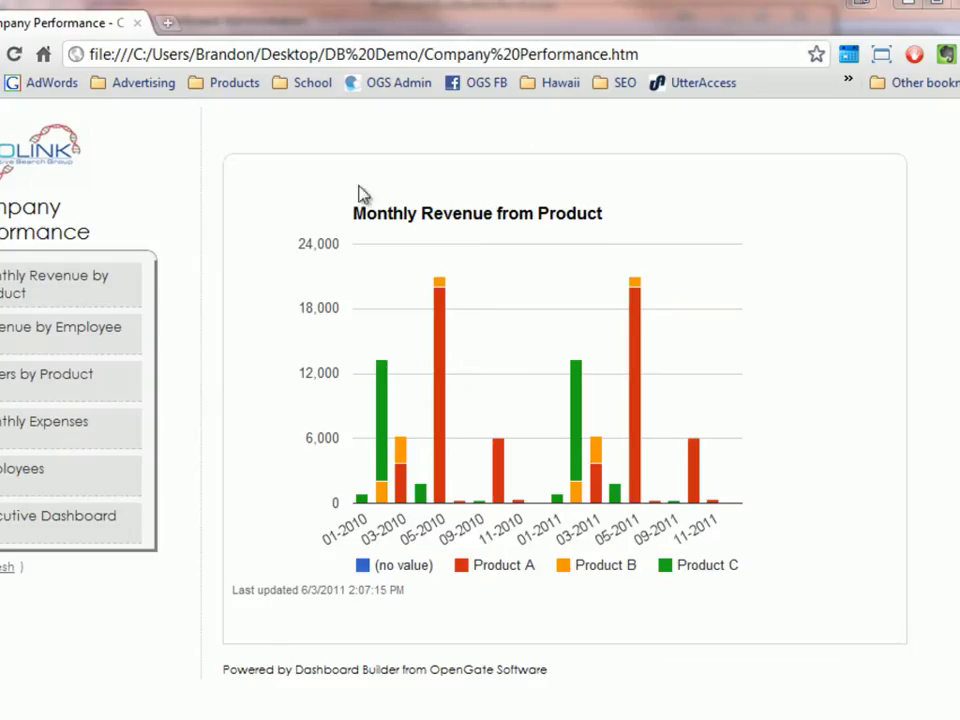
{"action": "mouse_move", "coordinate": [649, 340]}
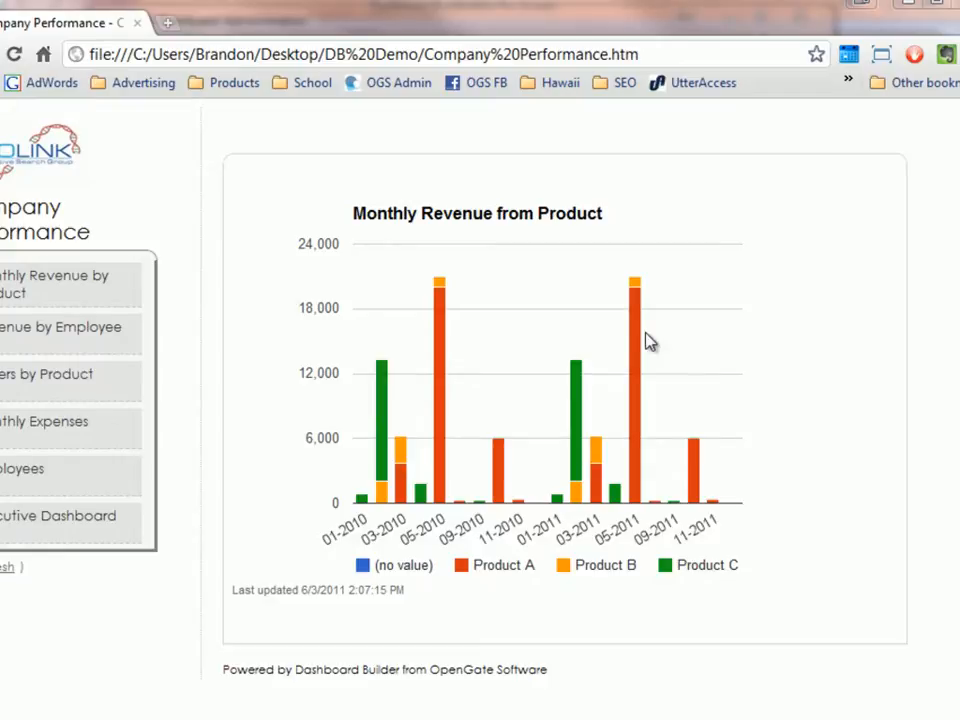
{"action": "mouse_move", "coordinate": [530, 163]}
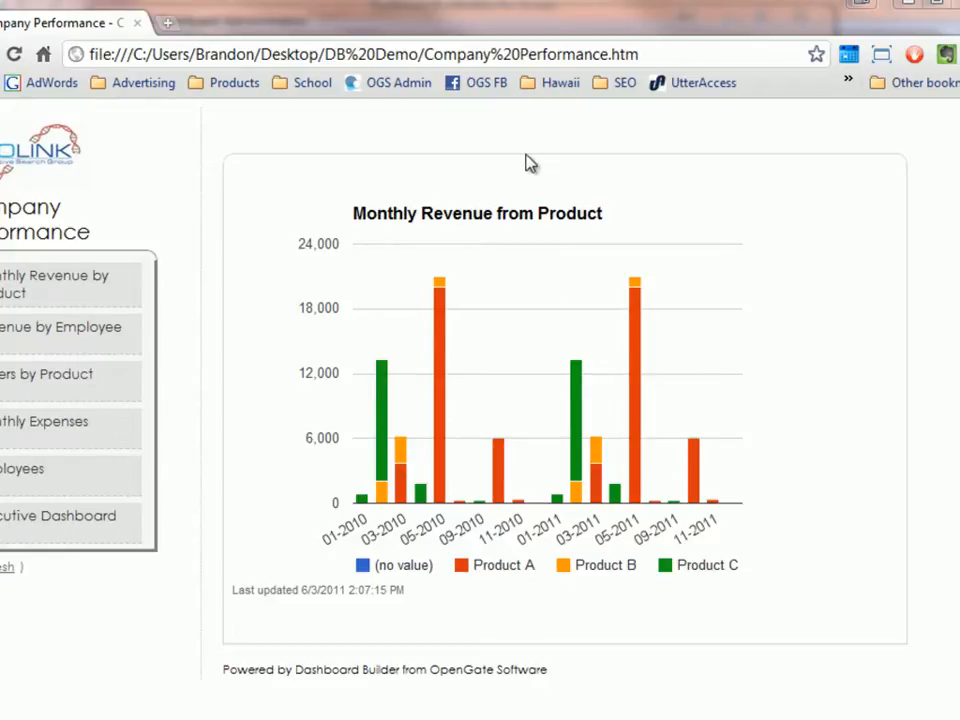
{"action": "mouse_move", "coordinate": [367, 306]}
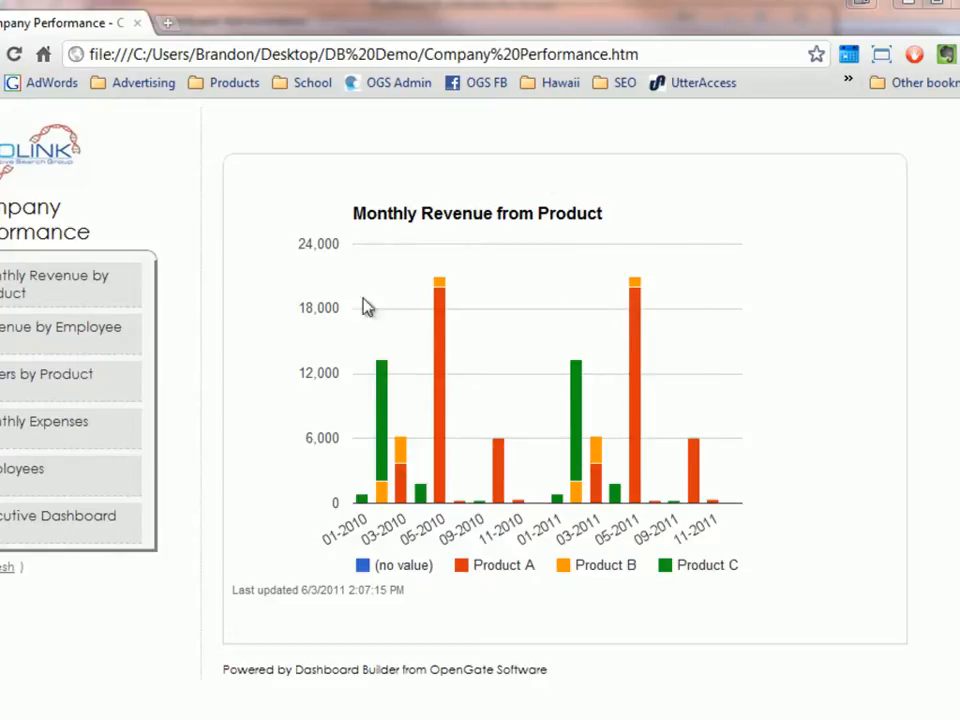
{"action": "mouse_move", "coordinate": [203, 358]}
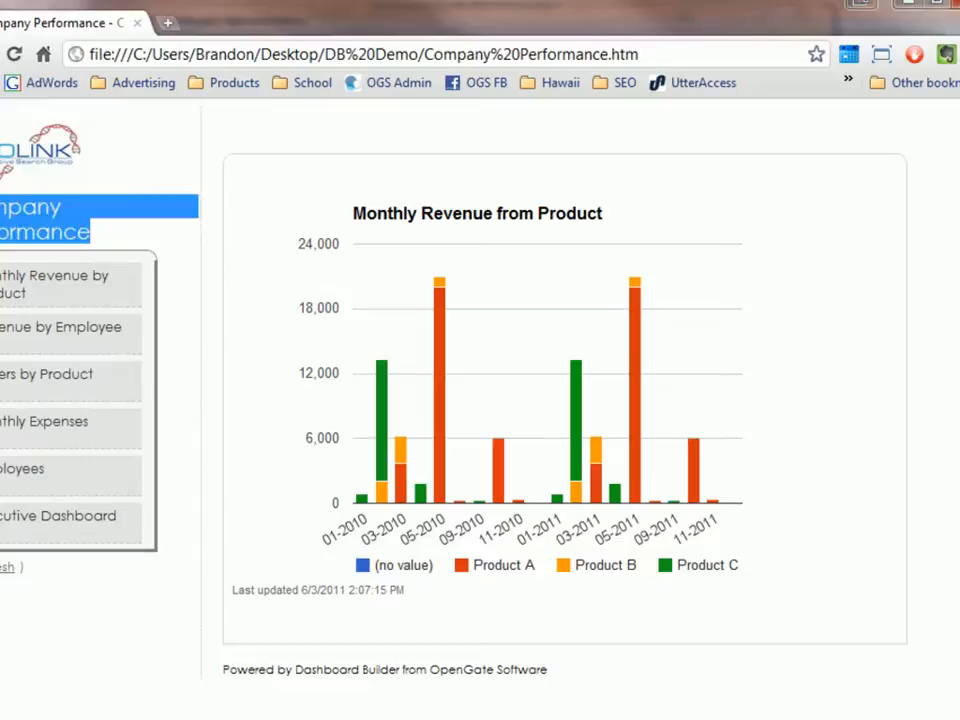
{"action": "left_click", "coordinate": [60, 327]}
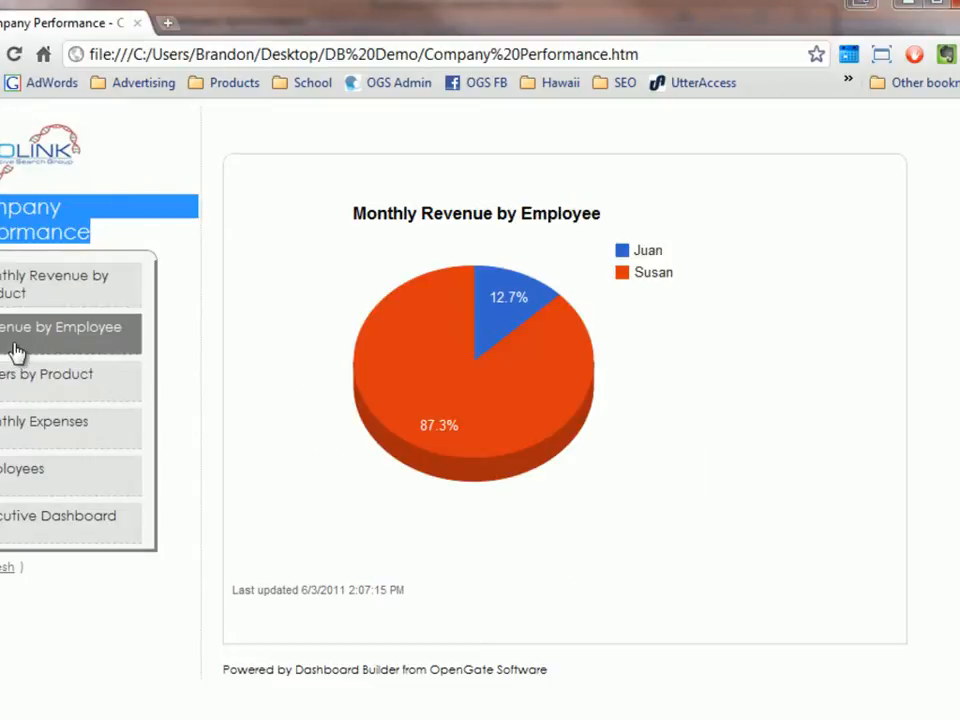
{"action": "left_click", "coordinate": [44, 421]}
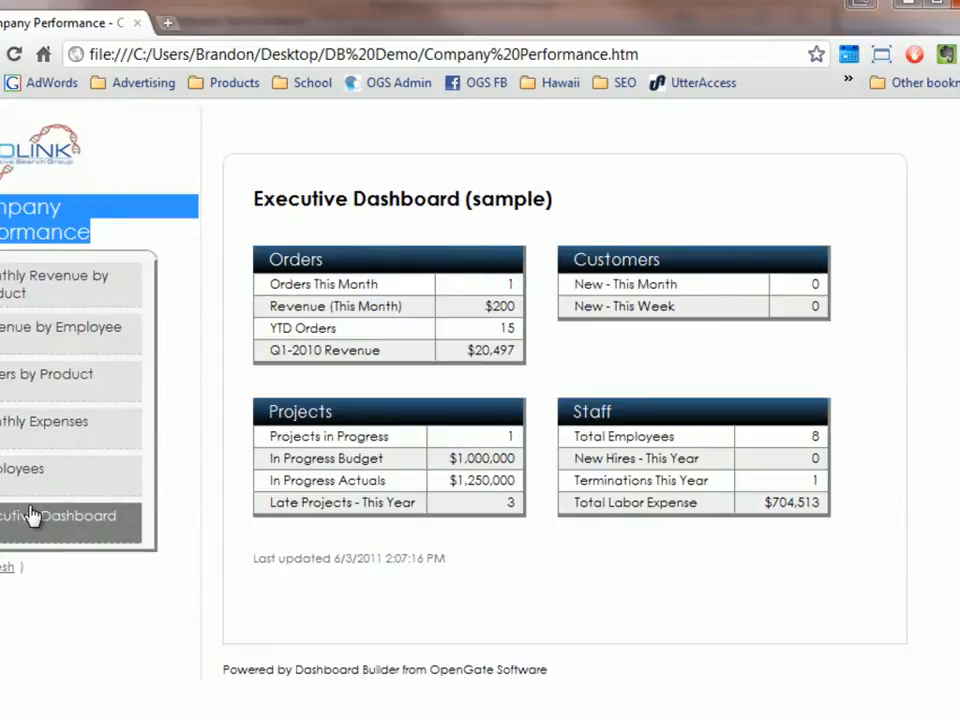
{"action": "mouse_move", "coordinate": [293, 563]}
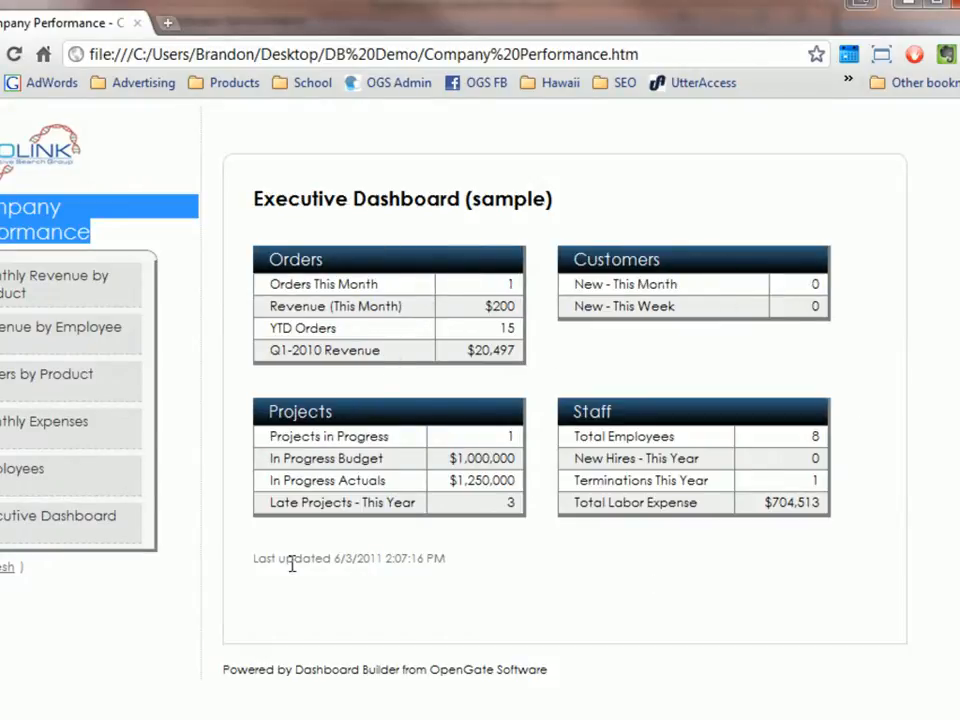
{"action": "mouse_move", "coordinate": [450, 568]}
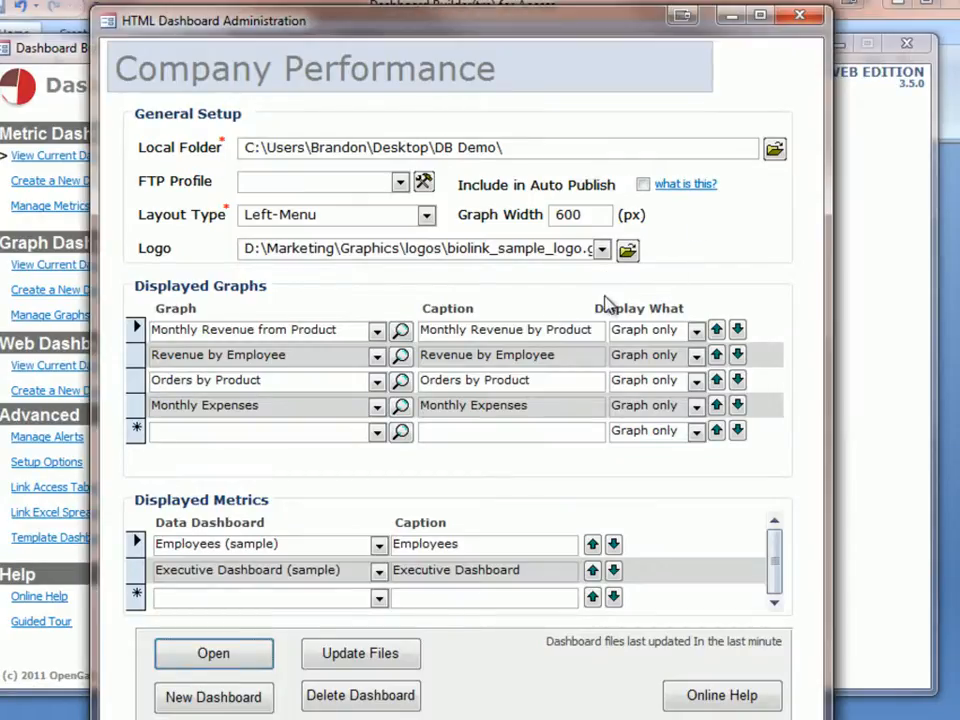
{"action": "mouse_move", "coordinate": [602, 306]}
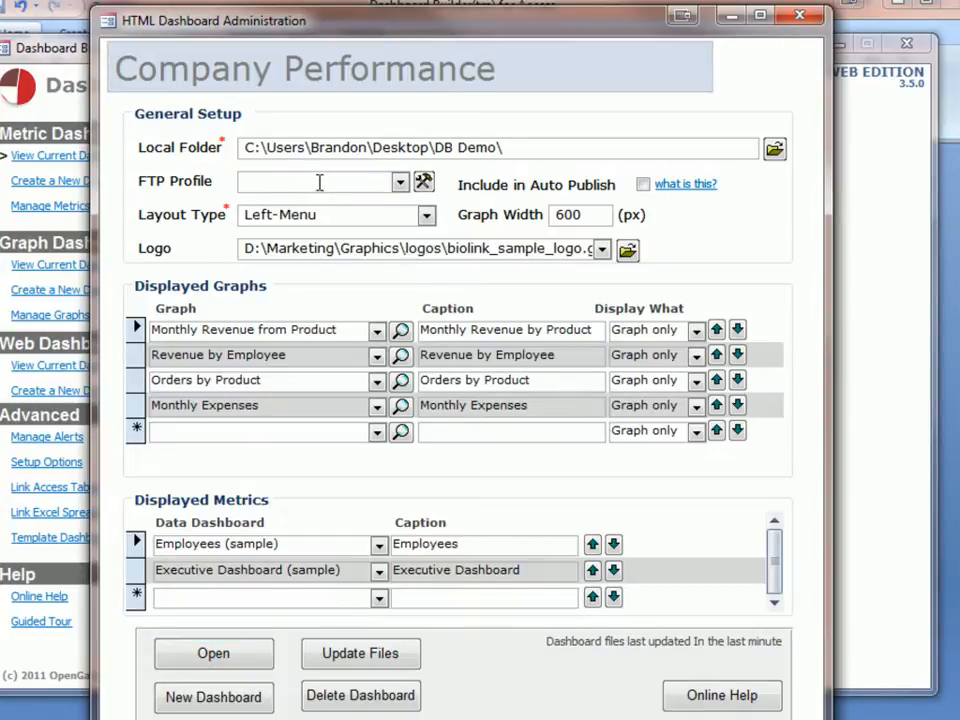
- Open the Web Host FTP profile for uploading the dashboard
{"action": "left_click", "coordinate": [423, 182]}
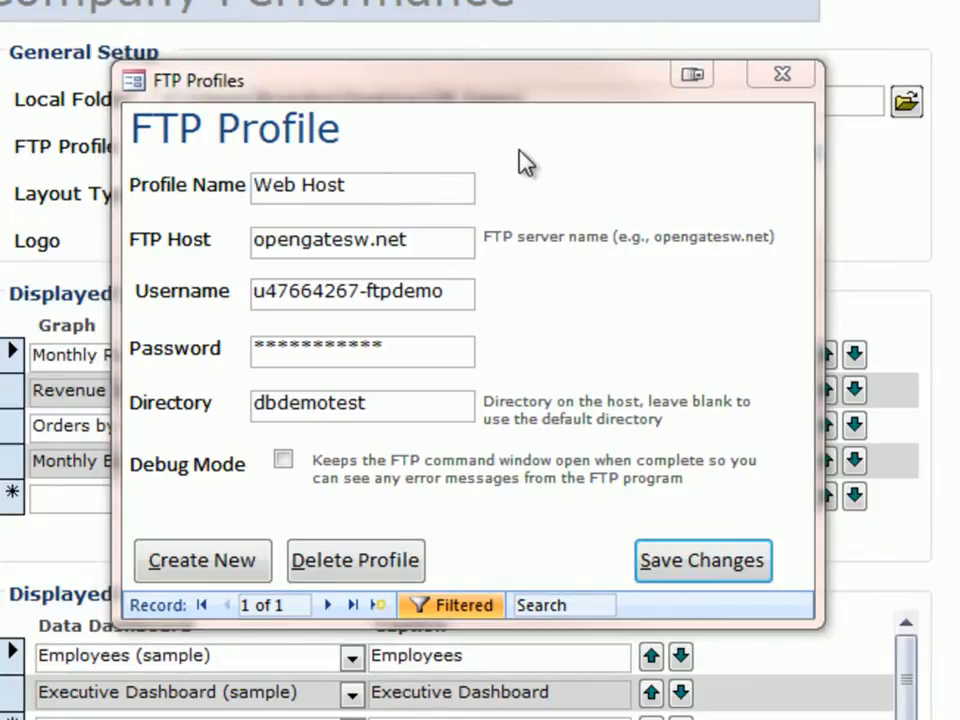
{"action": "mouse_move", "coordinate": [373, 190]}
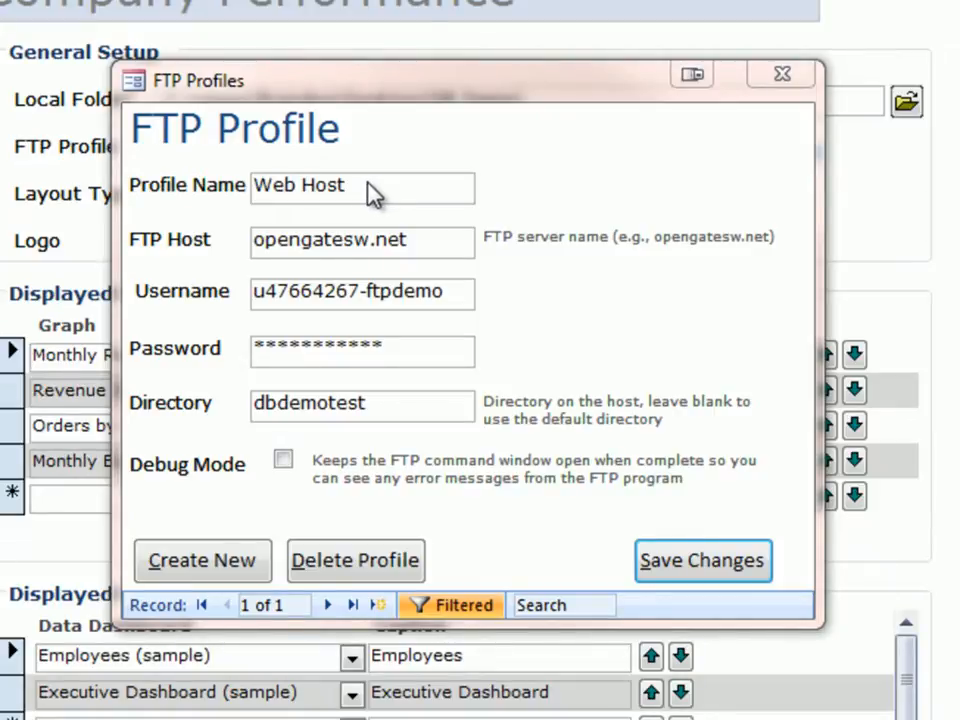
{"action": "mouse_move", "coordinate": [430, 245]}
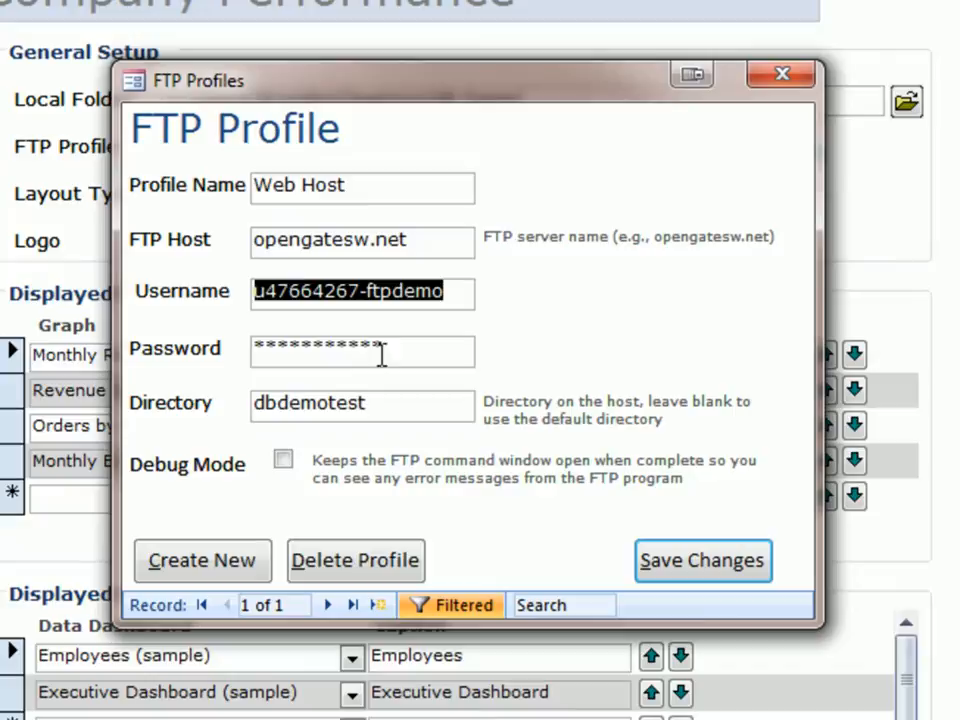
- Review the Web Host password, directory dbdemotest and host opengatesw.net, then enable Debug Mode
{"action": "left_click", "coordinate": [362, 351]}
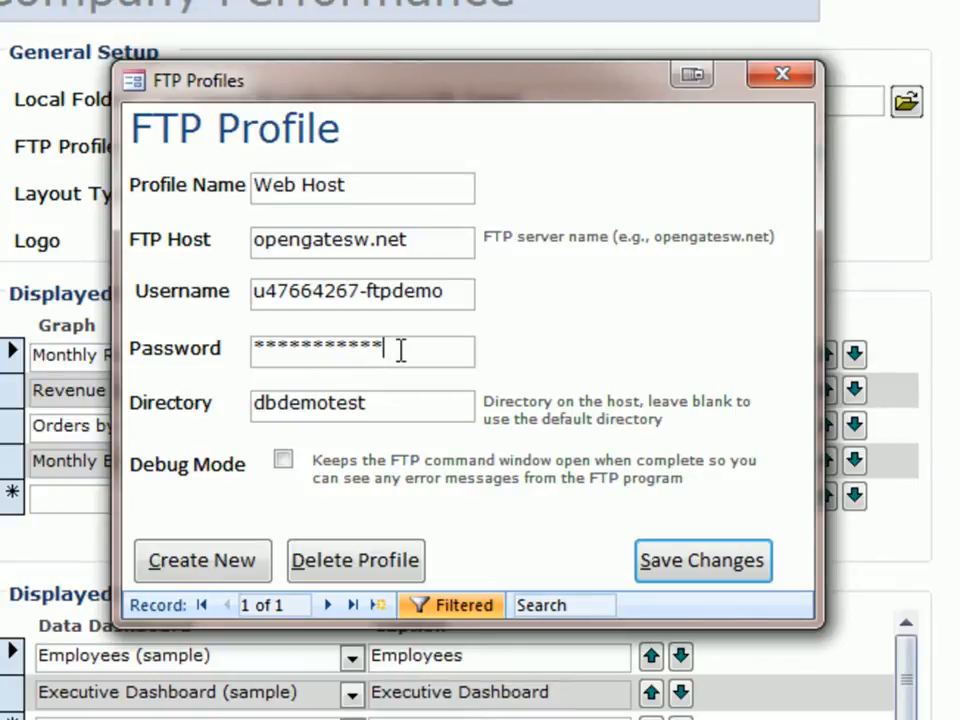
{"action": "triple_click", "coordinate": [361, 351]}
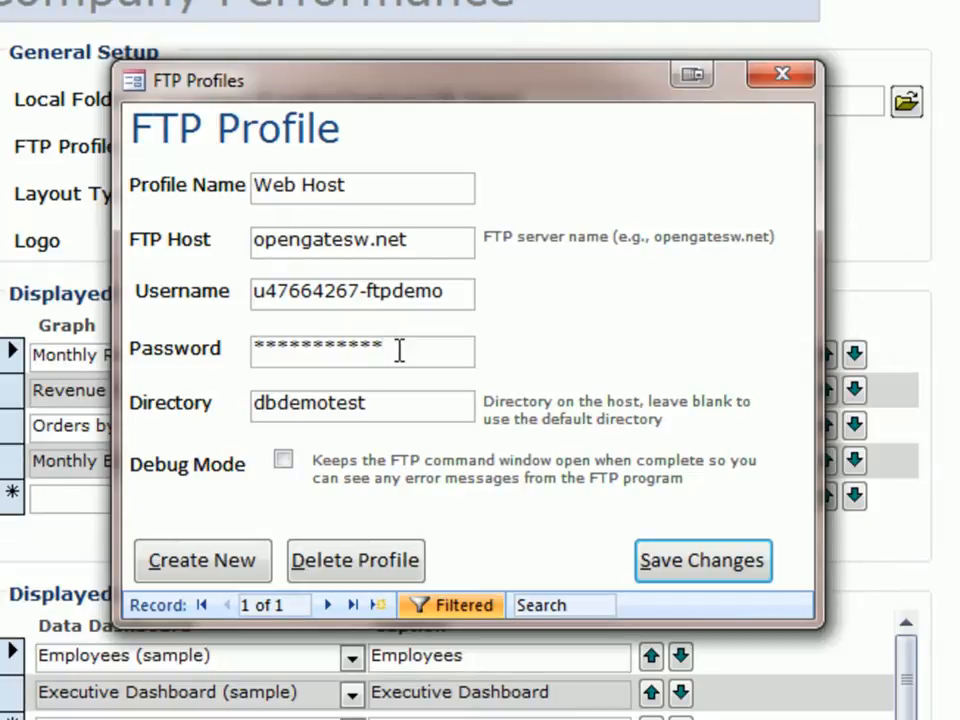
{"action": "mouse_move", "coordinate": [155, 410]}
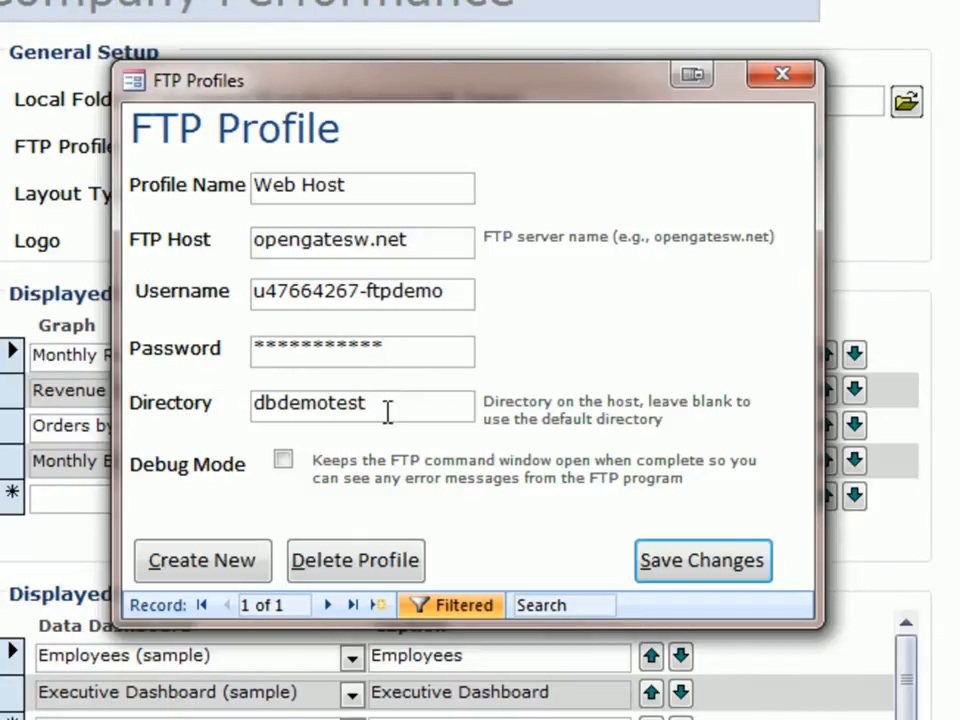
{"action": "mouse_move", "coordinate": [330, 240]}
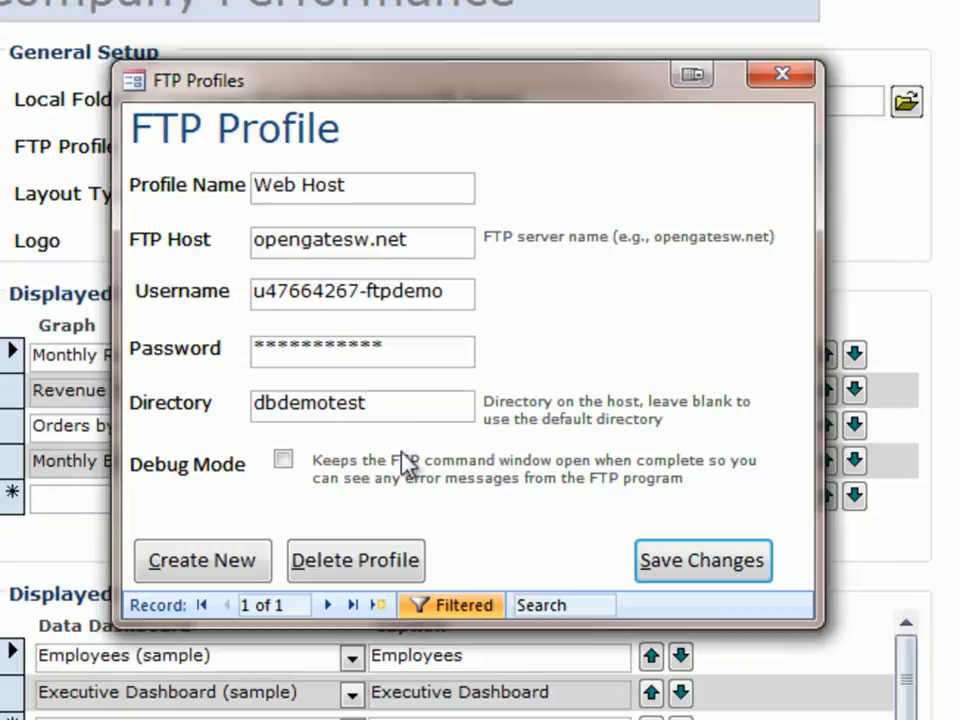
{"action": "left_click", "coordinate": [362, 404]}
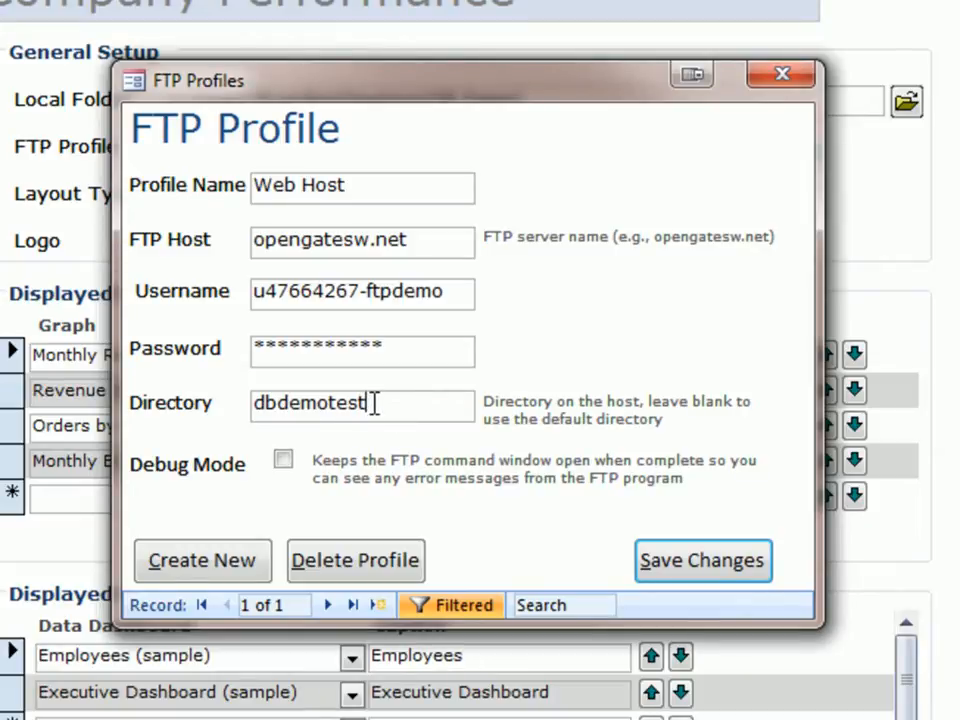
{"action": "mouse_move", "coordinate": [388, 320]}
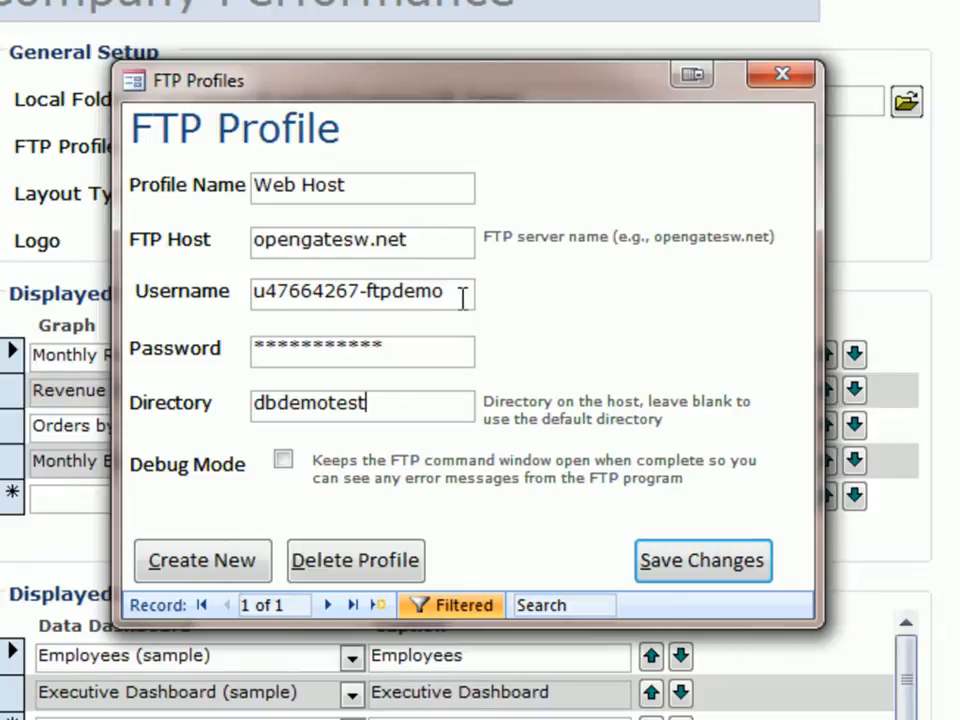
{"action": "mouse_move", "coordinate": [378, 345]}
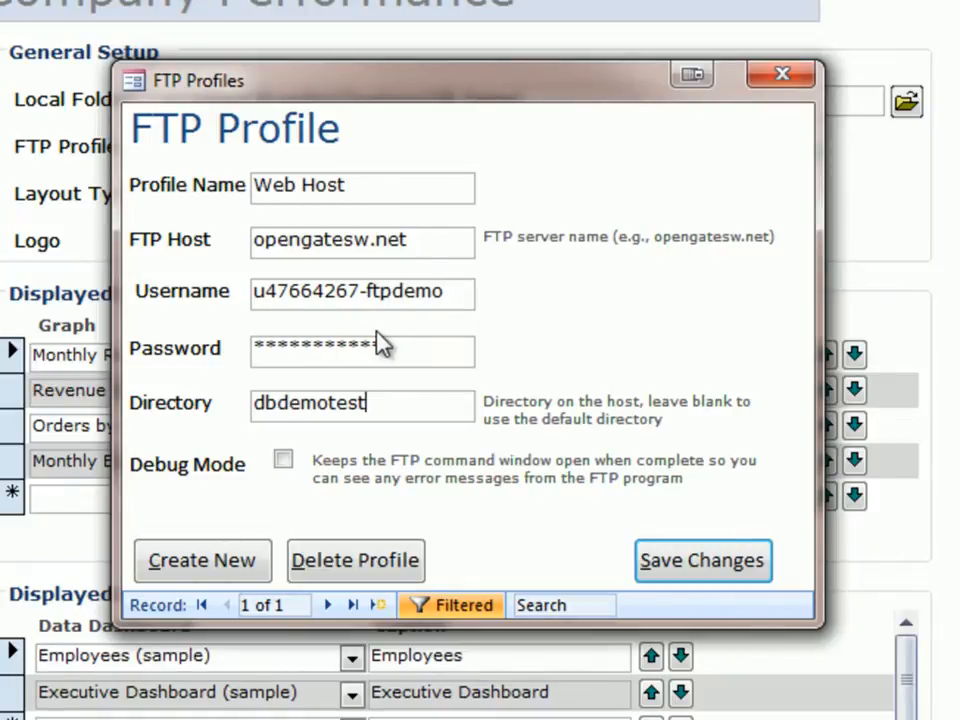
{"action": "triple_click", "coordinate": [362, 242]}
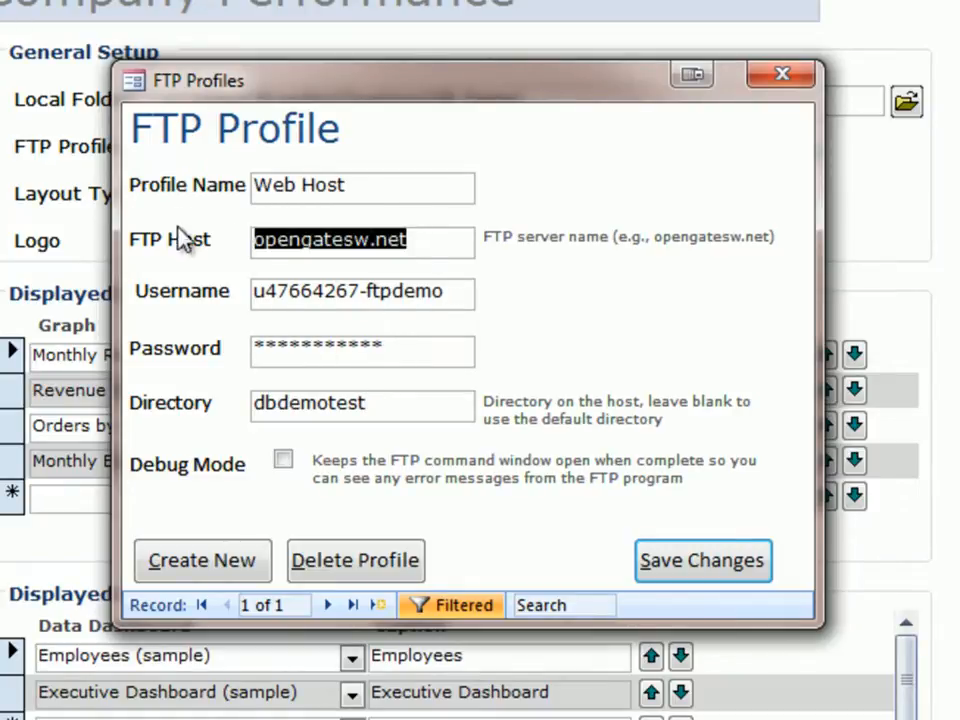
{"action": "mouse_move", "coordinate": [262, 487]}
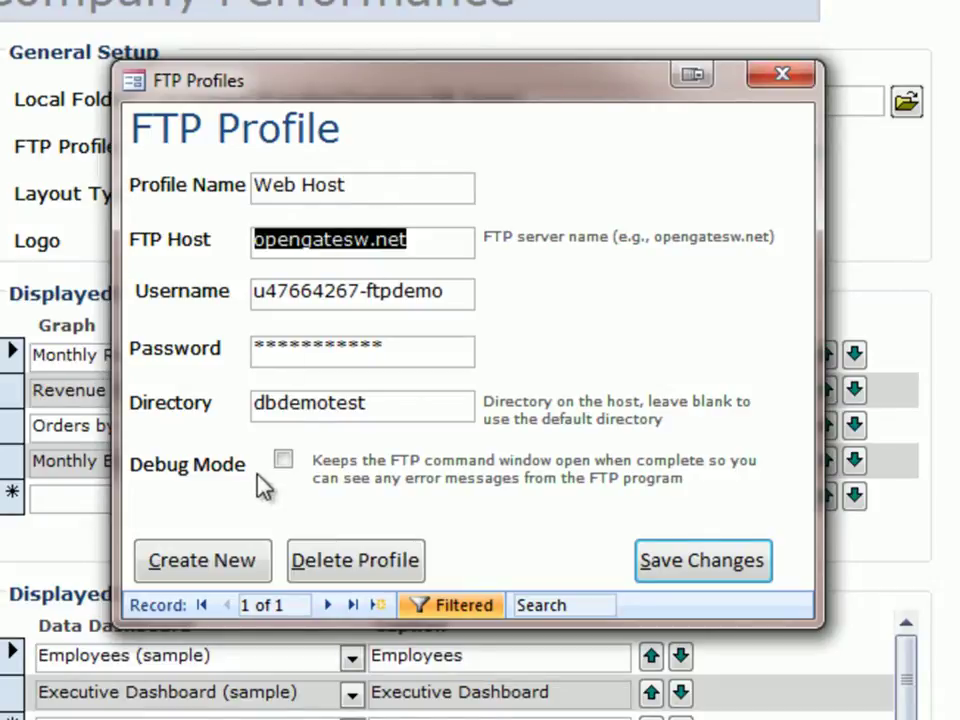
{"action": "mouse_move", "coordinate": [283, 469]}
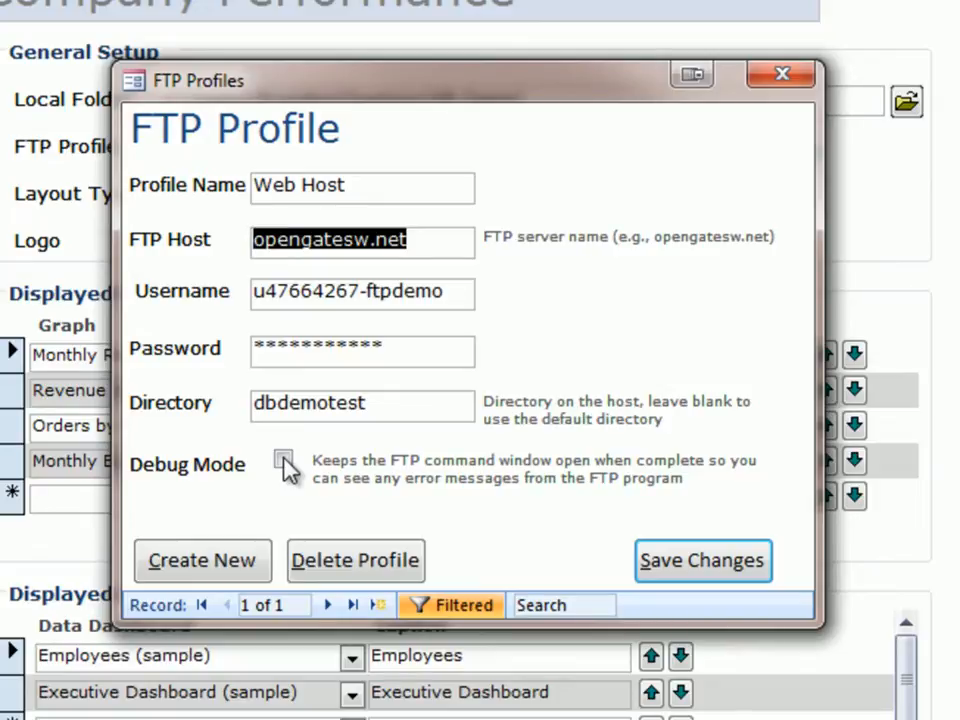
{"action": "left_click", "coordinate": [283, 459]}
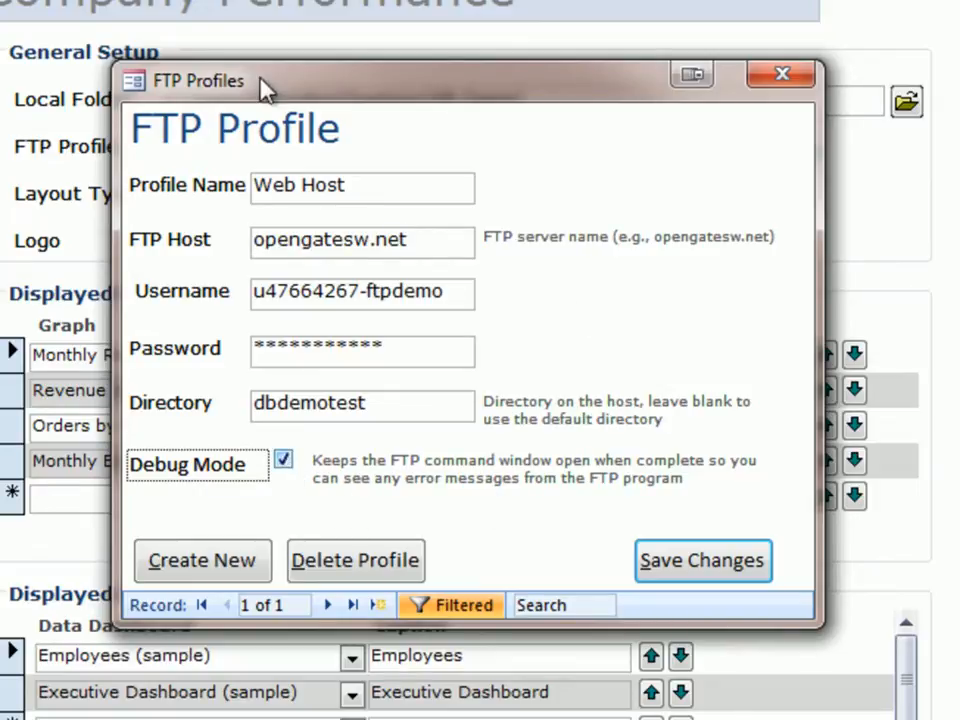
{"action": "mouse_move", "coordinate": [95, 95]}
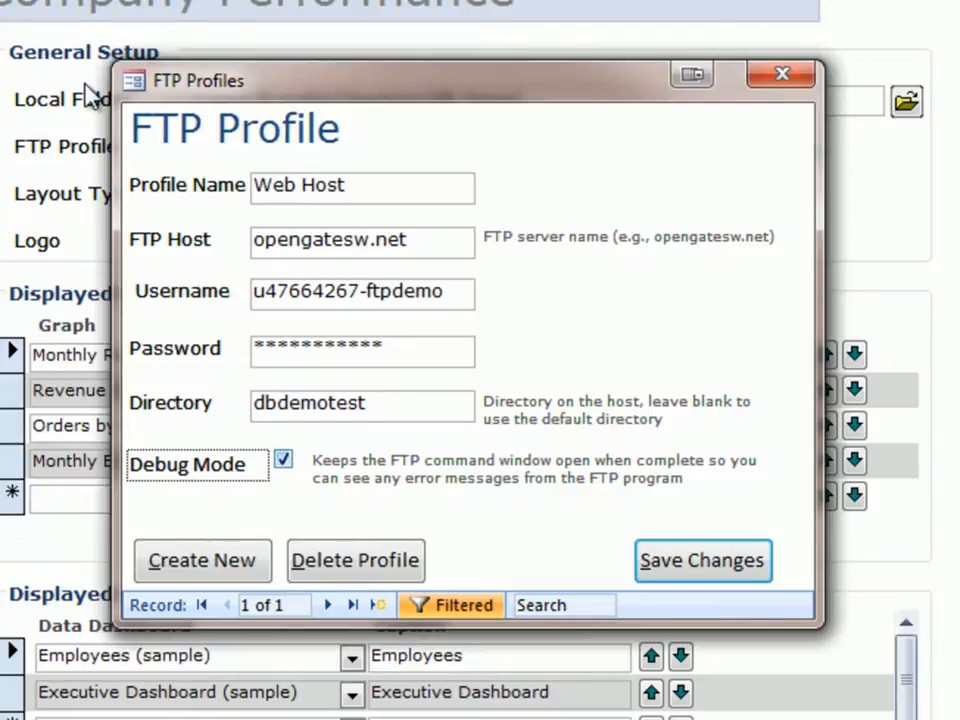
{"action": "mouse_move", "coordinate": [100, 108]}
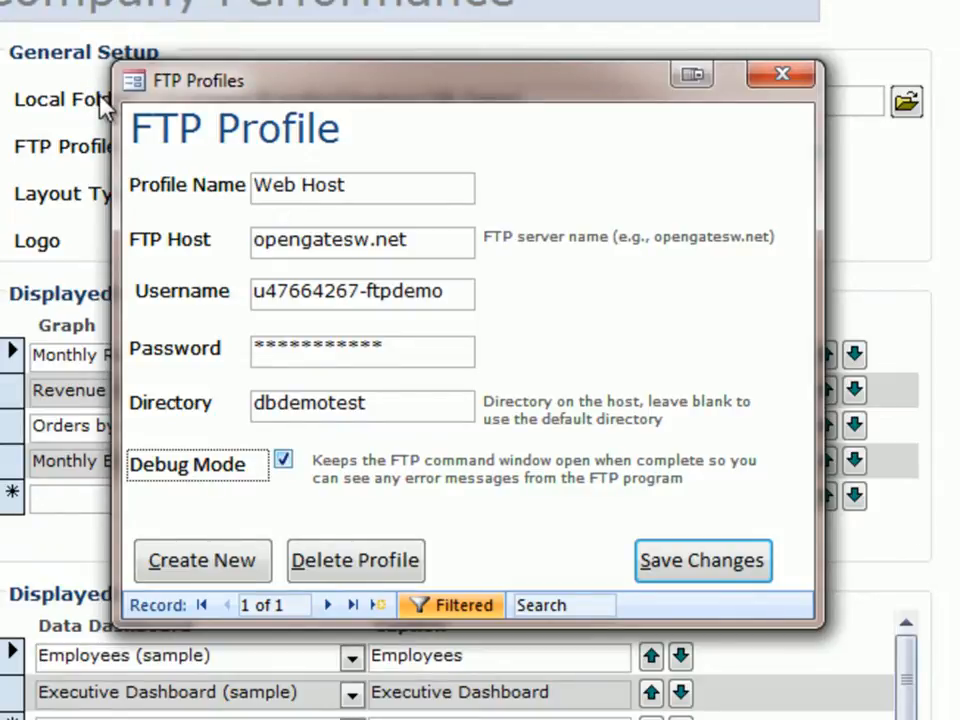
{"action": "mouse_move", "coordinate": [180, 88]}
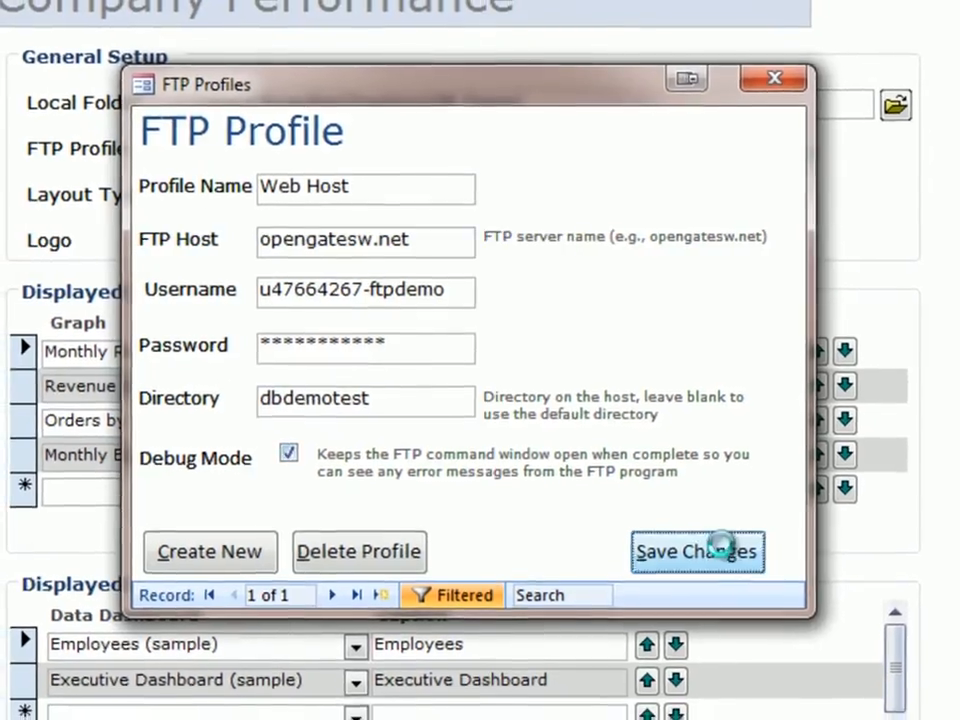
- Save the Web Host profile and start uploading Company Performance
{"action": "left_click", "coordinate": [697, 551]}
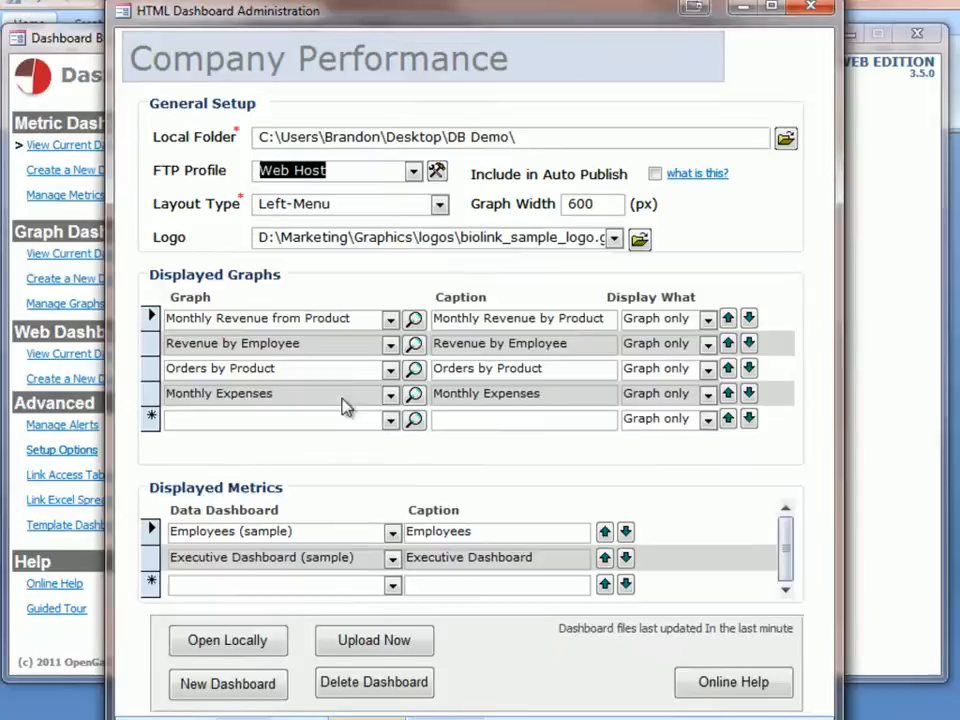
{"action": "left_click", "coordinate": [253, 600]}
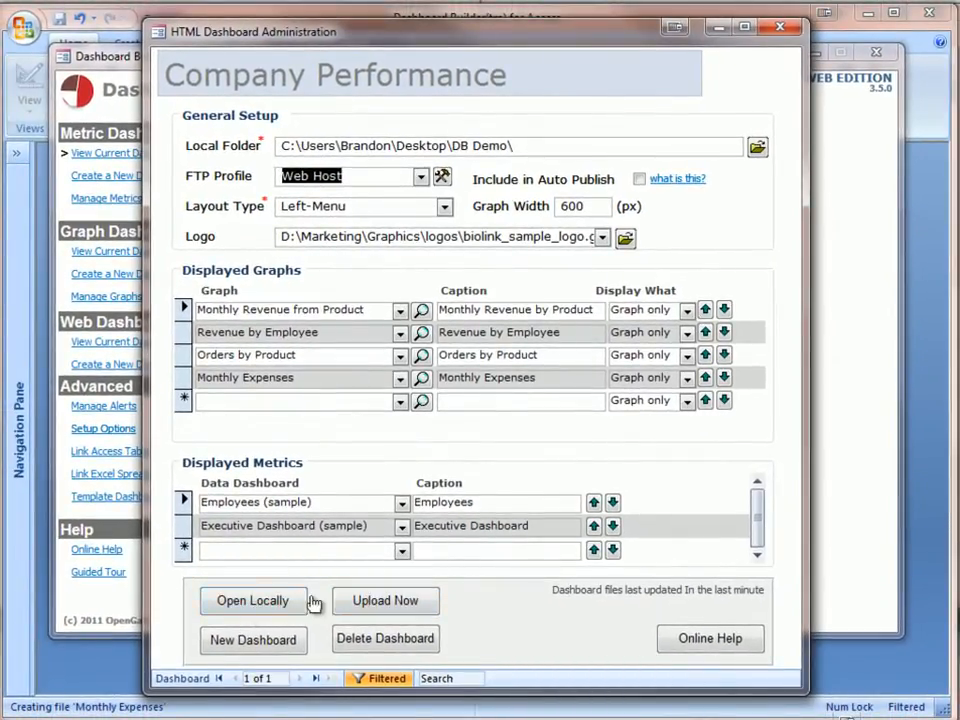
{"action": "left_click", "coordinate": [253, 600]}
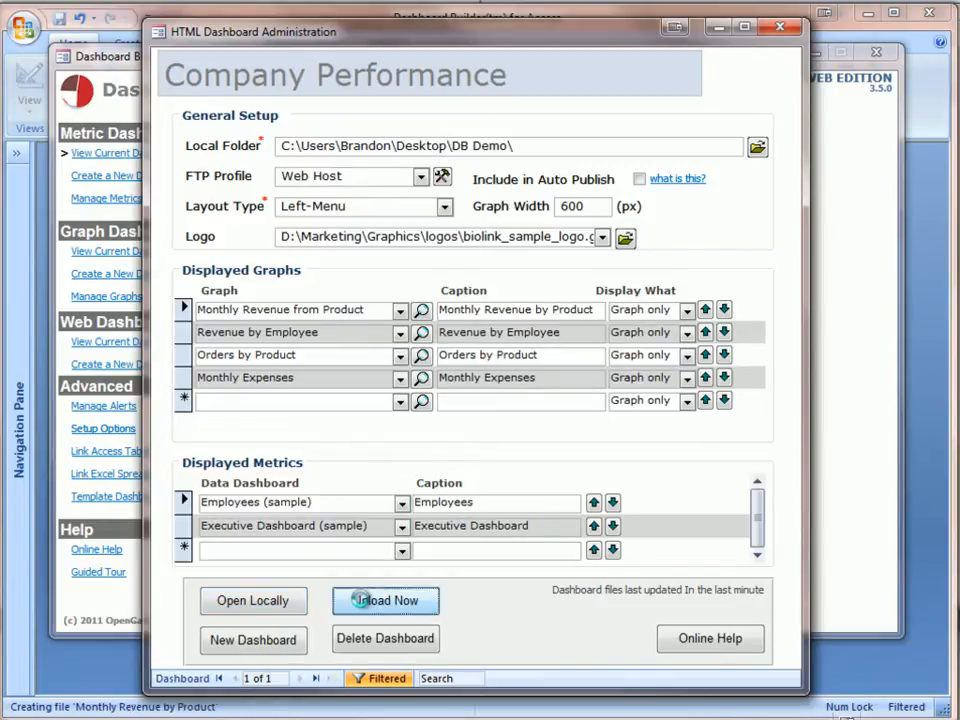
{"action": "left_click", "coordinate": [385, 600]}
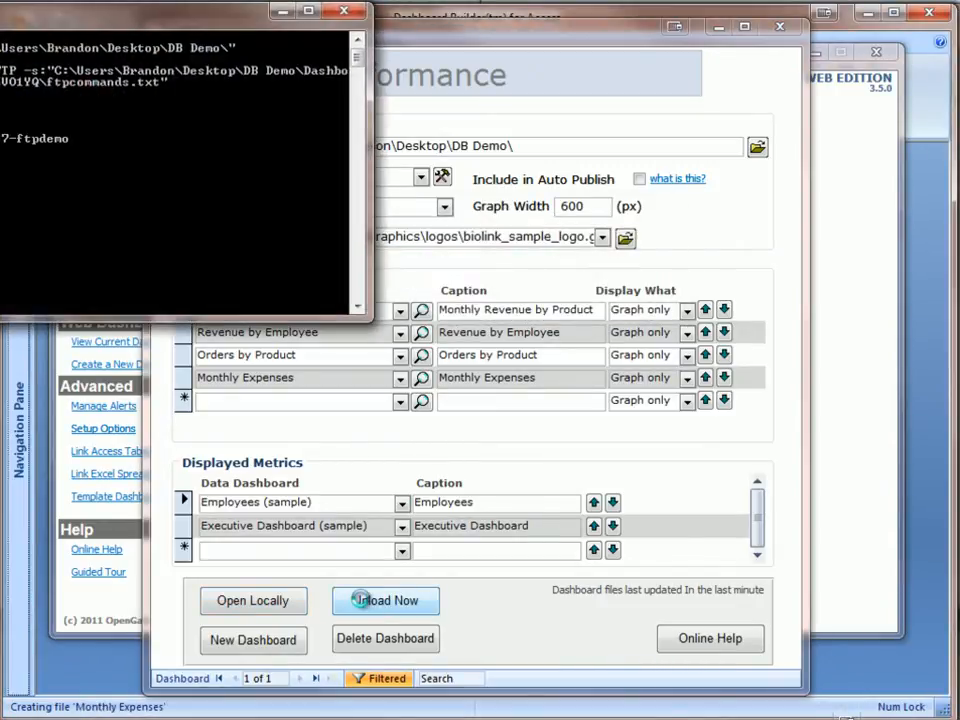
- Scroll through the FTP log to confirm the dashboard page, logo, graphs and stylesheet uploaded
{"action": "left_click", "coordinate": [385, 600]}
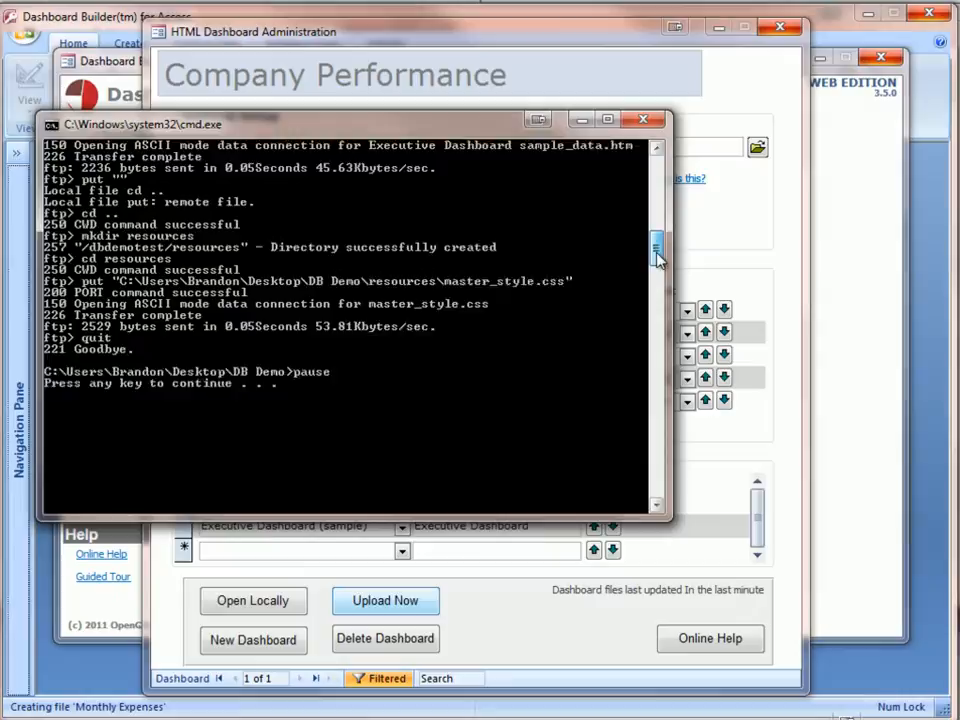
{"action": "scroll", "scroll_direction": "up", "scroll_amount": 3}
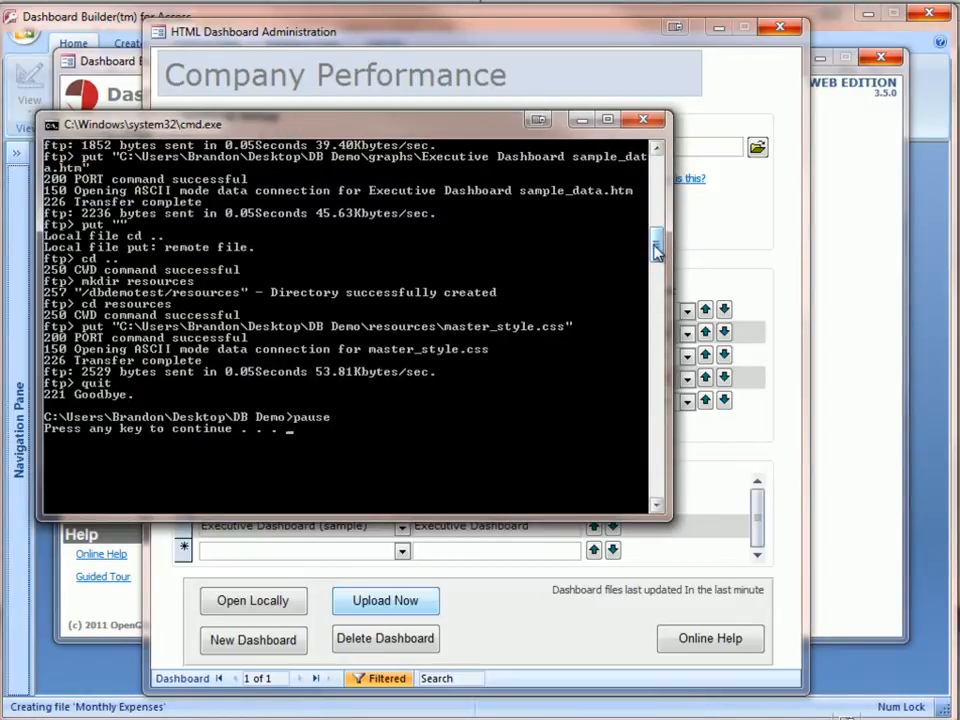
{"action": "scroll", "scroll_direction": "up", "scroll_amount": 3}
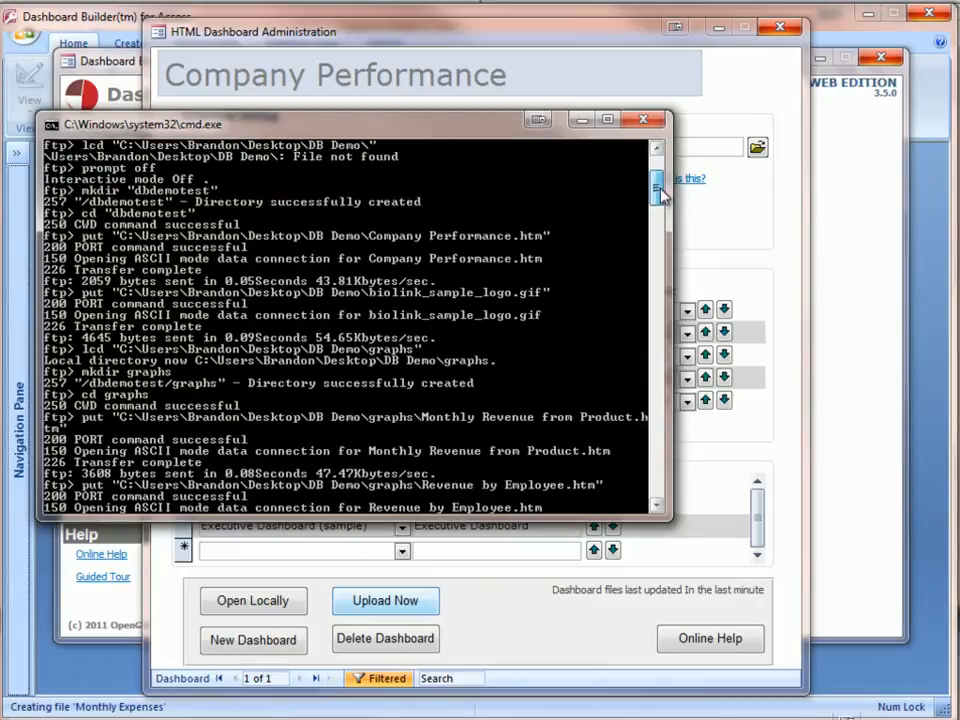
{"action": "scroll", "scroll_direction": "down", "scroll_amount": 3}
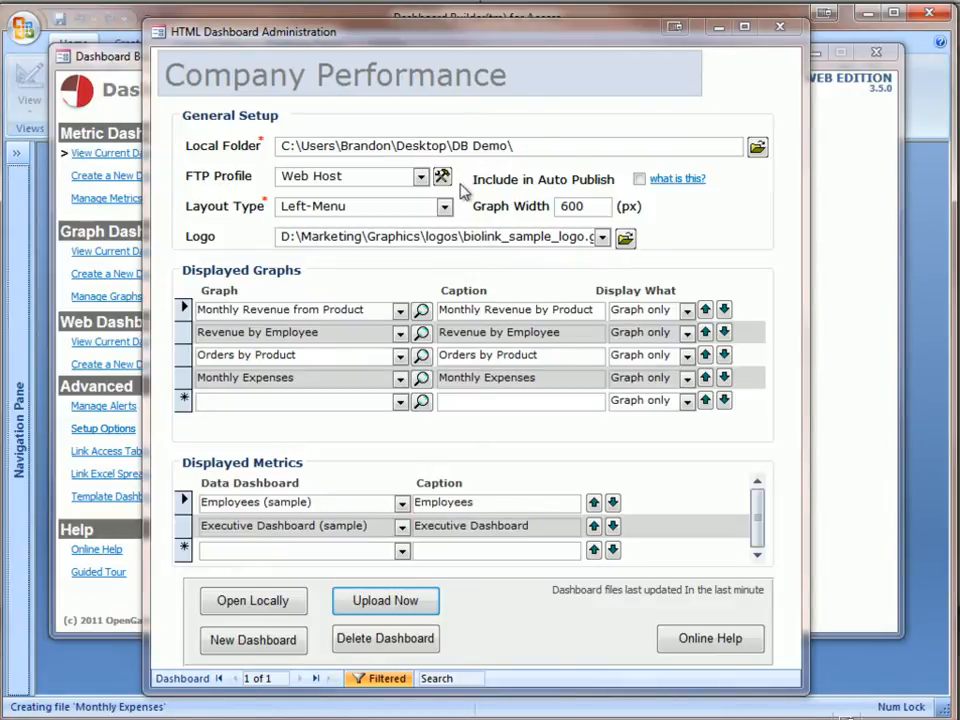
{"action": "left_click", "coordinate": [442, 177]}
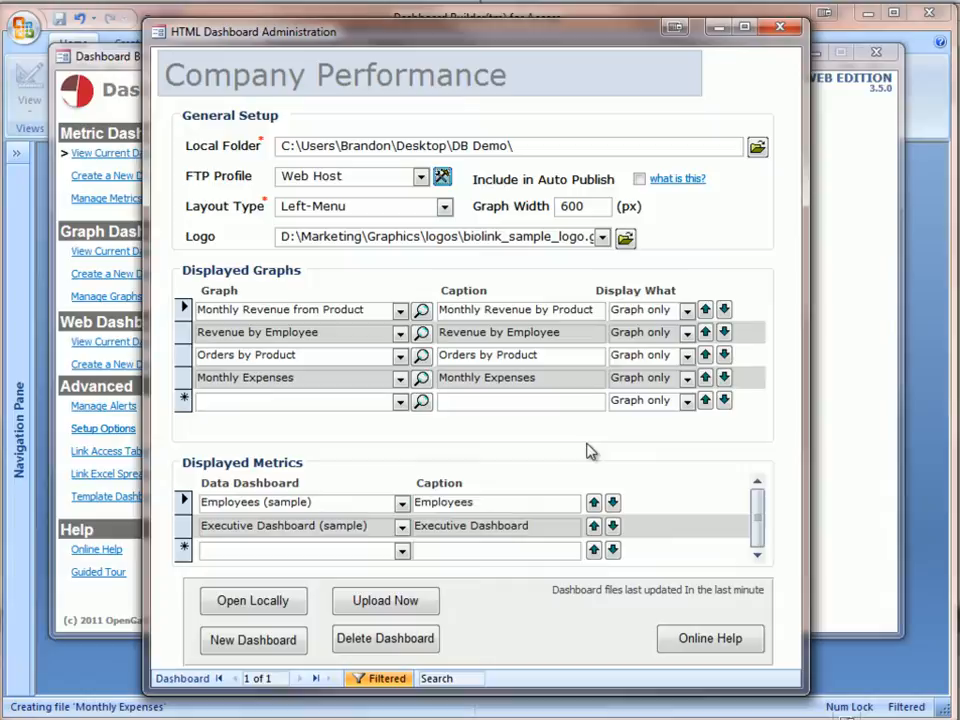
{"action": "mouse_move", "coordinate": [385, 638]}
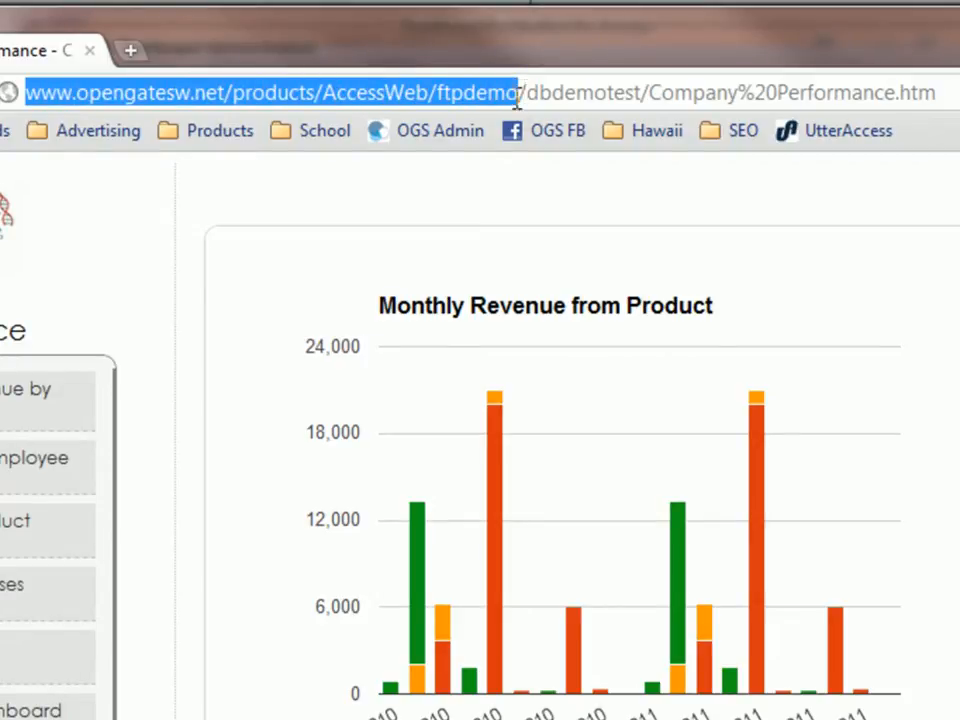
- Check the dbdemotest page address, then view the Orders by Product chart and Executive Dashboard pages
{"action": "left_click", "coordinate": [528, 92]}
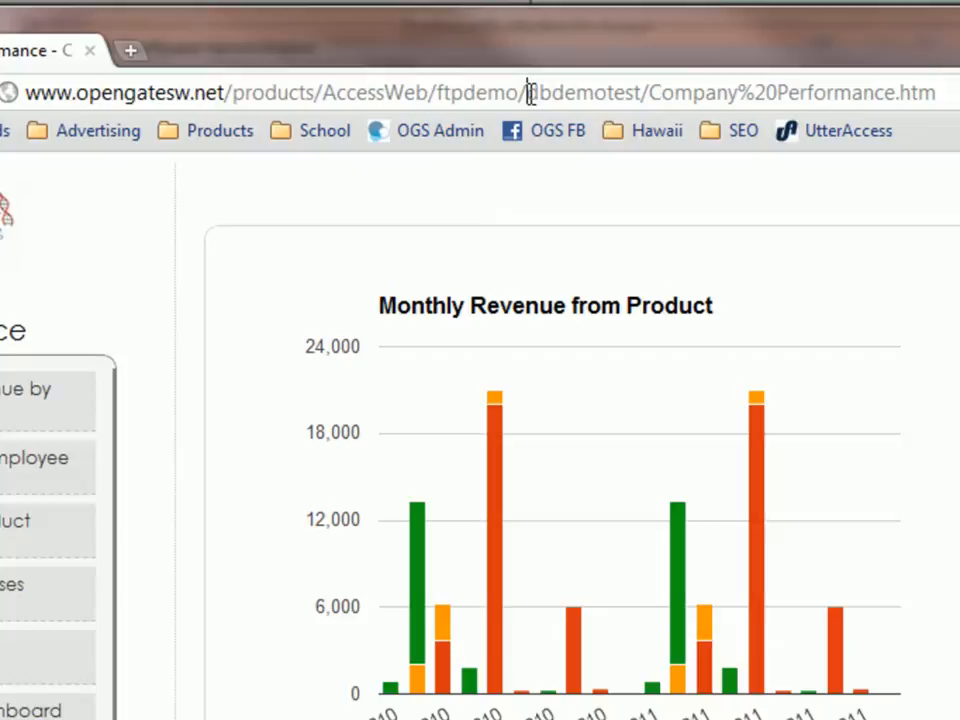
{"action": "double_click", "coordinate": [585, 92]}
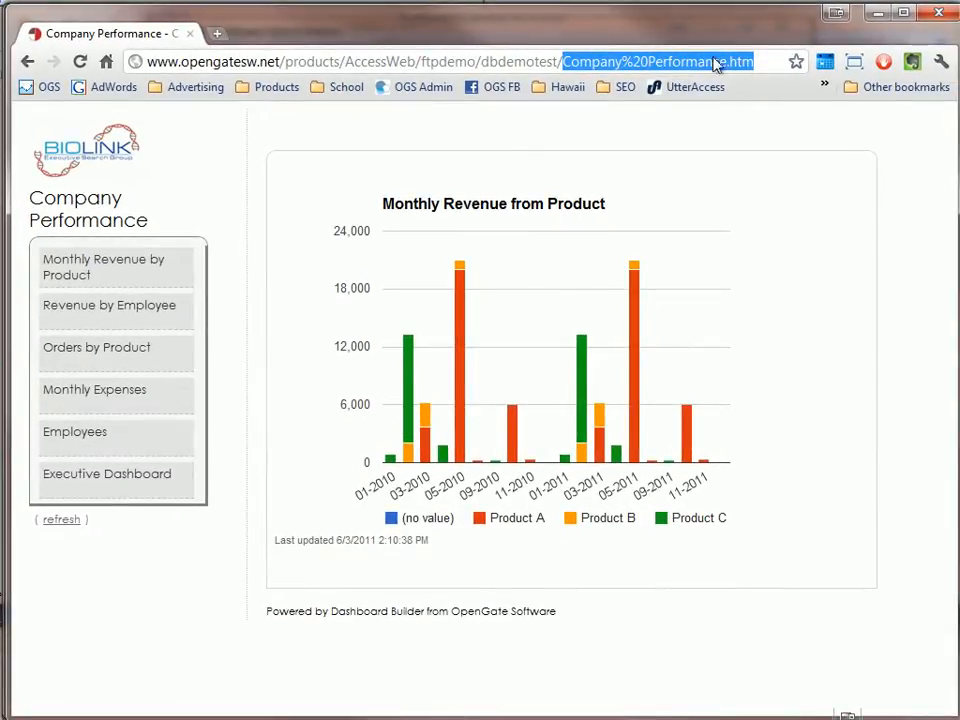
{"action": "left_click", "coordinate": [96, 347]}
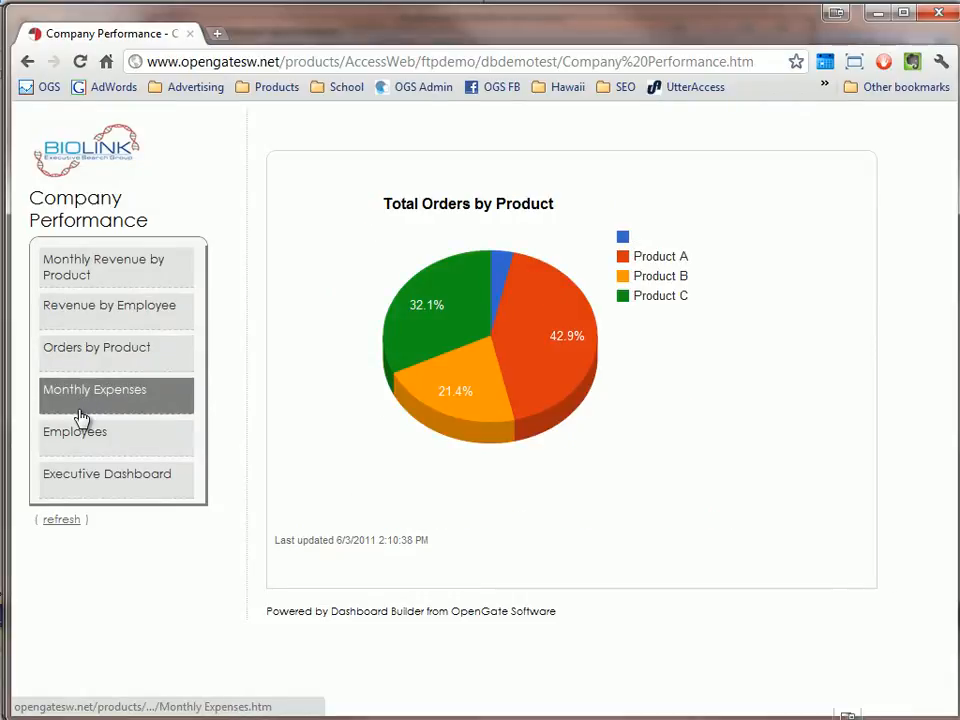
{"action": "left_click", "coordinate": [107, 473]}
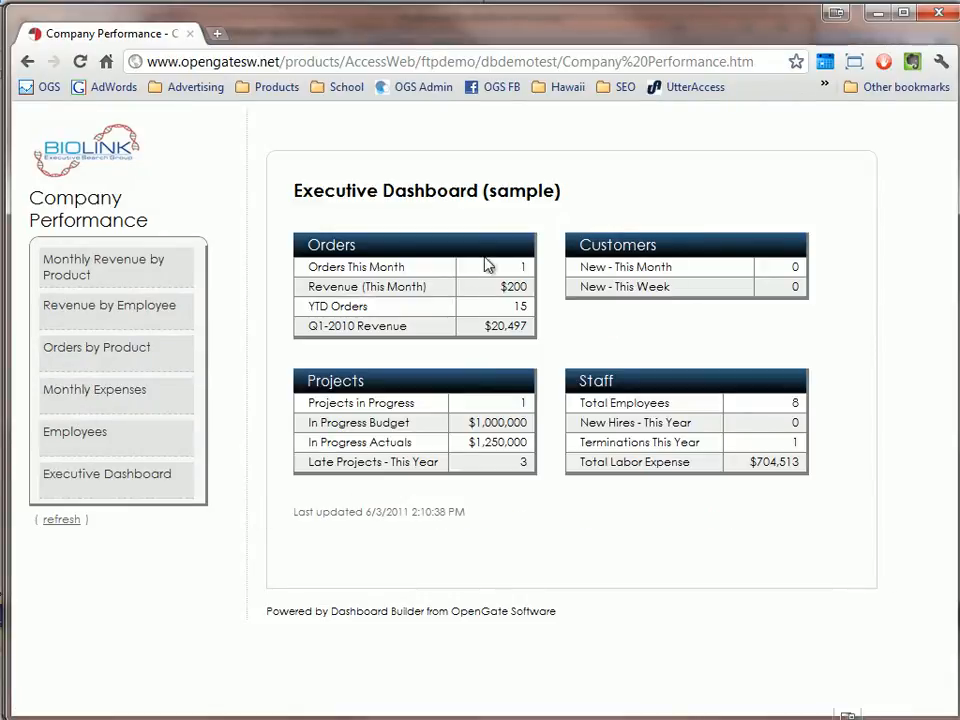
{"action": "mouse_move", "coordinate": [430, 303]}
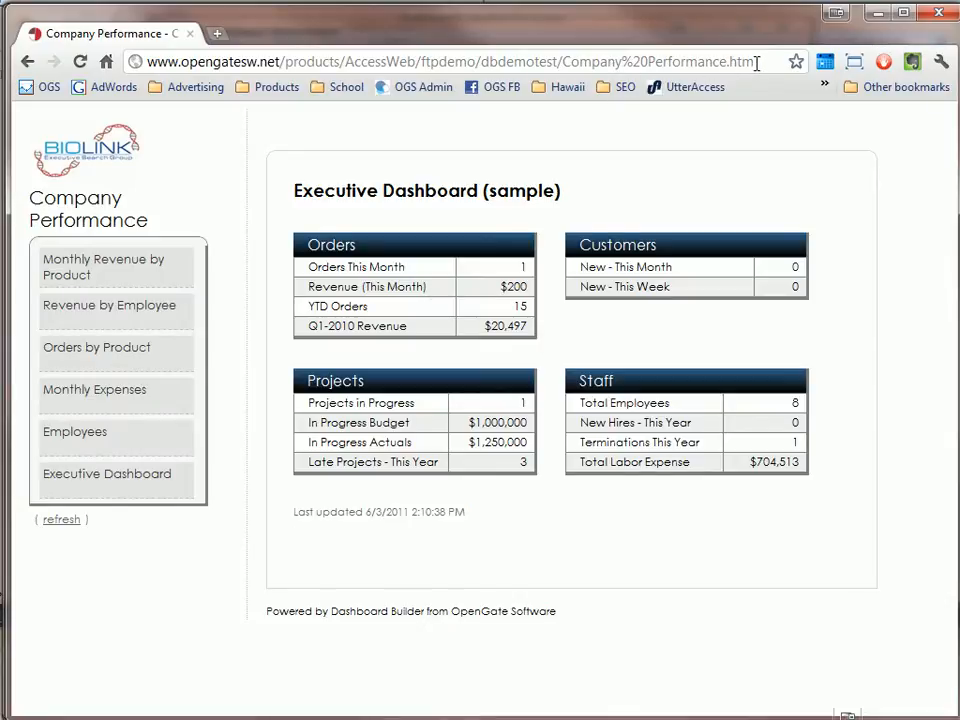
{"action": "left_click", "coordinate": [450, 61]}
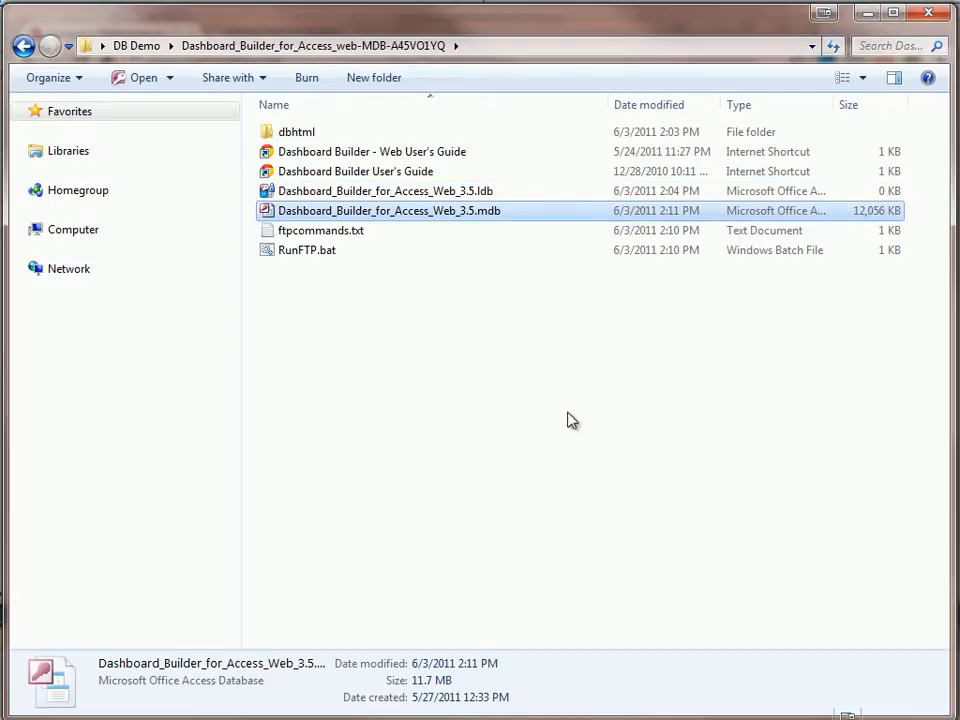
- Open the dbhtml folder and read through master_style.css in Notepad
{"action": "left_click", "coordinate": [297, 131]}
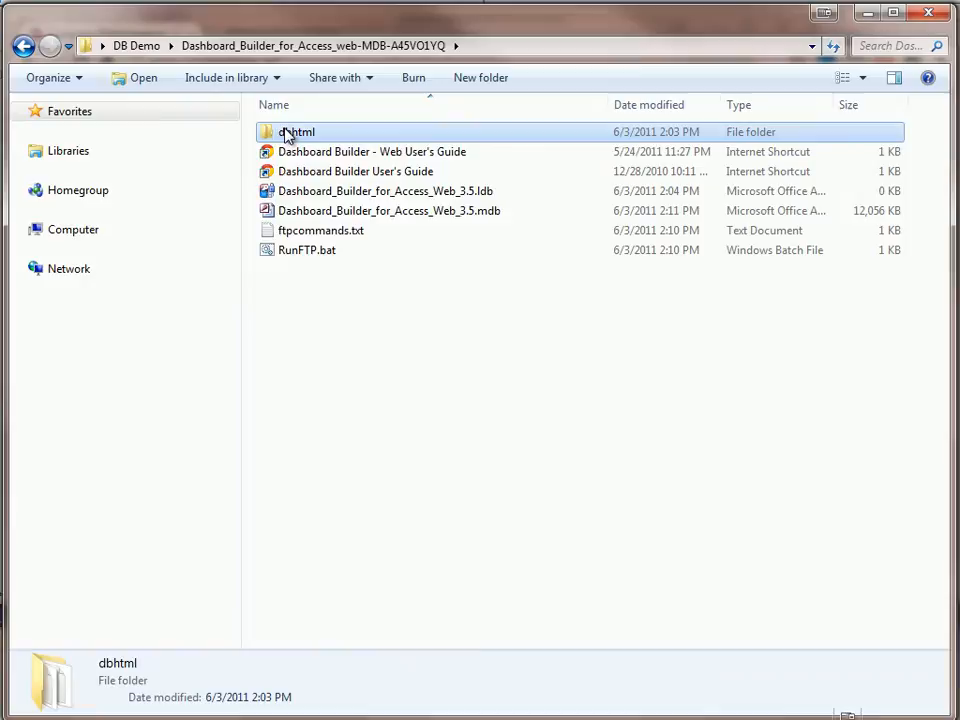
{"action": "mouse_move", "coordinate": [296, 131]}
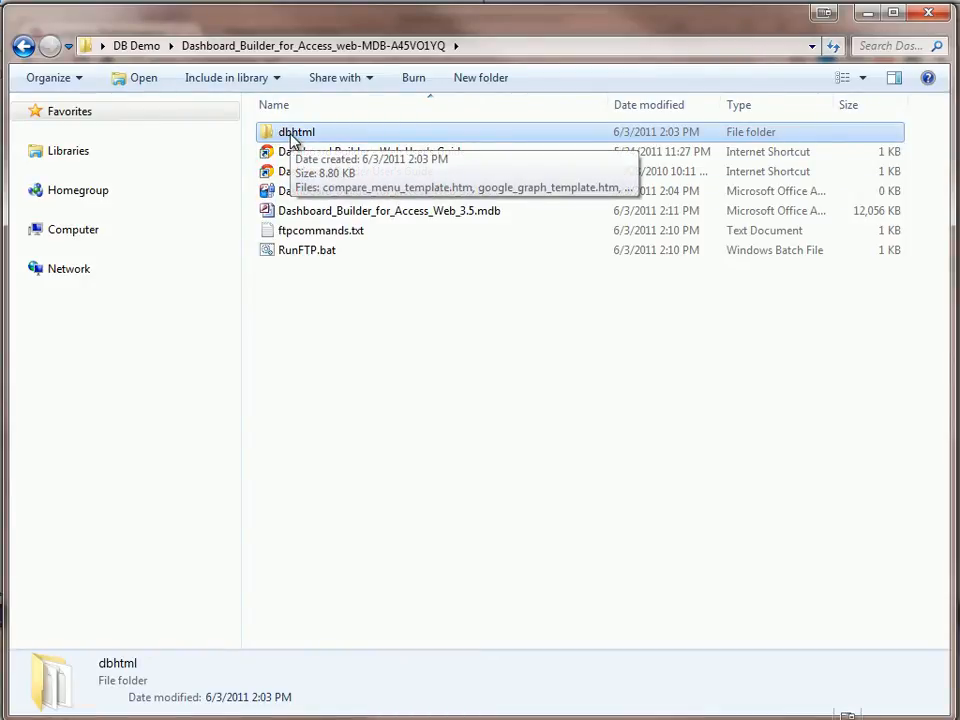
{"action": "double_click", "coordinate": [296, 131]}
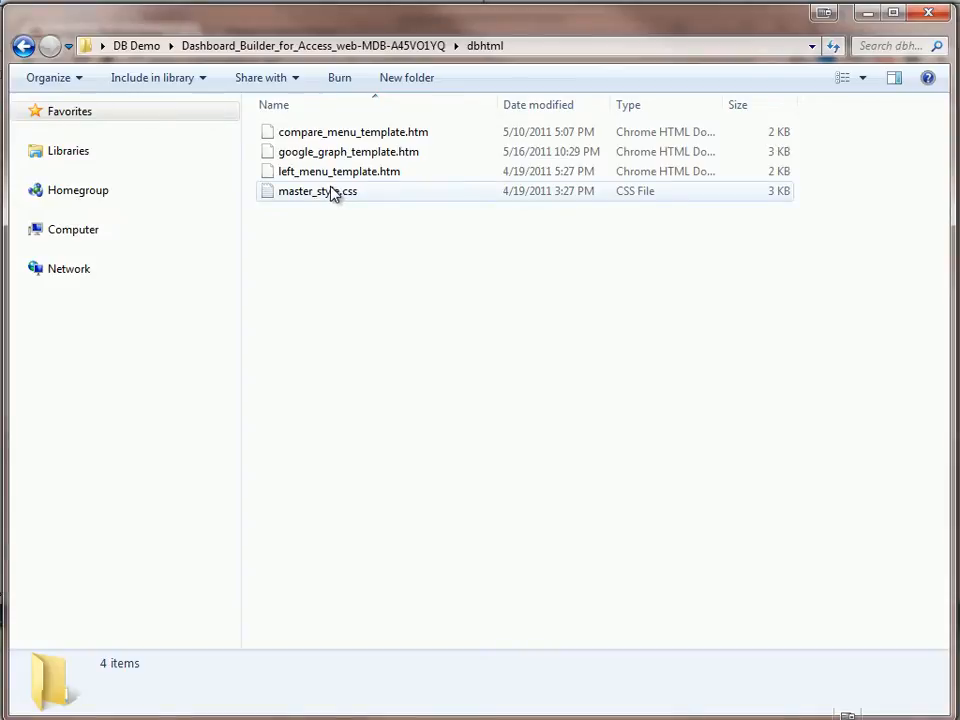
{"action": "left_click", "coordinate": [316, 191]}
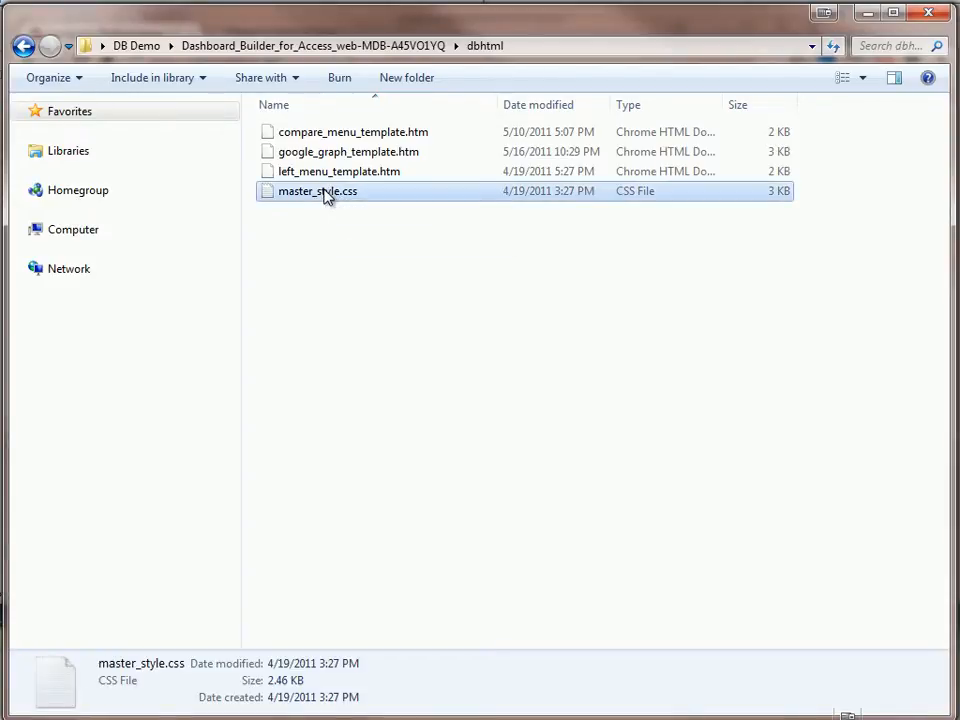
{"action": "double_click", "coordinate": [317, 191]}
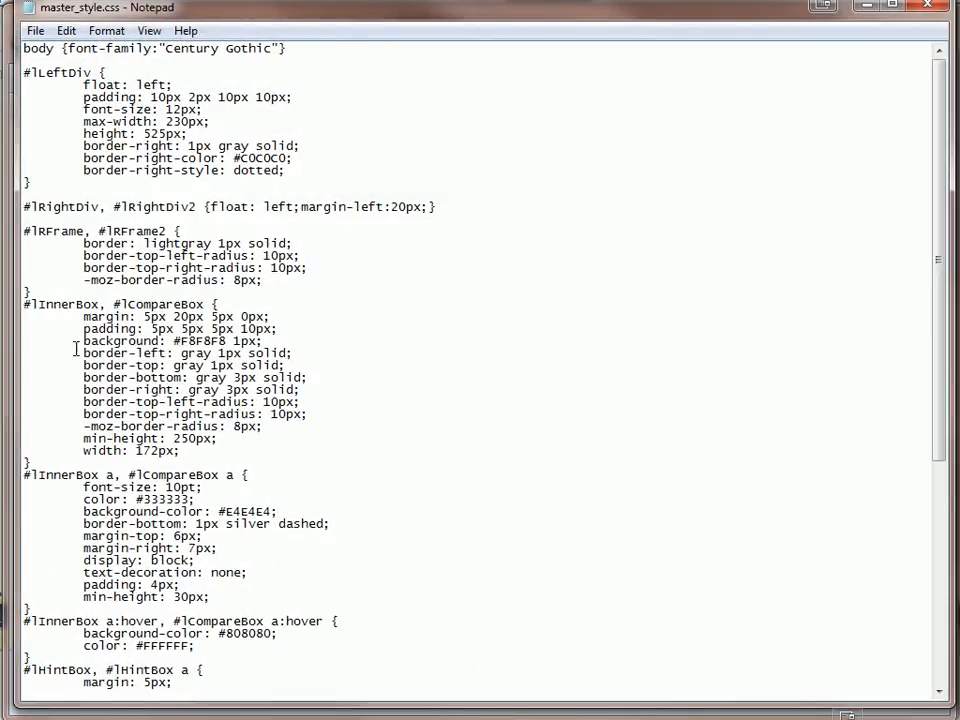
{"action": "scroll", "scroll_direction": "down", "scroll_amount": 3}
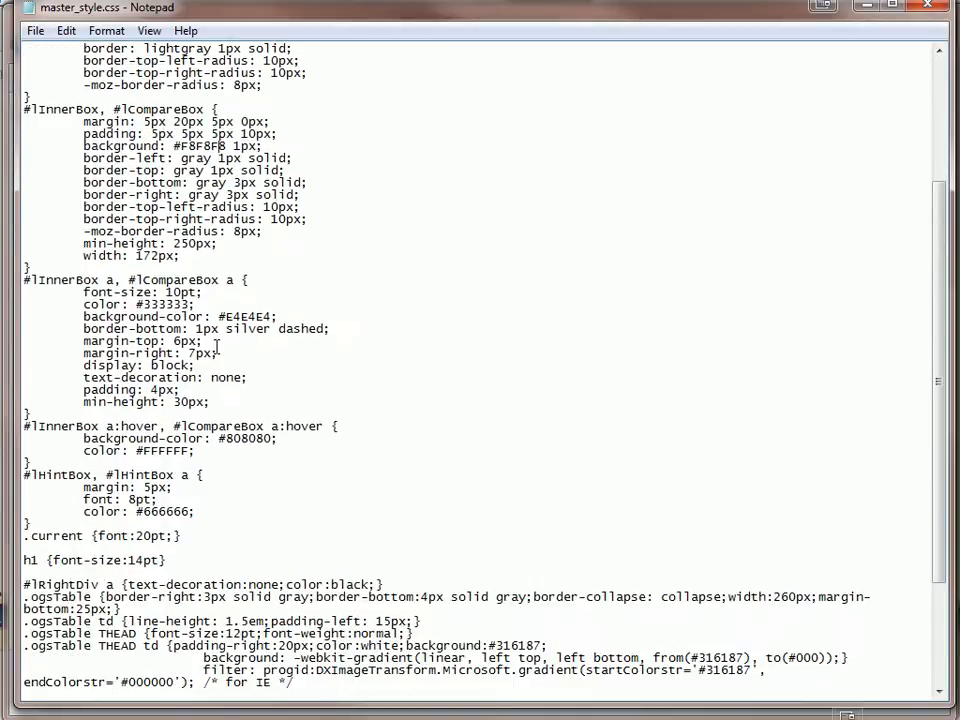
{"action": "scroll", "scroll_direction": "down", "scroll_amount": 3}
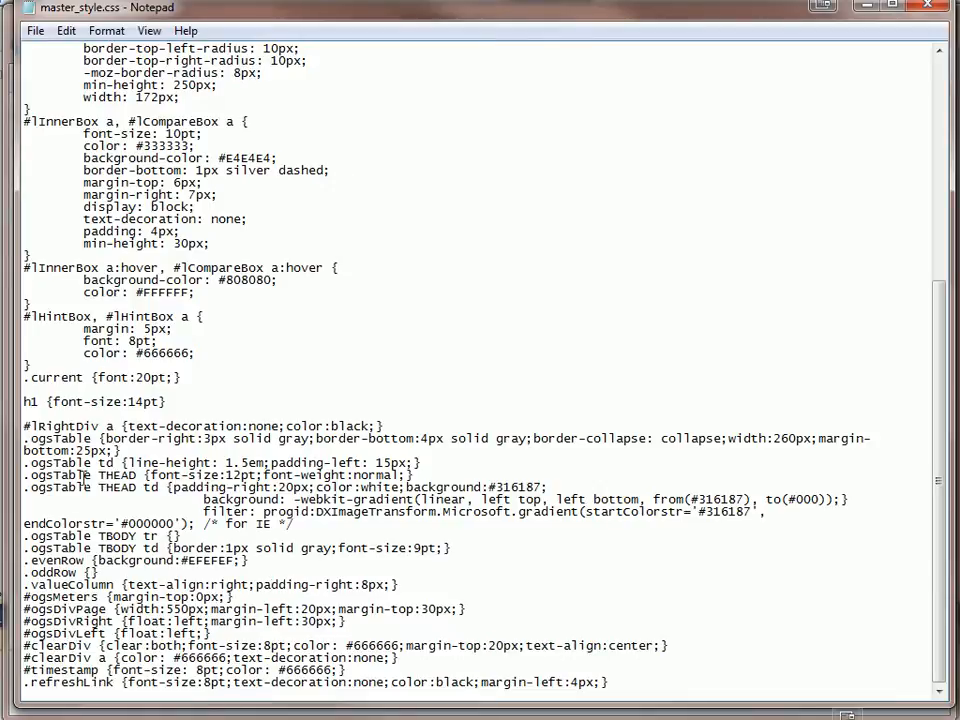
{"action": "scroll", "scroll_direction": "up", "scroll_amount": 3}
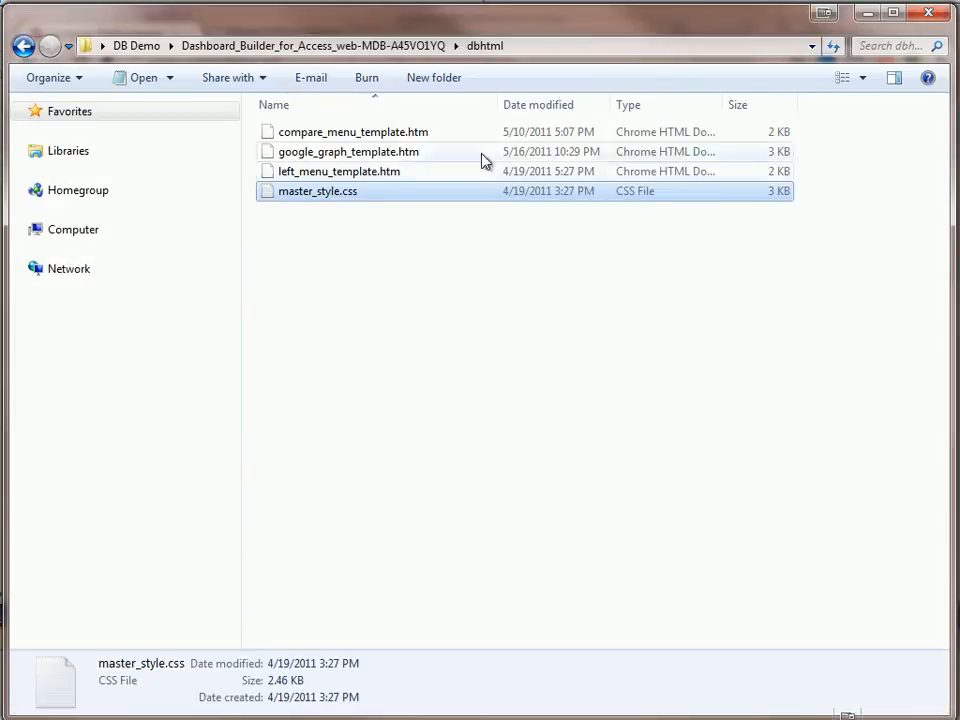
{"action": "left_click", "coordinate": [348, 151]}
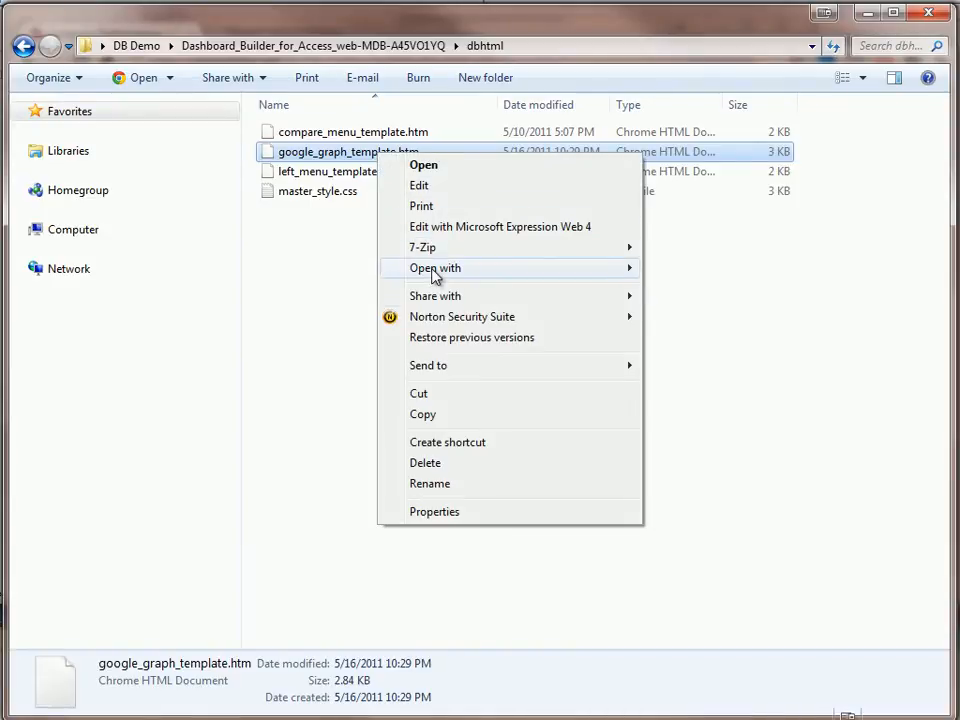
{"action": "left_click", "coordinate": [419, 185]}
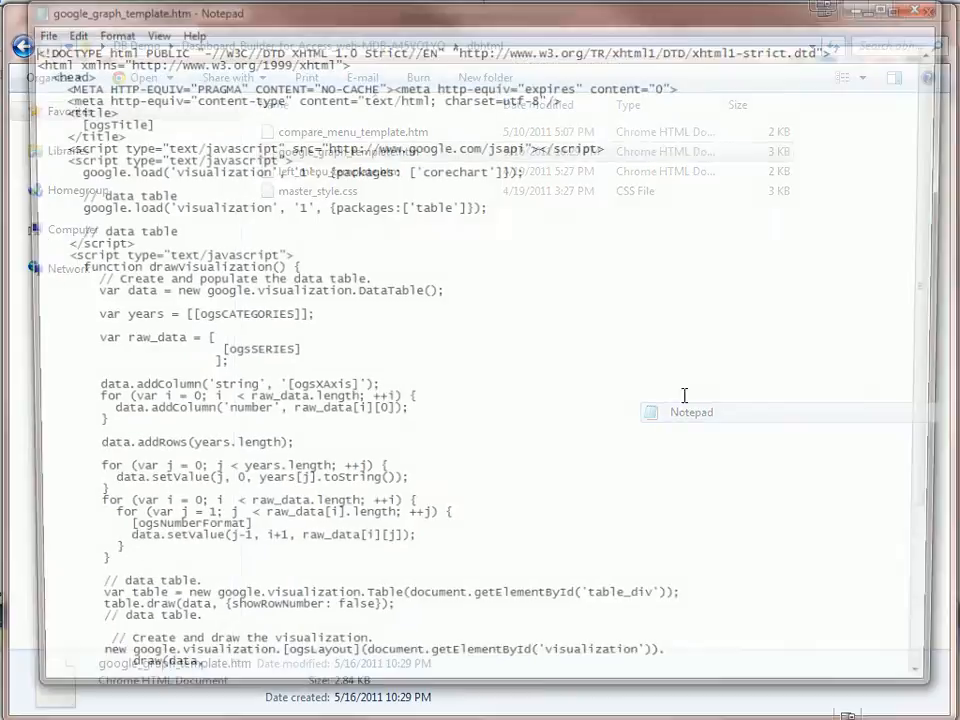
{"action": "left_click", "coordinate": [690, 411]}
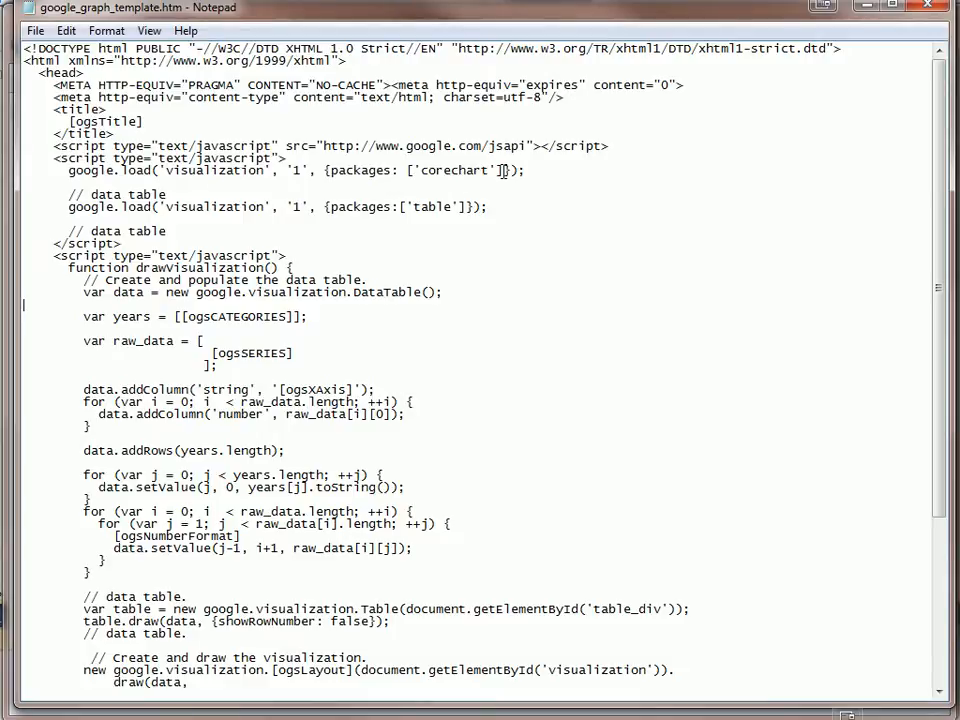
{"action": "double_click", "coordinate": [455, 170]}
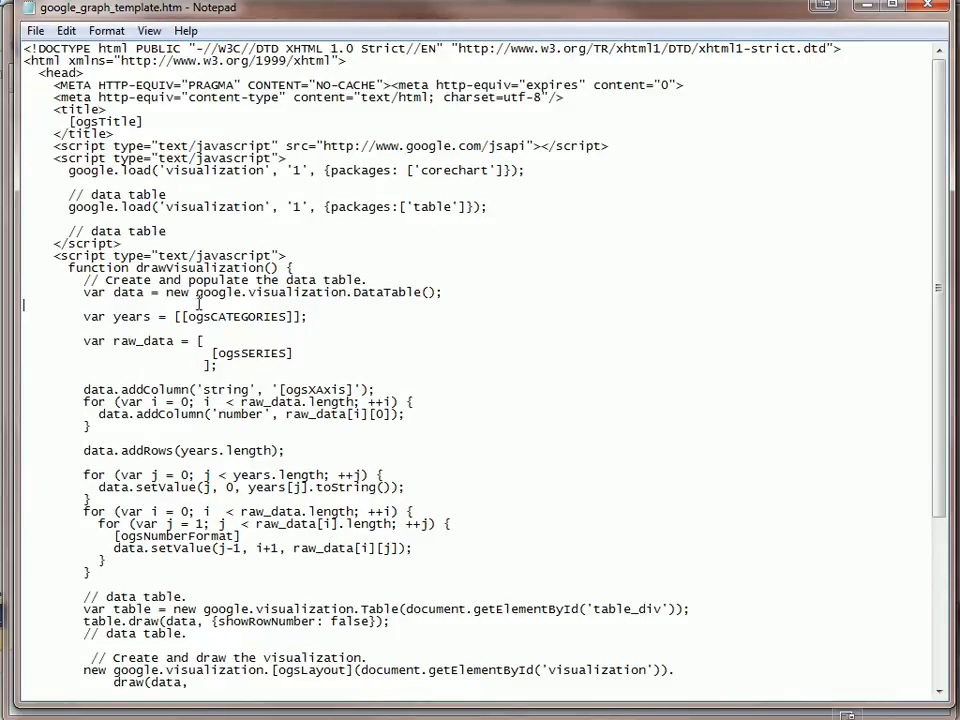
{"action": "double_click", "coordinate": [236, 316]}
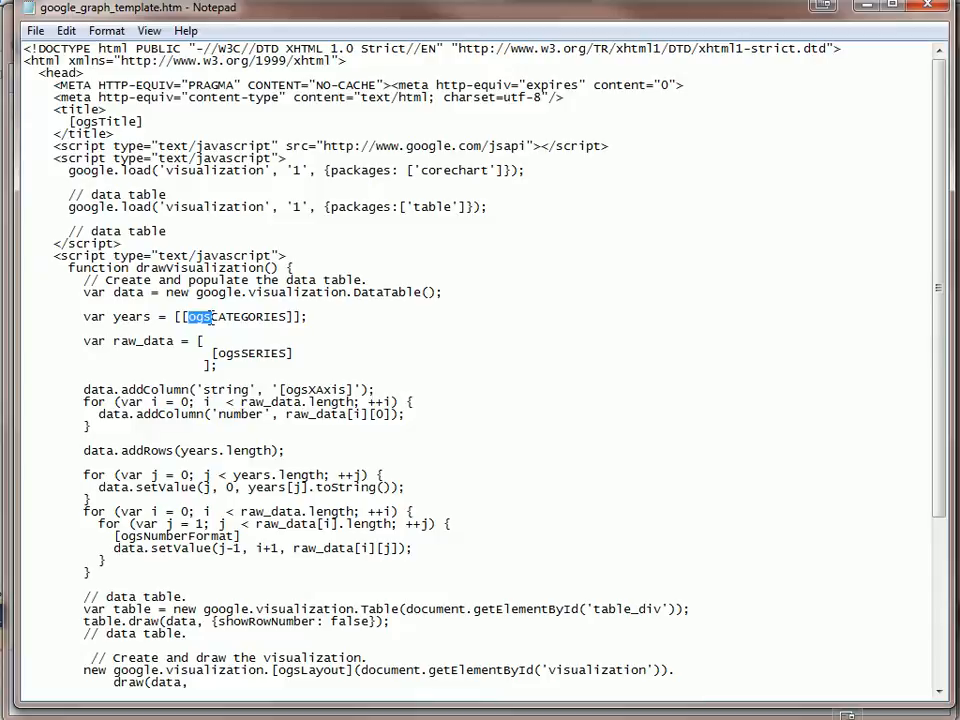
{"action": "double_click", "coordinate": [250, 353]}
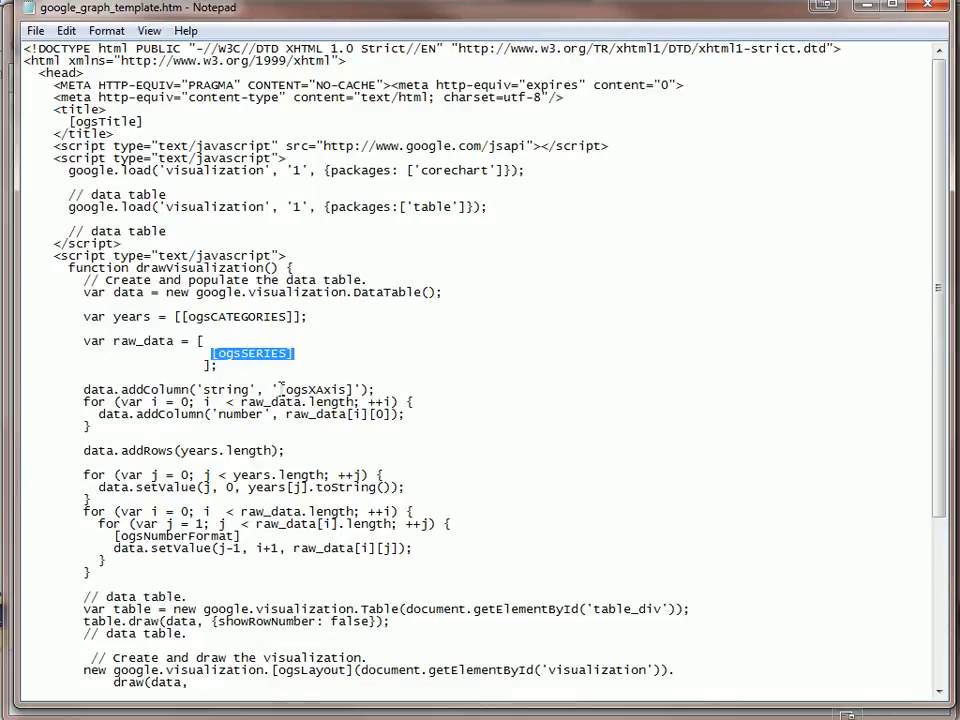
{"action": "double_click", "coordinate": [315, 389]}
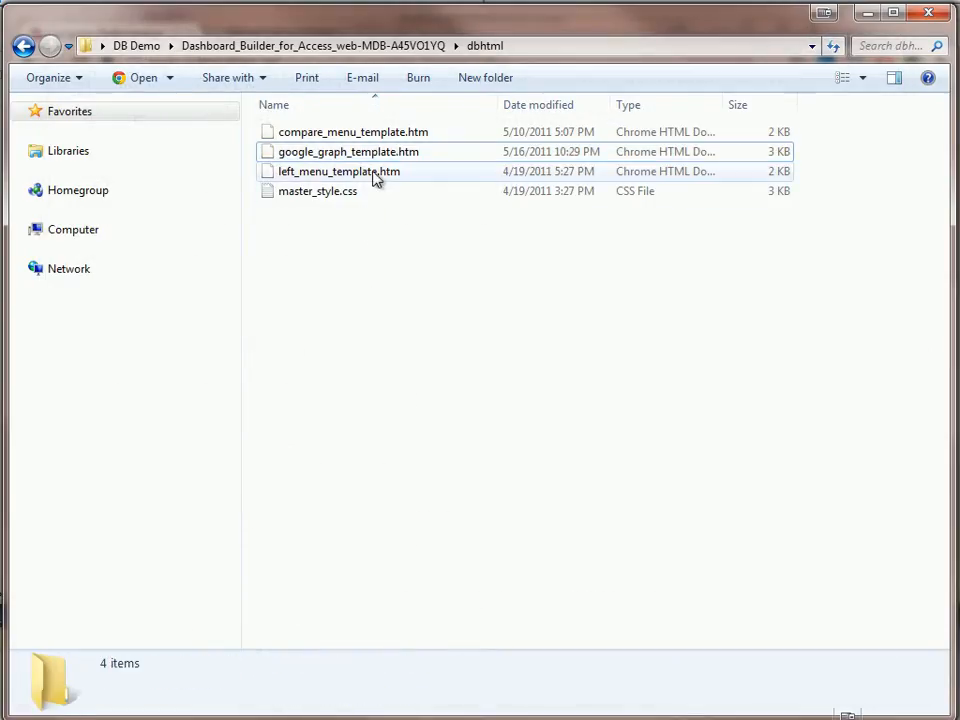
- Navigate from dbhtml back up through the program folder to DB Demo
{"action": "left_click", "coordinate": [338, 171]}
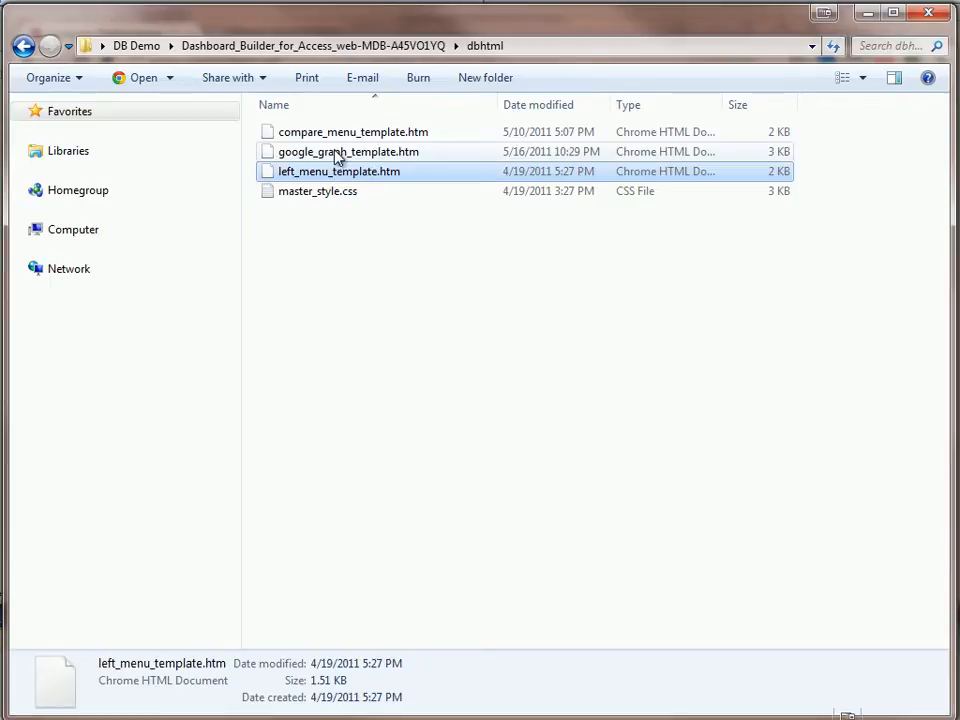
{"action": "left_click", "coordinate": [353, 131]}
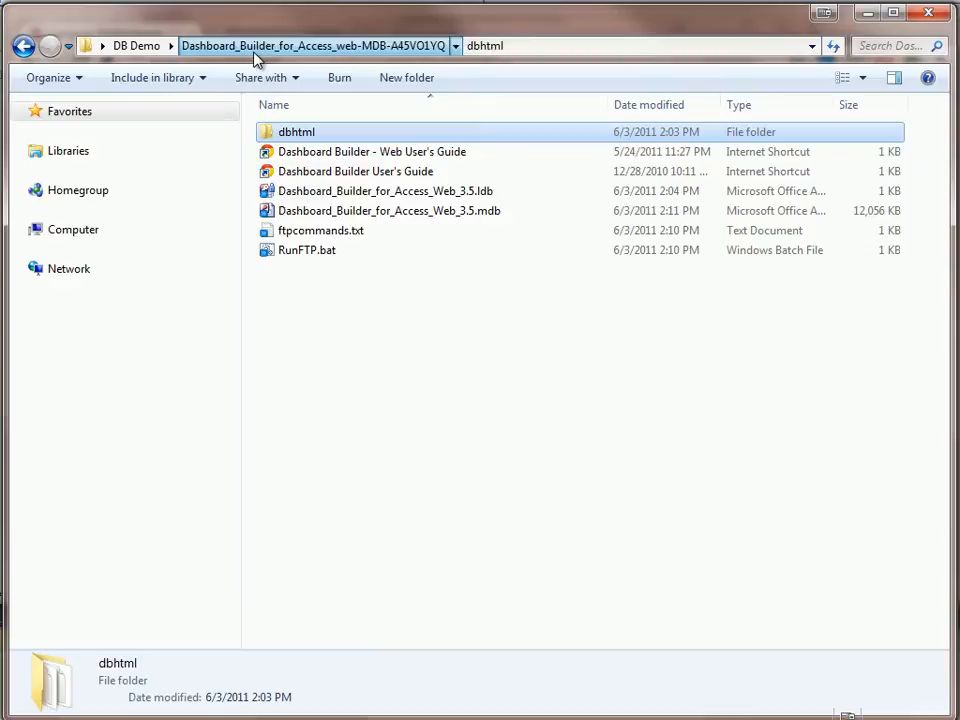
{"action": "left_click", "coordinate": [137, 45]}
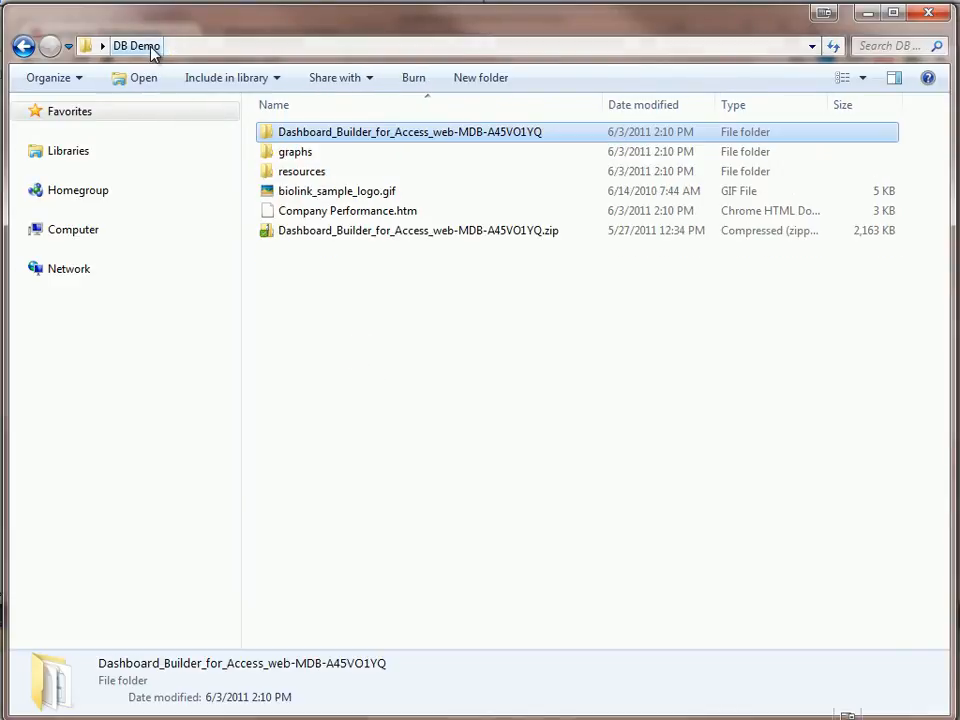
{"action": "left_click", "coordinate": [397, 352]}
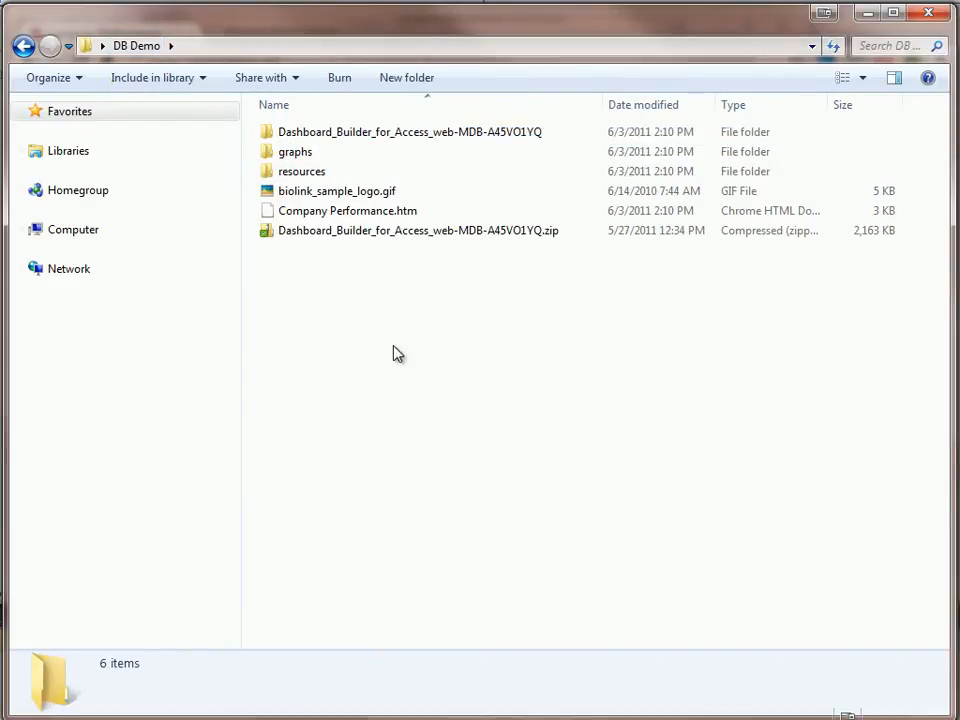
{"action": "mouse_move", "coordinate": [137, 46]}
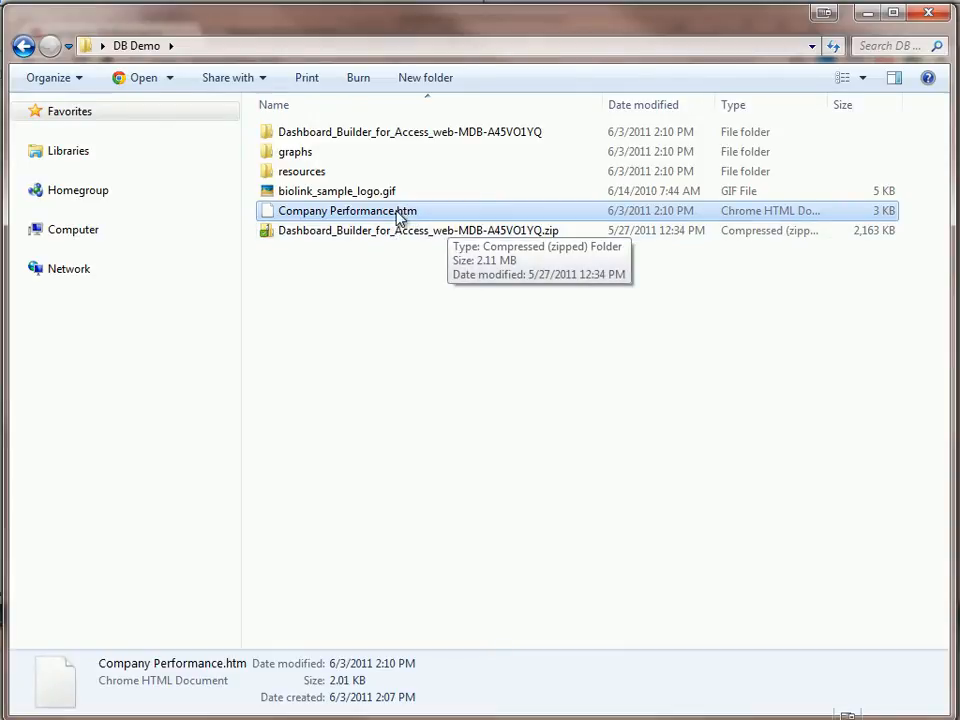
{"action": "double_click", "coordinate": [347, 210]}
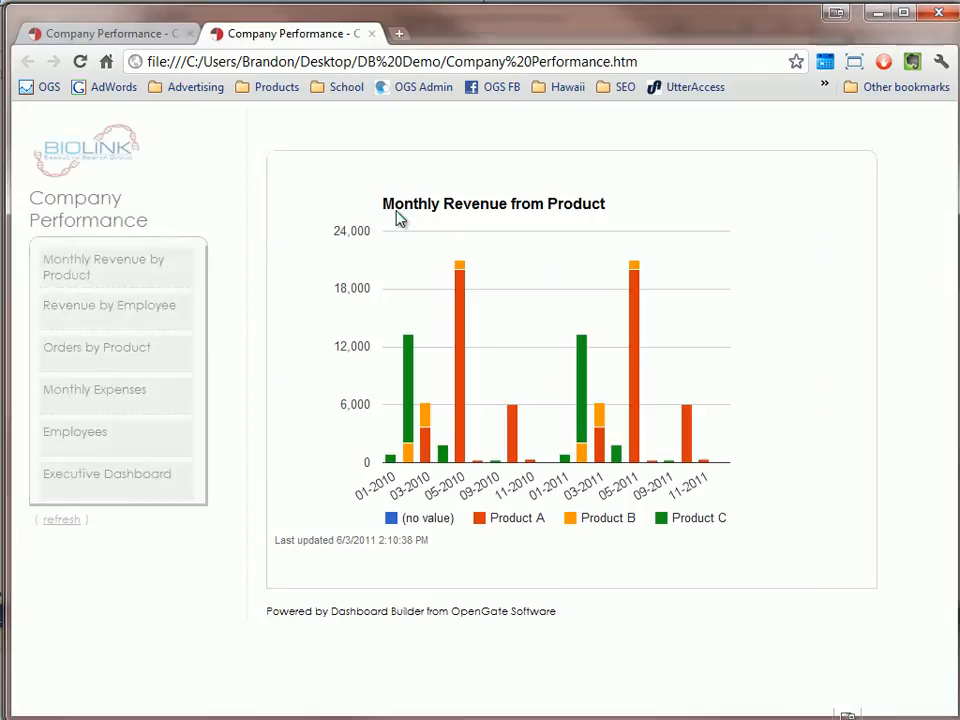
{"action": "left_click", "coordinate": [865, 13]}
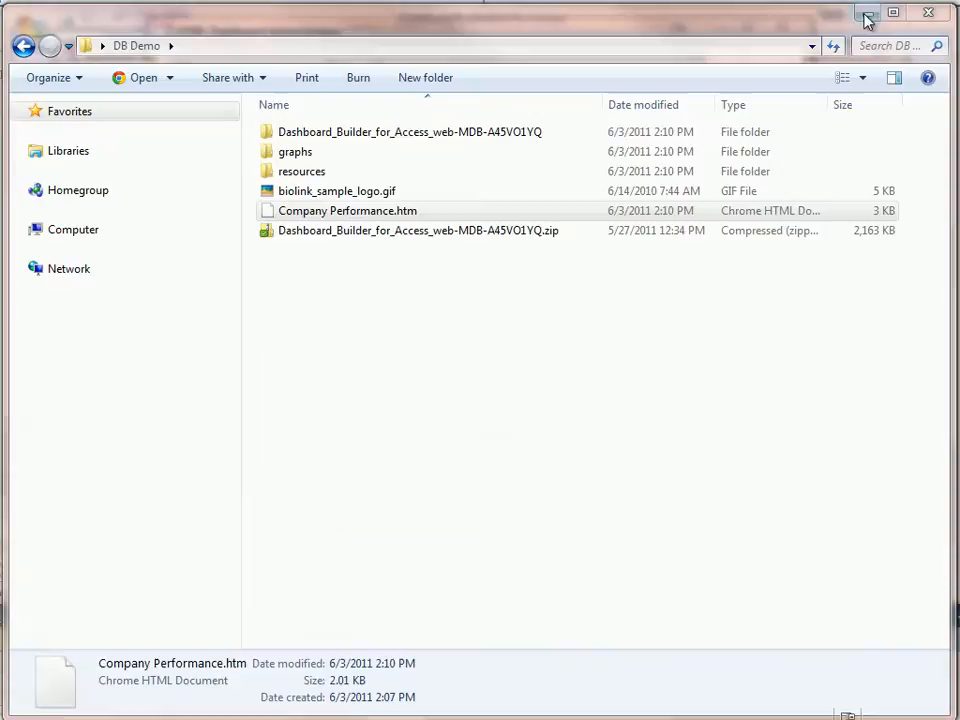
{"action": "left_click", "coordinate": [337, 191]}
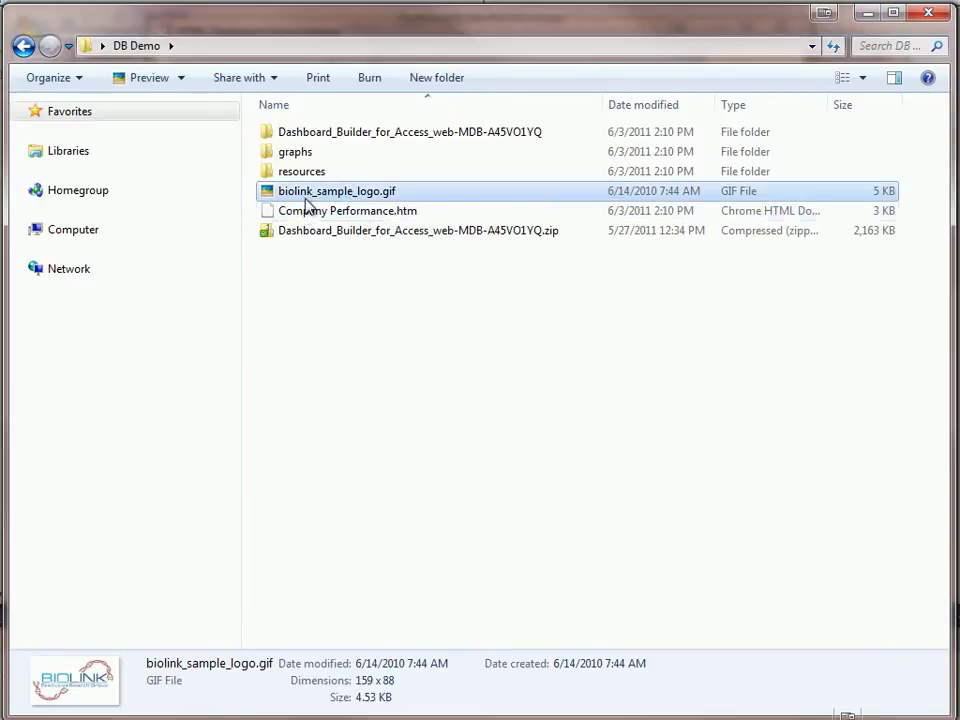
{"action": "mouse_move", "coordinate": [328, 195]}
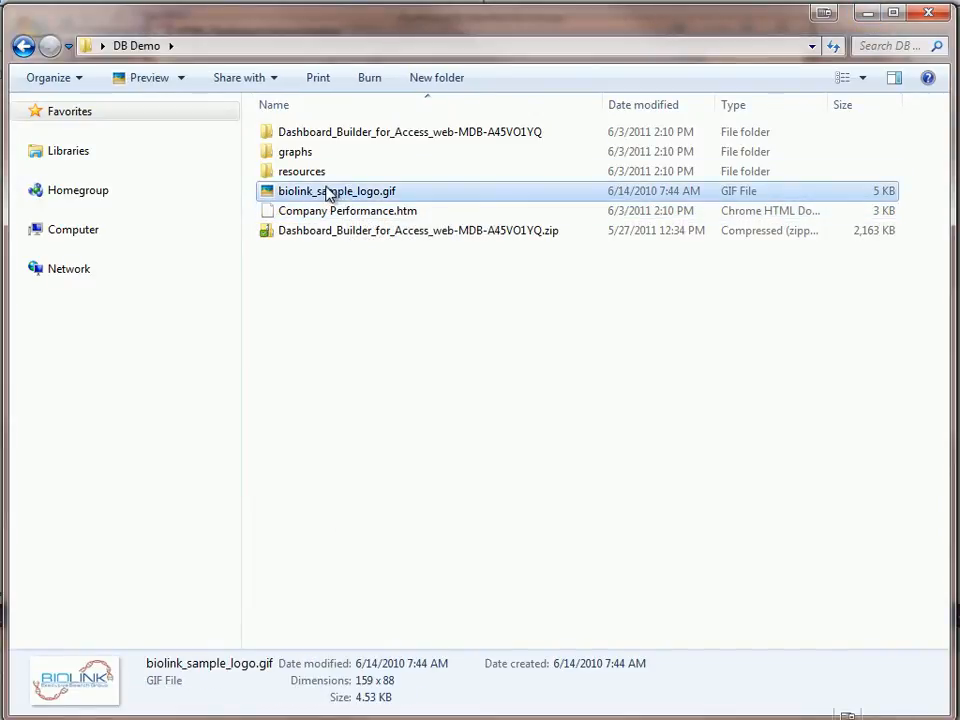
{"action": "left_click", "coordinate": [302, 171]}
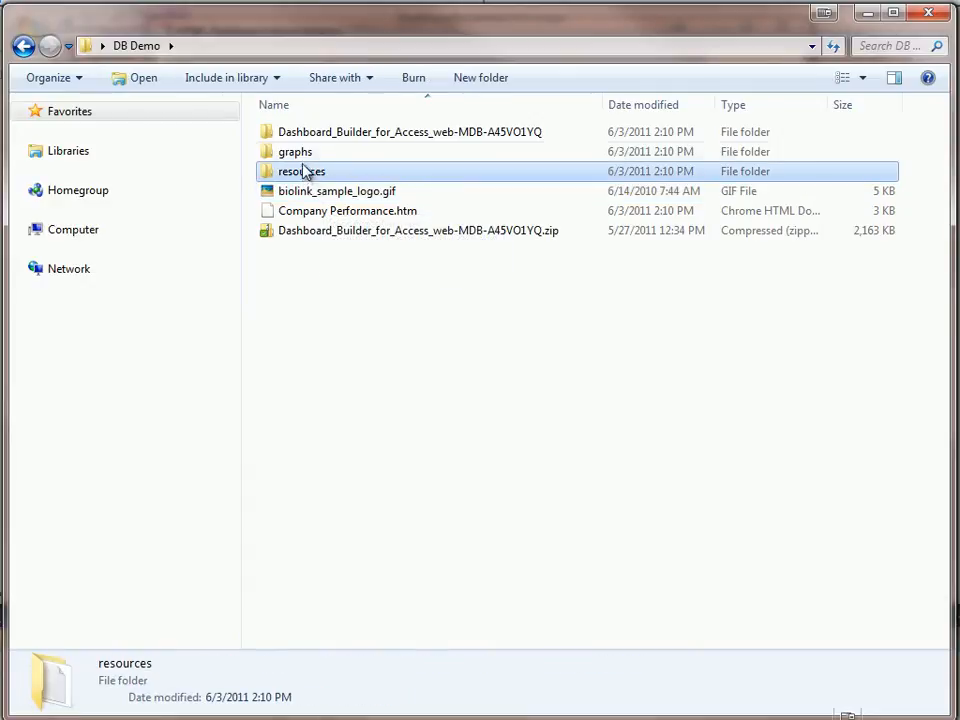
{"action": "left_click", "coordinate": [295, 151]}
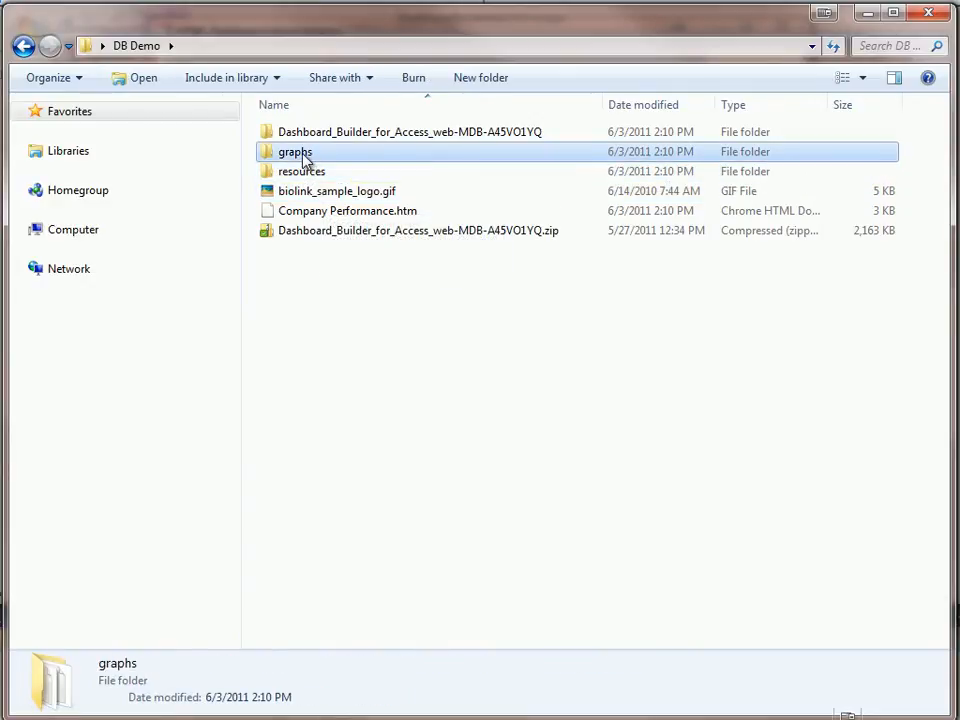
{"action": "double_click", "coordinate": [294, 151]}
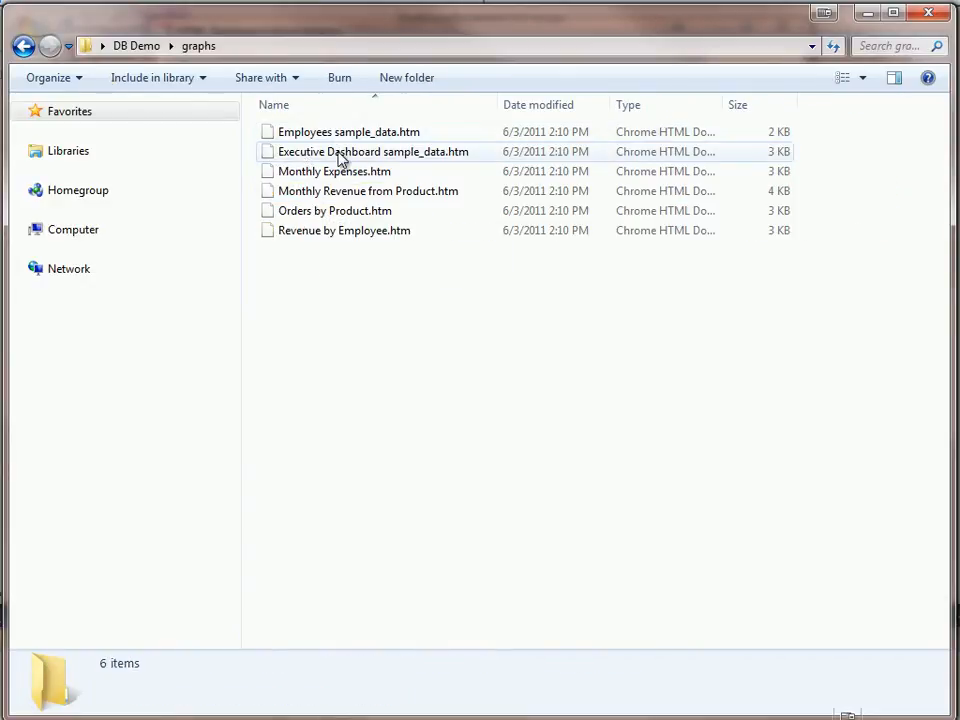
{"action": "left_click", "coordinate": [333, 171]}
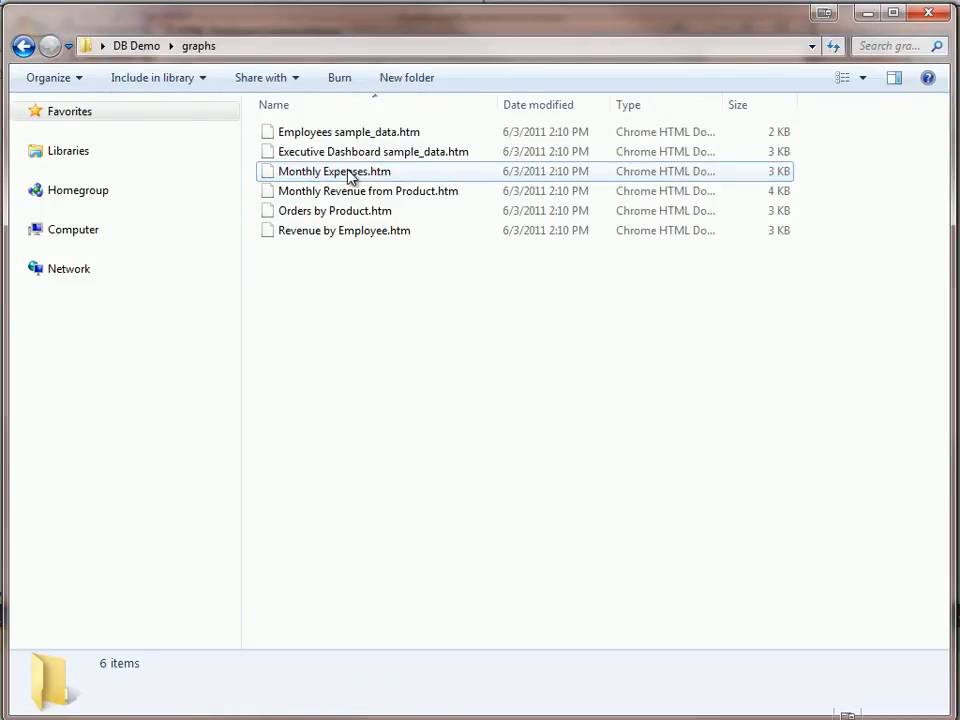
{"action": "double_click", "coordinate": [333, 171]}
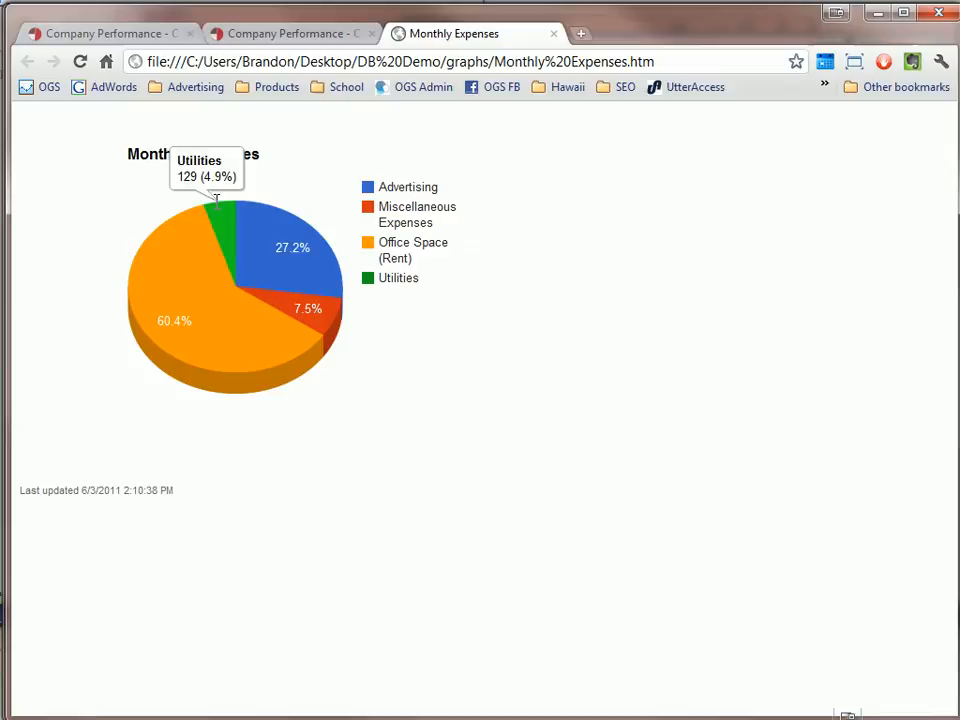
{"action": "left_click", "coordinate": [290, 33]}
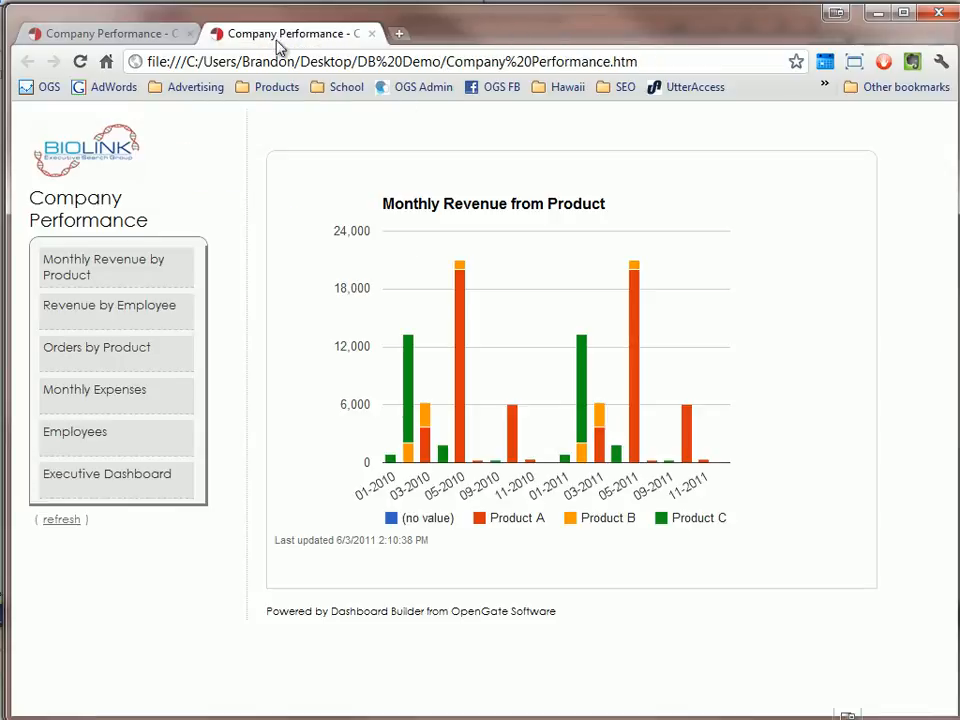
{"action": "mouse_move", "coordinate": [287, 481]}
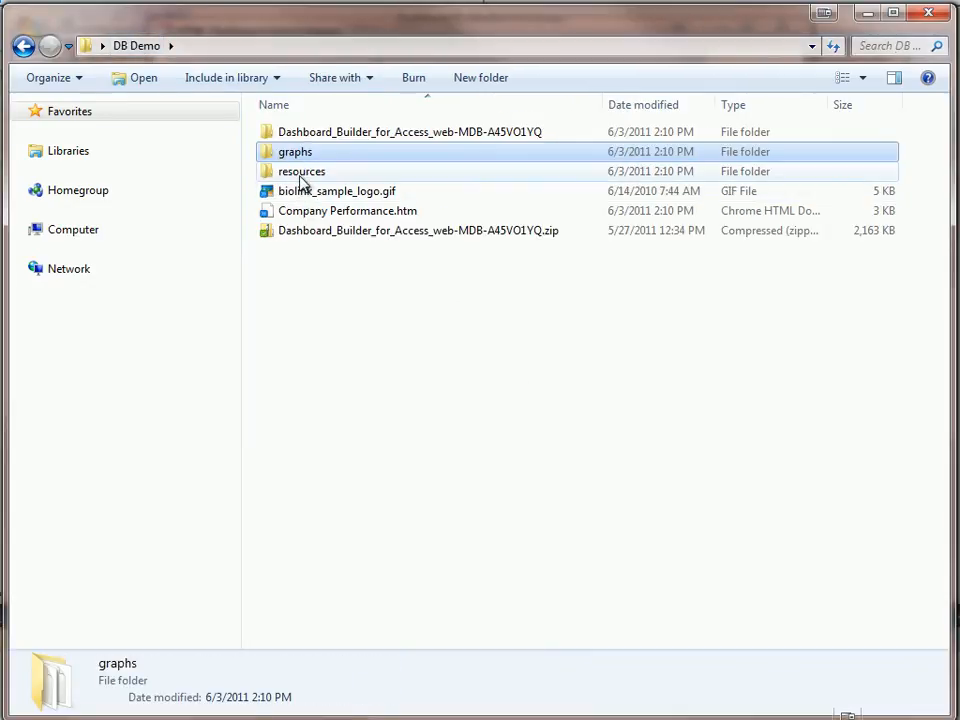
- Look inside resources, then open Dashboard_Builder_for_Access_web-MDB-A45VO1YQ and its dbhtml folder
{"action": "double_click", "coordinate": [301, 171]}
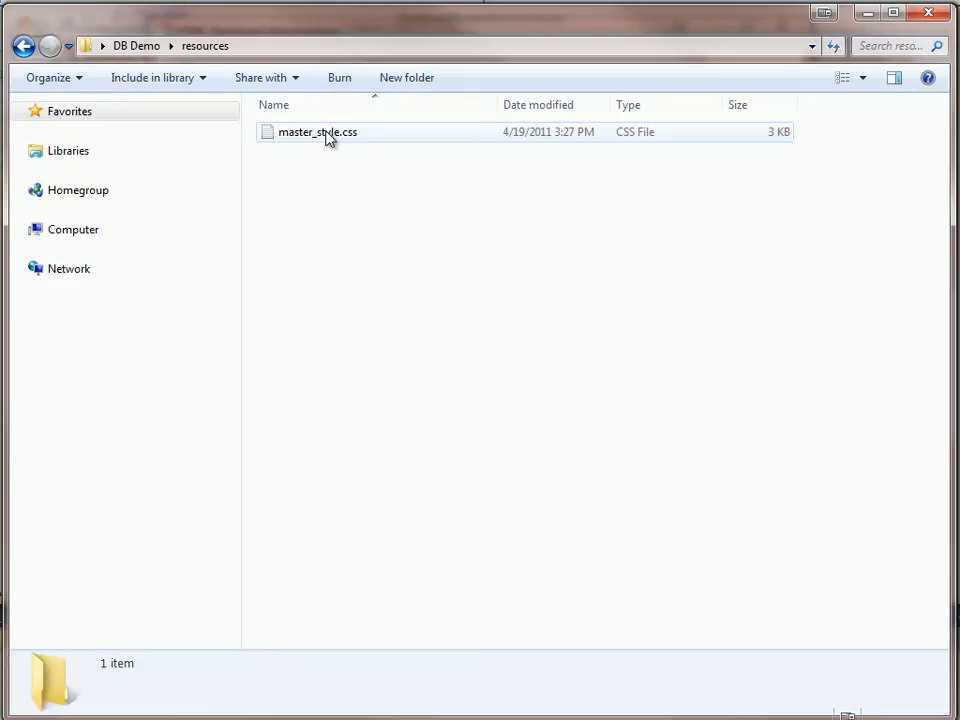
{"action": "left_click", "coordinate": [316, 131]}
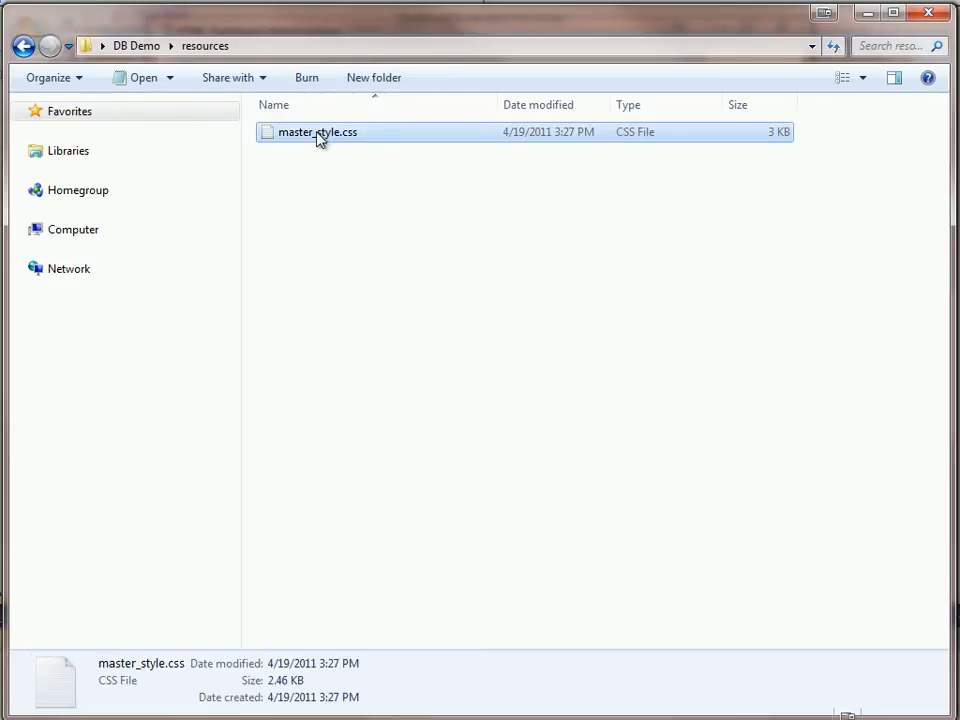
{"action": "double_click", "coordinate": [316, 131]}
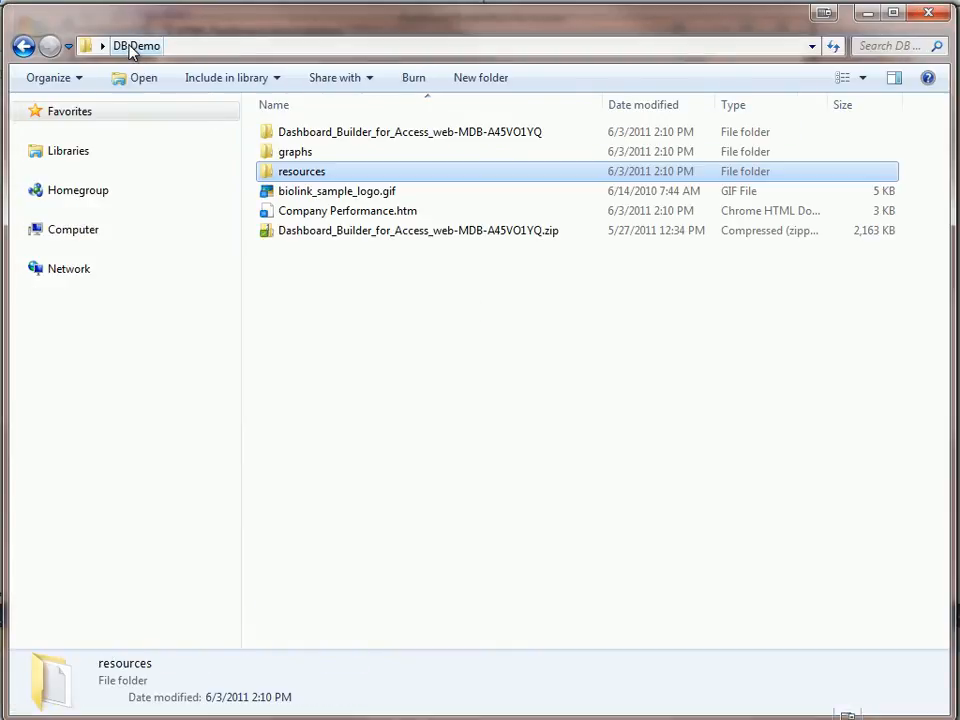
{"action": "double_click", "coordinate": [410, 131]}
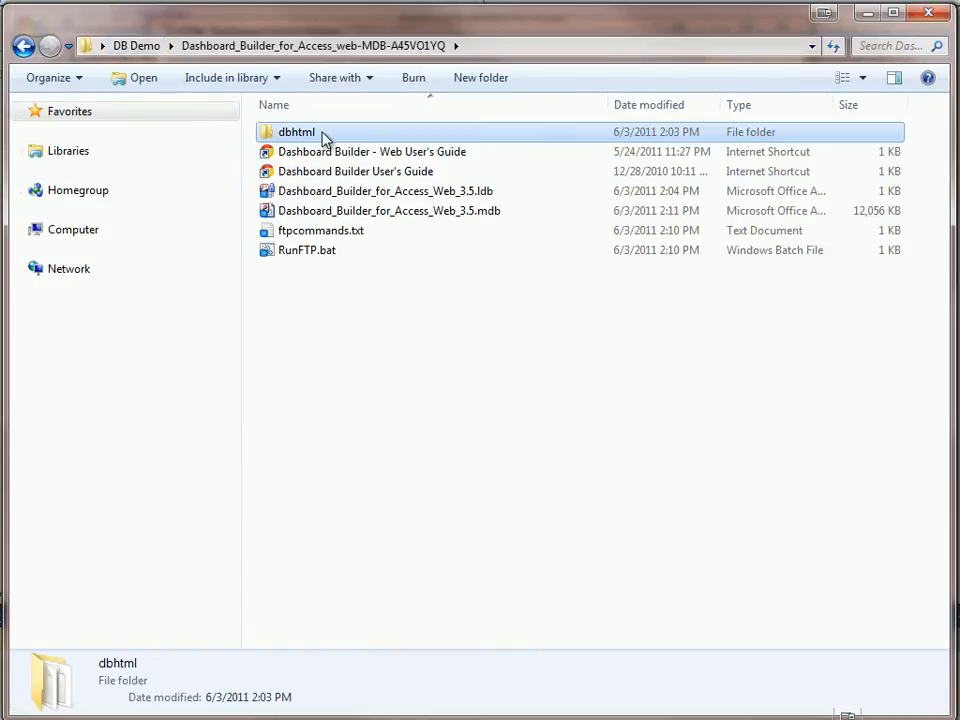
{"action": "double_click", "coordinate": [296, 131]}
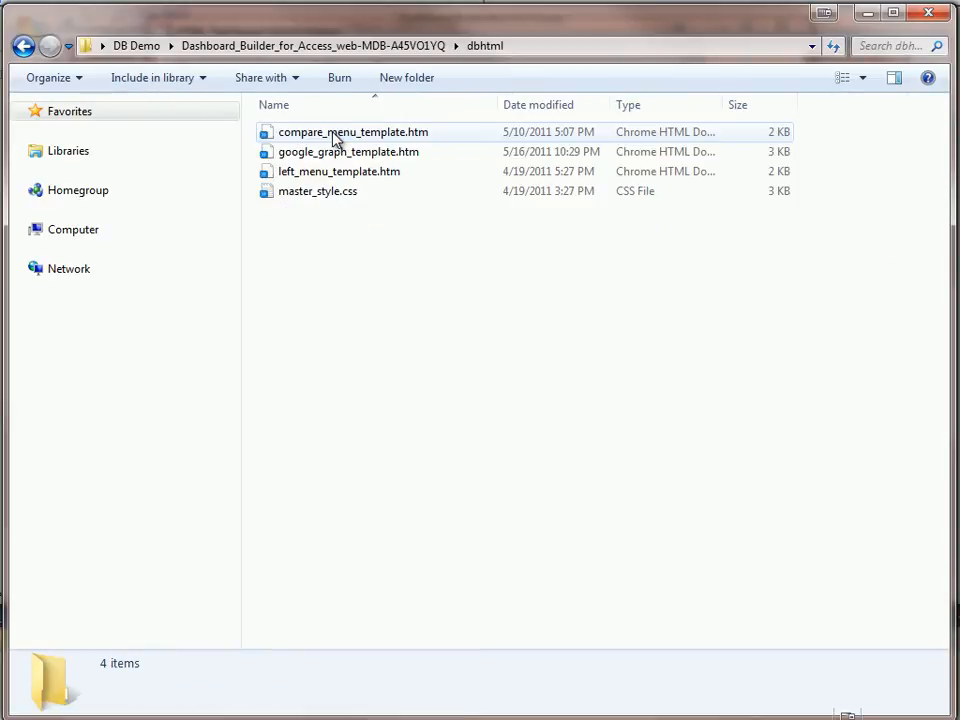
{"action": "mouse_move", "coordinate": [378, 128]}
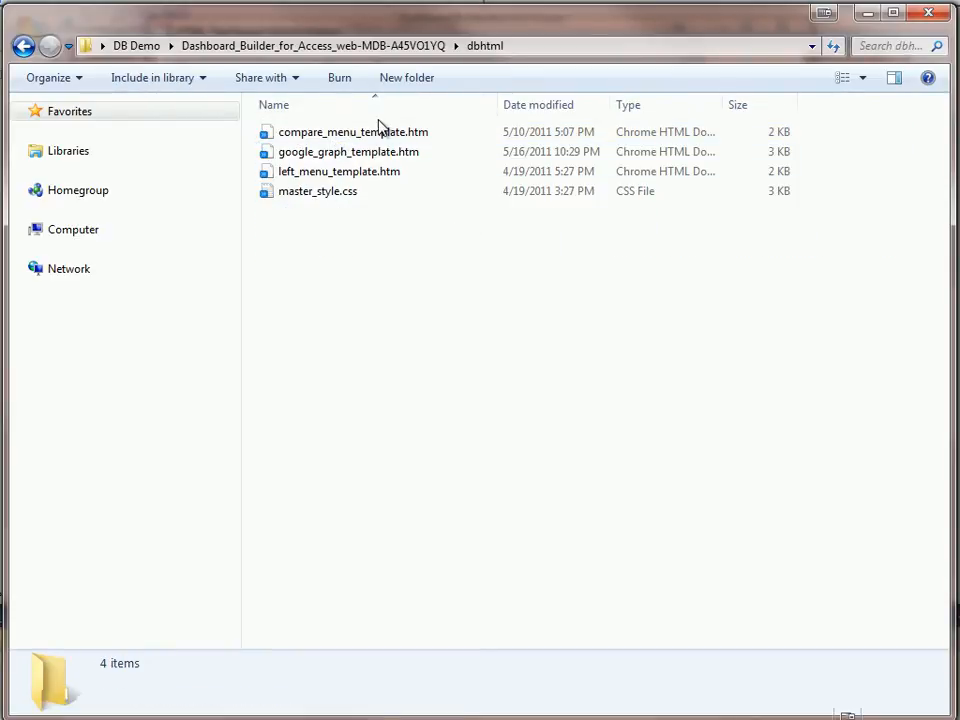
{"action": "left_click", "coordinate": [317, 191]}
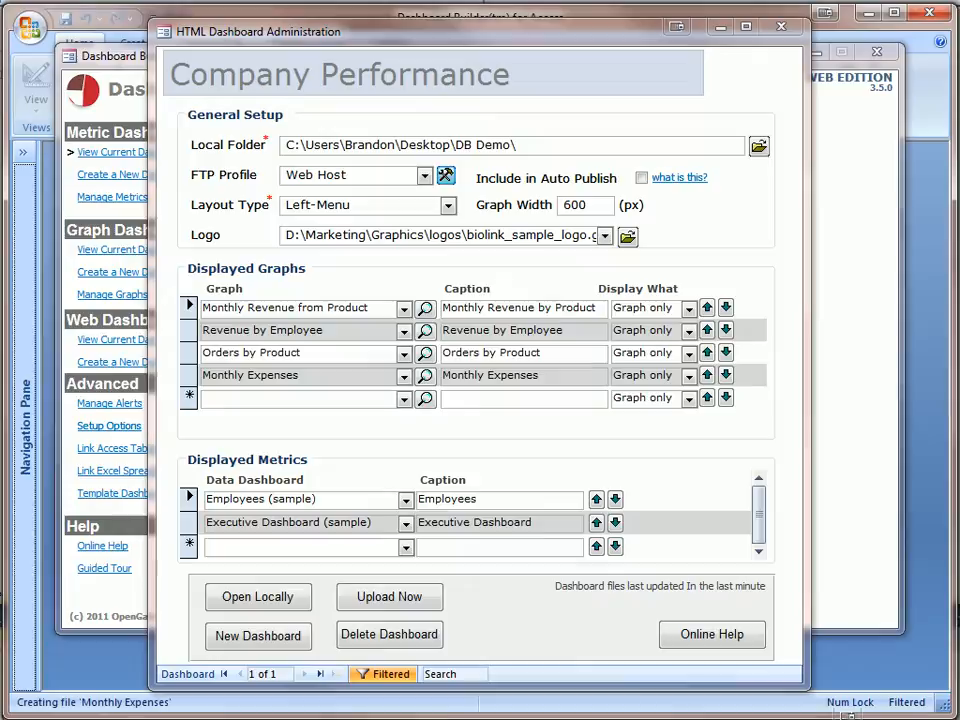
{"action": "mouse_move", "coordinate": [342, 308]}
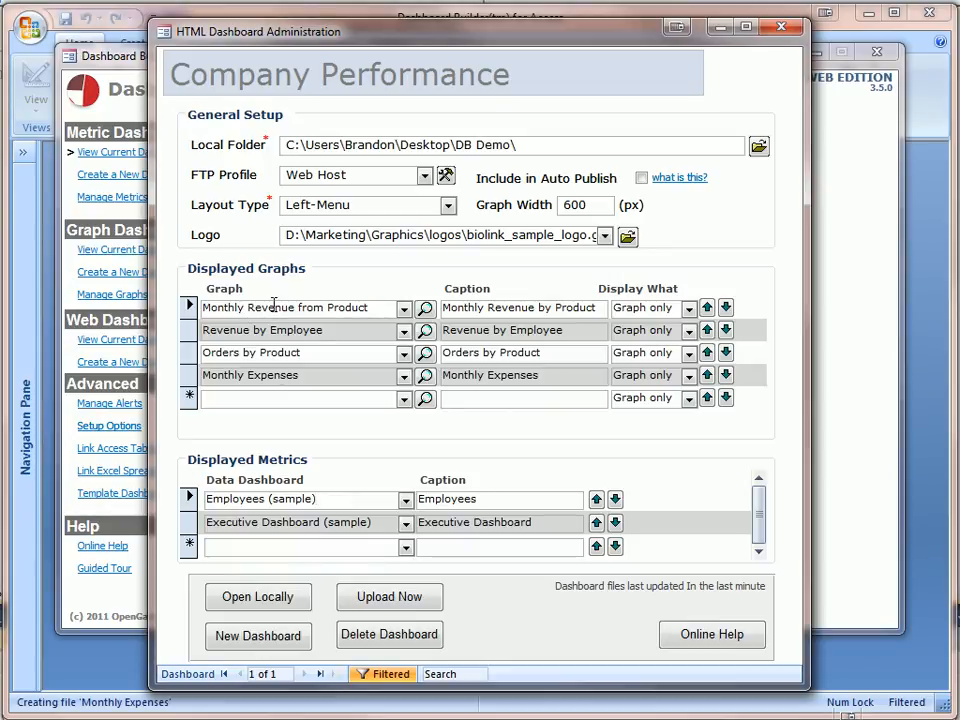
{"action": "mouse_move", "coordinate": [585, 183]}
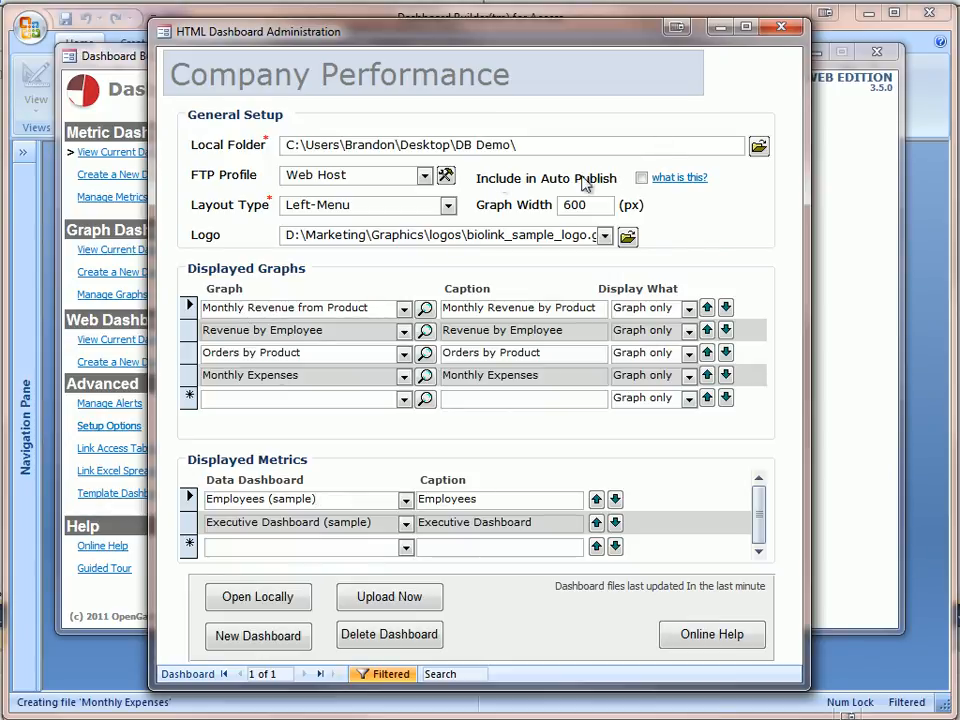
- Read the Auto Publish explanation and tick Include in Auto Publish for Company Performance
{"action": "left_click", "coordinate": [641, 178]}
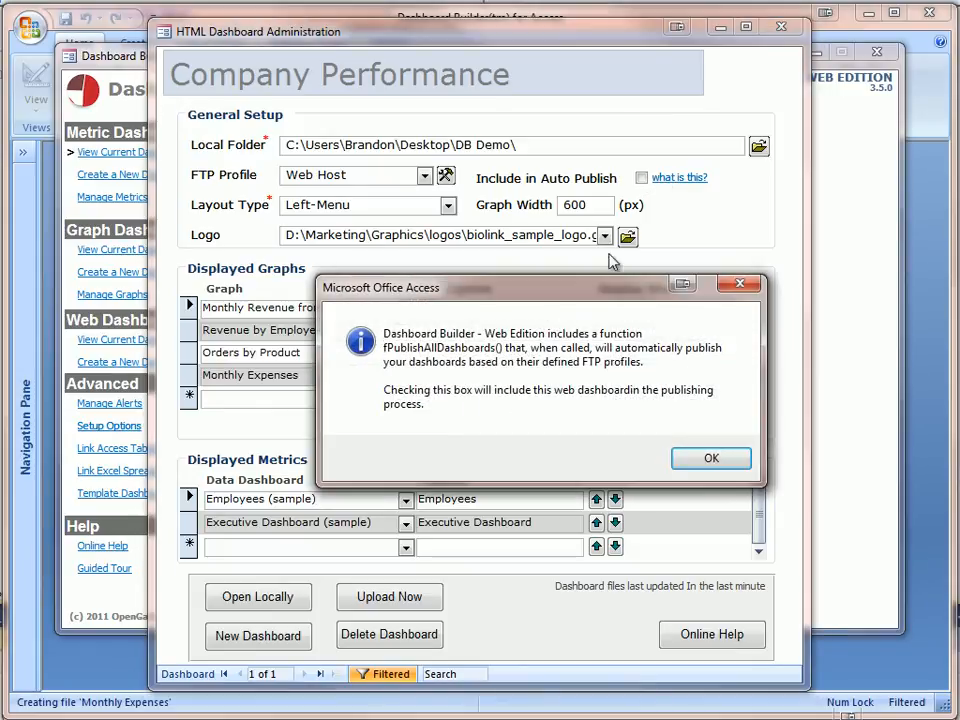
{"action": "mouse_move", "coordinate": [478, 355]}
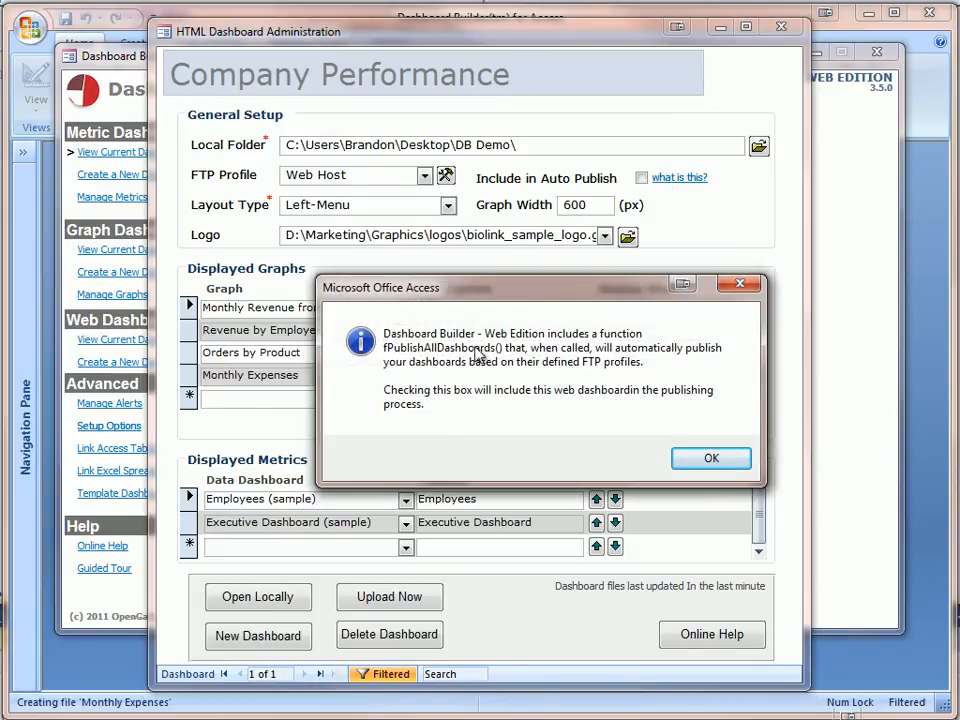
{"action": "left_click", "coordinate": [711, 458]}
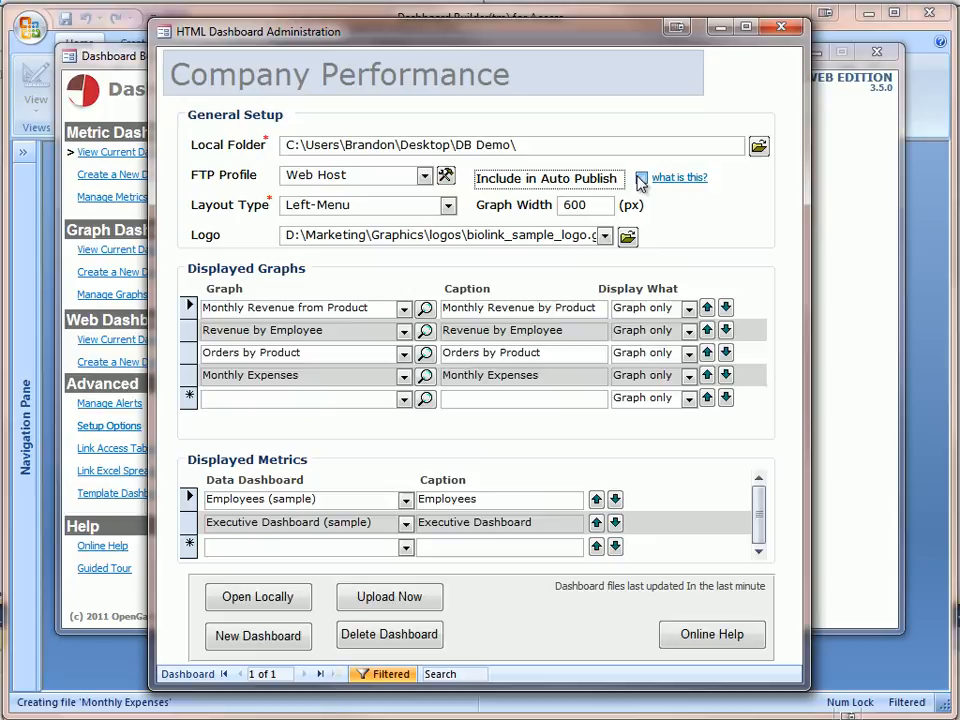
{"action": "left_click", "coordinate": [641, 177]}
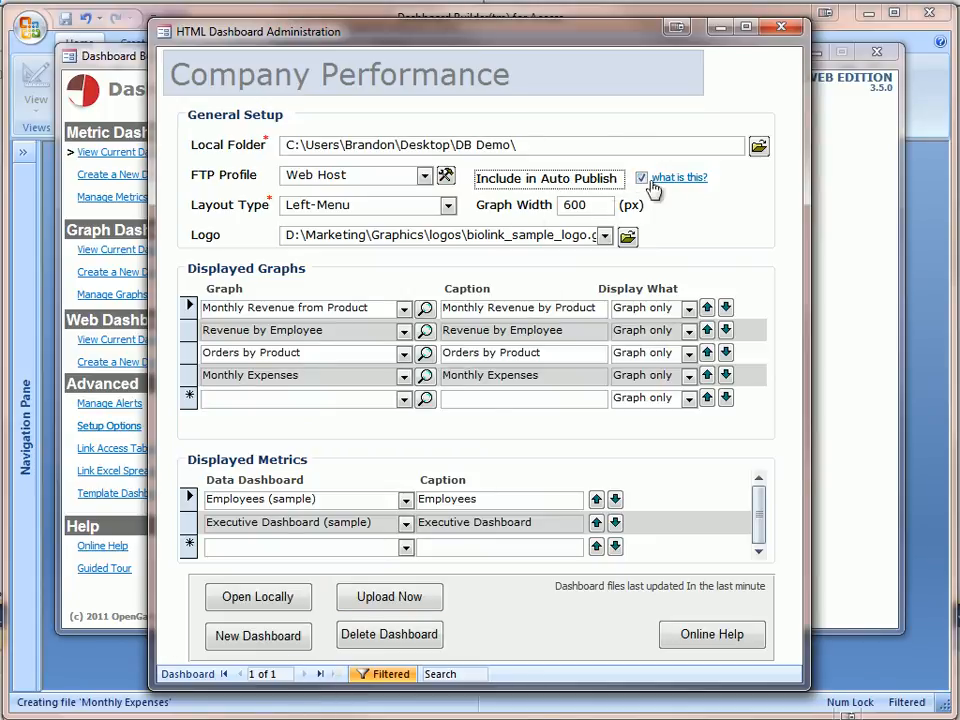
{"action": "left_click", "coordinate": [679, 177]}
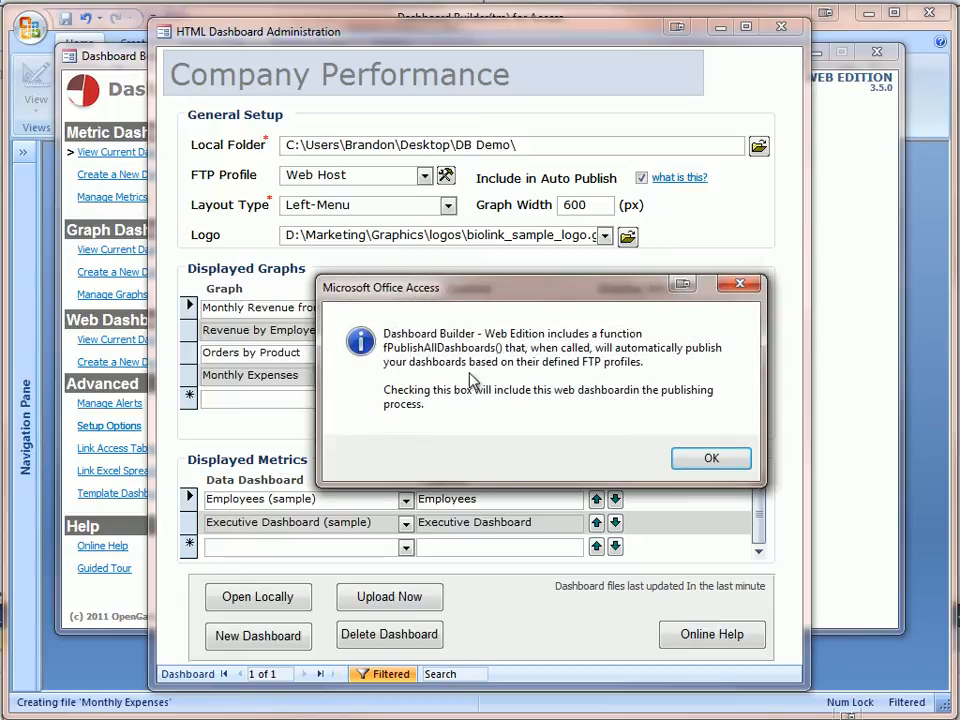
{"action": "mouse_move", "coordinate": [711, 458]}
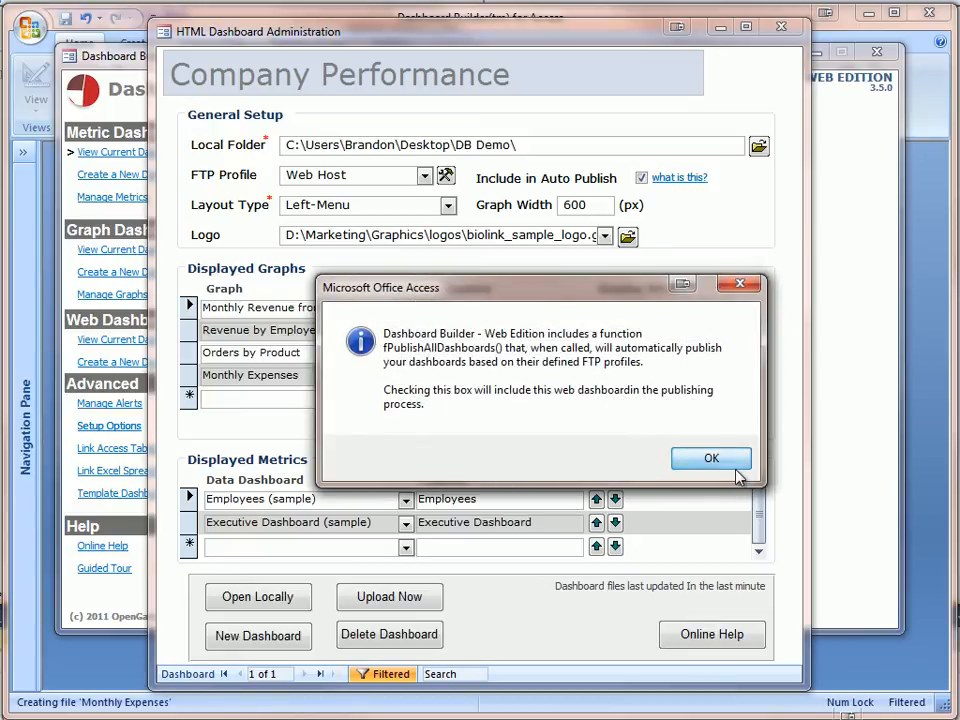
{"action": "left_click", "coordinate": [711, 458]}
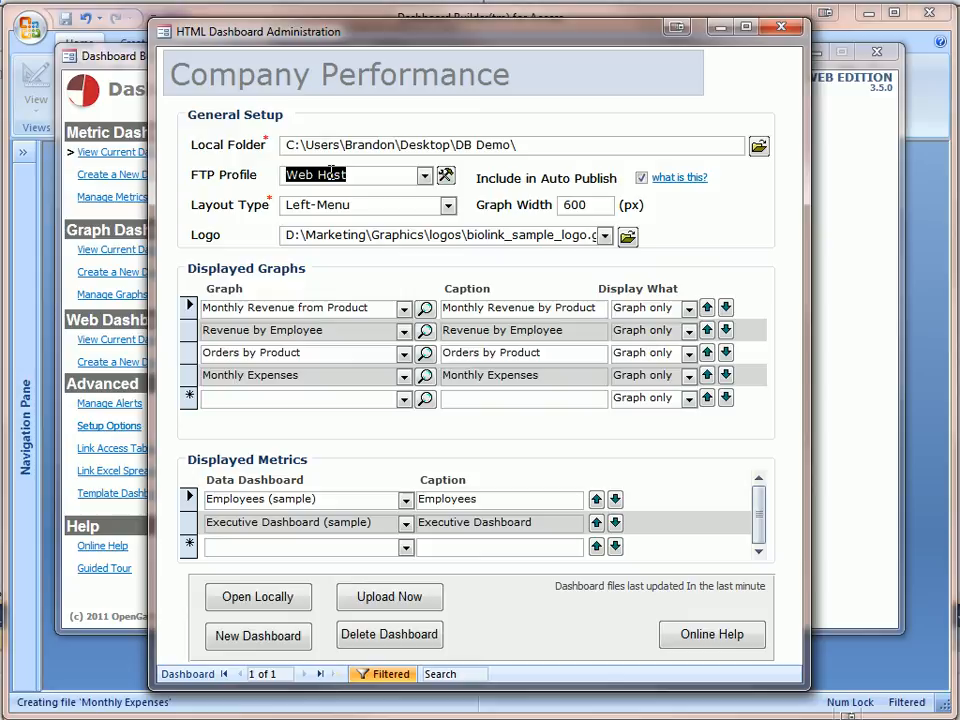
{"action": "left_click", "coordinate": [355, 175]}
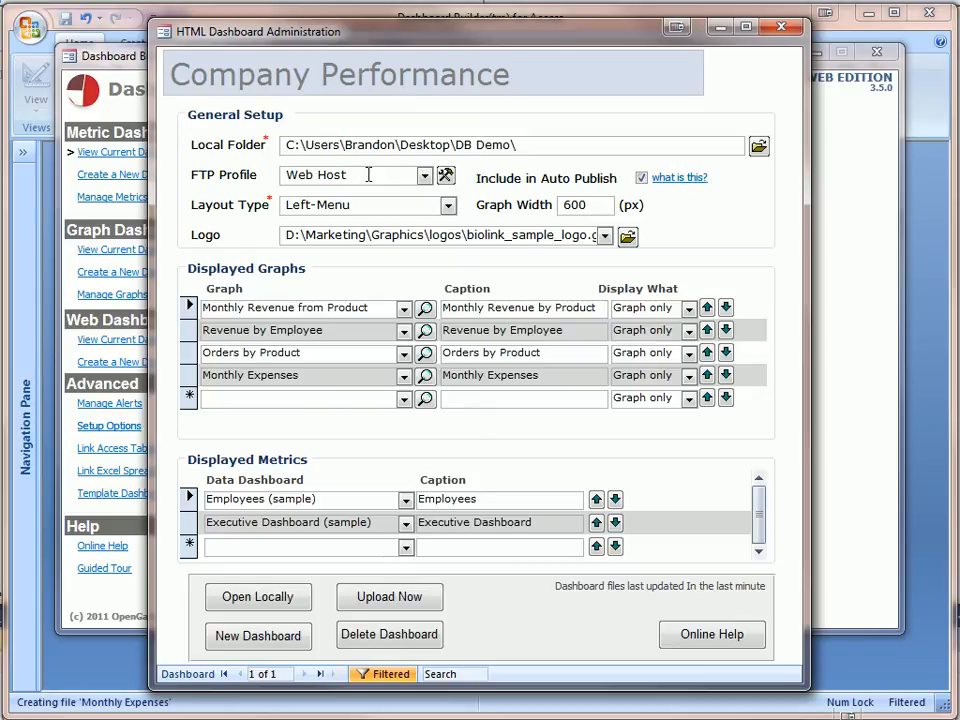
{"action": "mouse_move", "coordinate": [563, 99]}
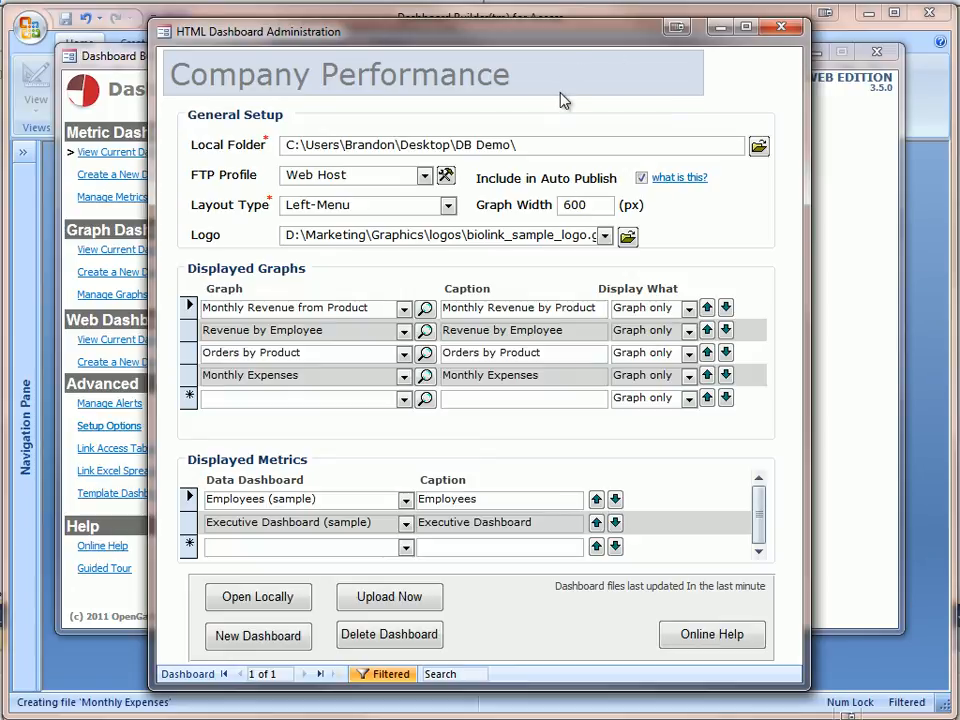